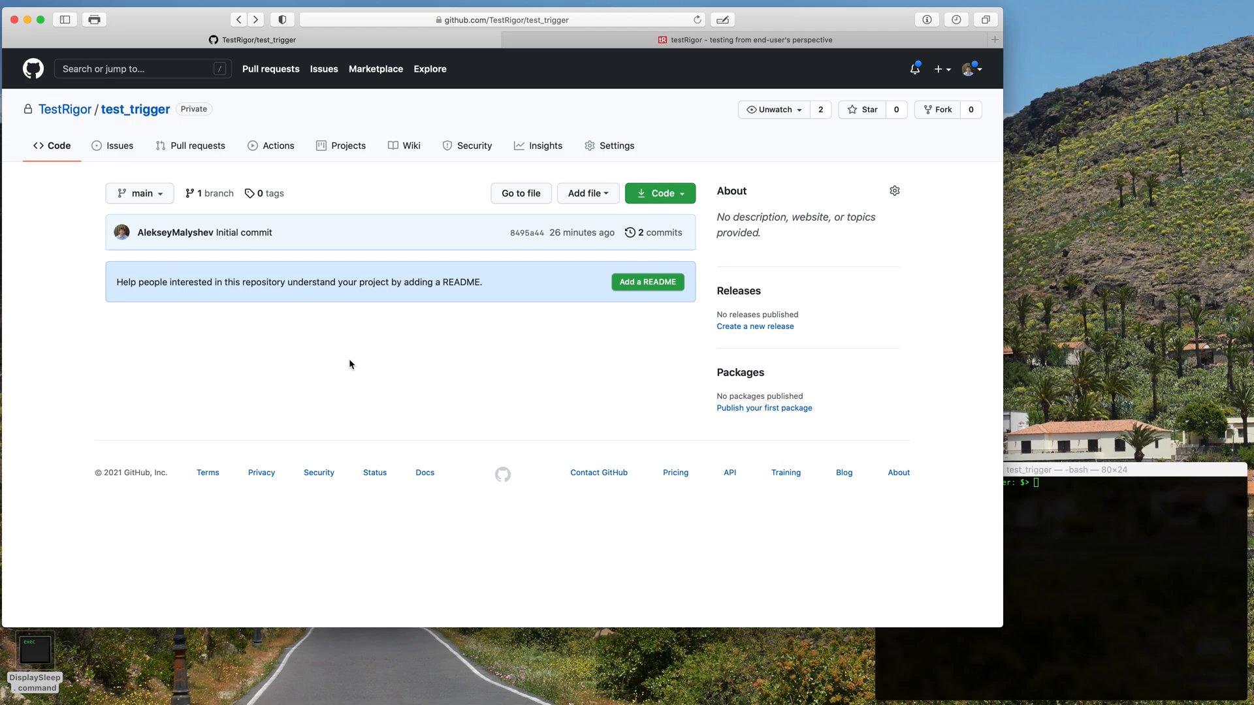
mouse_move(345, 376)
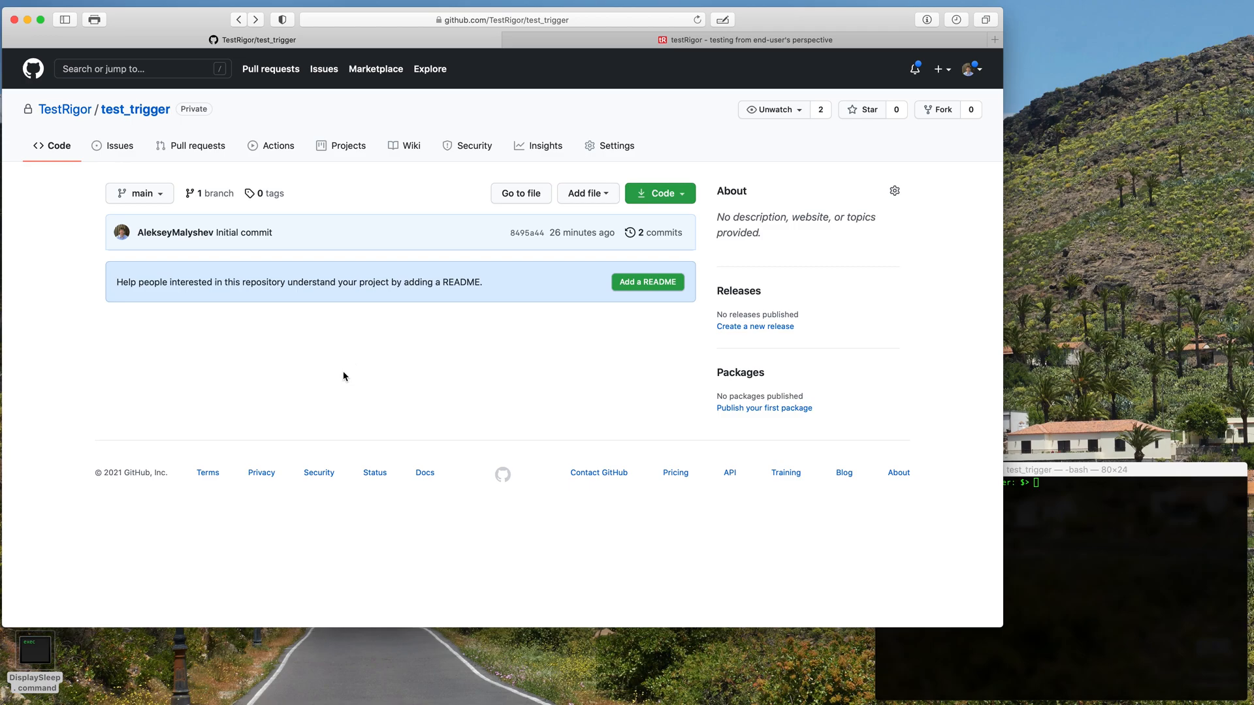
mouse_move(63, 270)
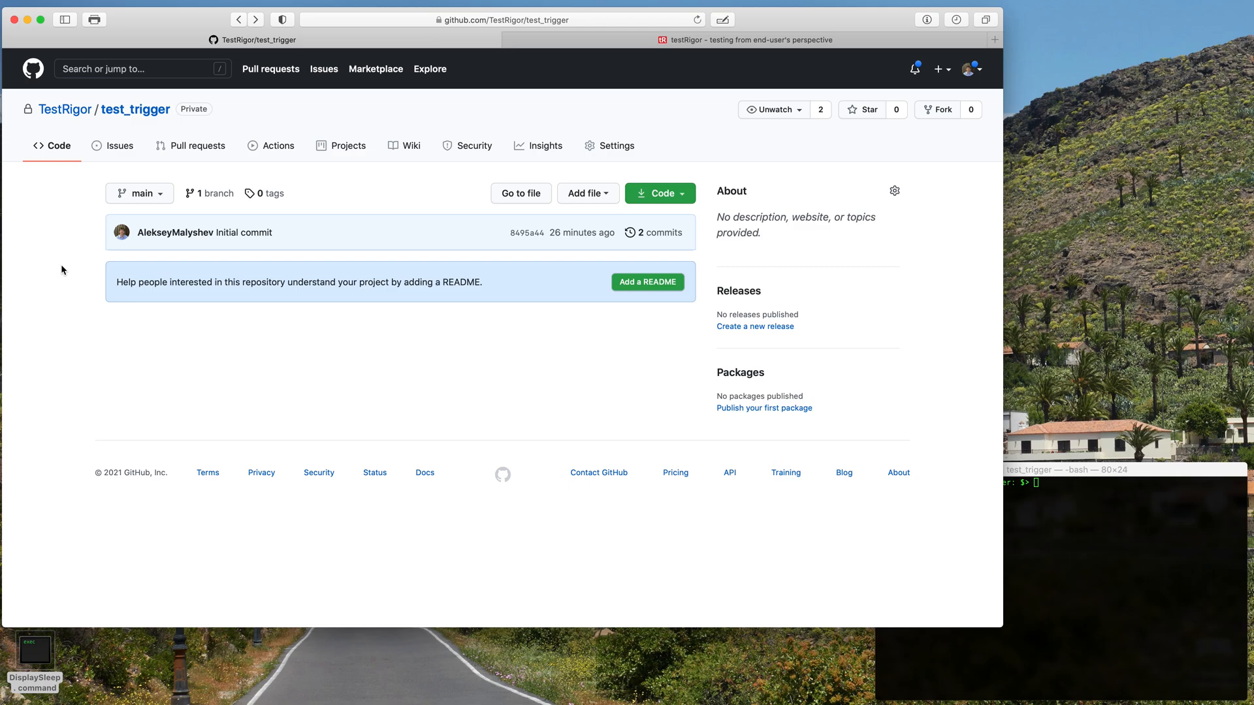
mouse_move(85, 266)
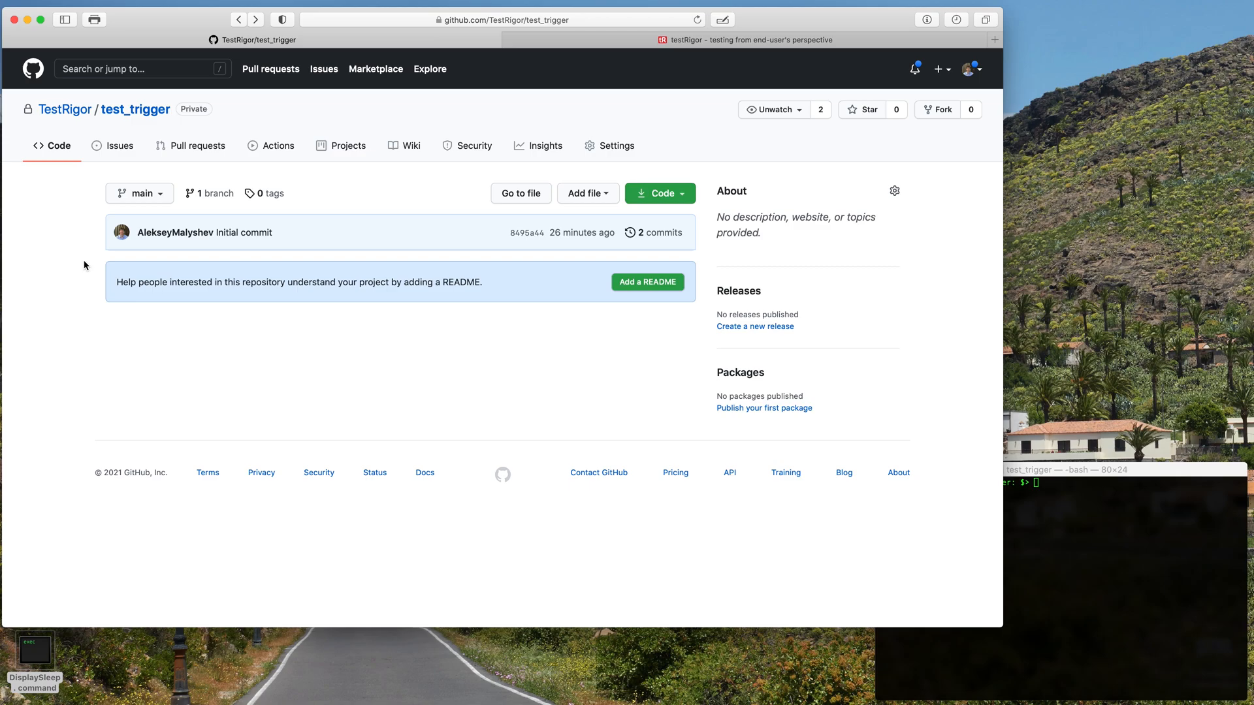
mouse_move(37, 142)
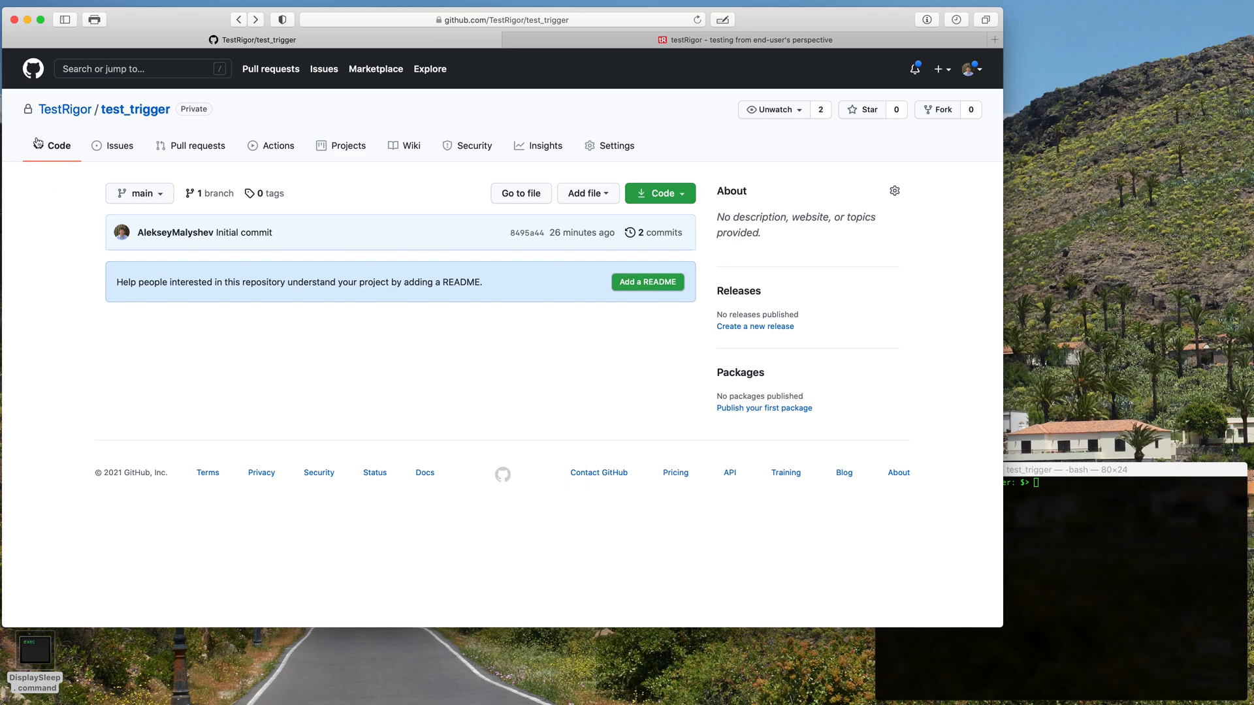
mouse_move(666, 396)
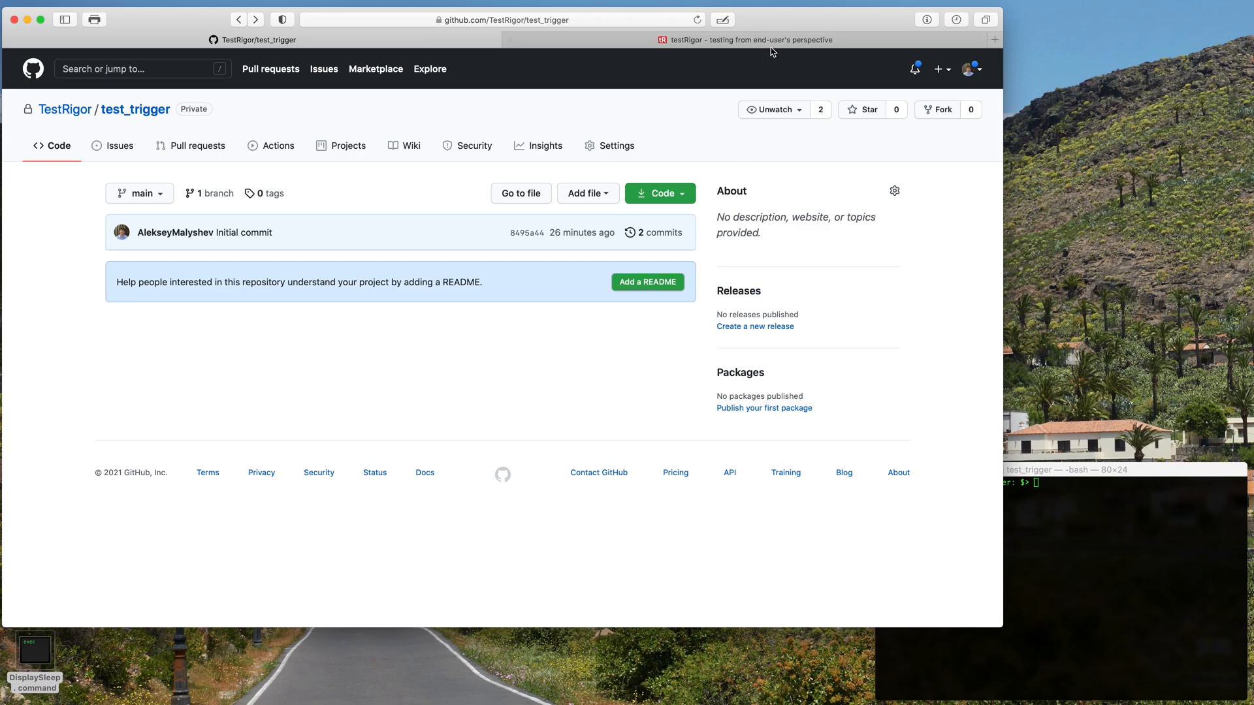
Step: Show the Test Trigger suite's test cases, with Sample Test listed as OK
click(747, 39)
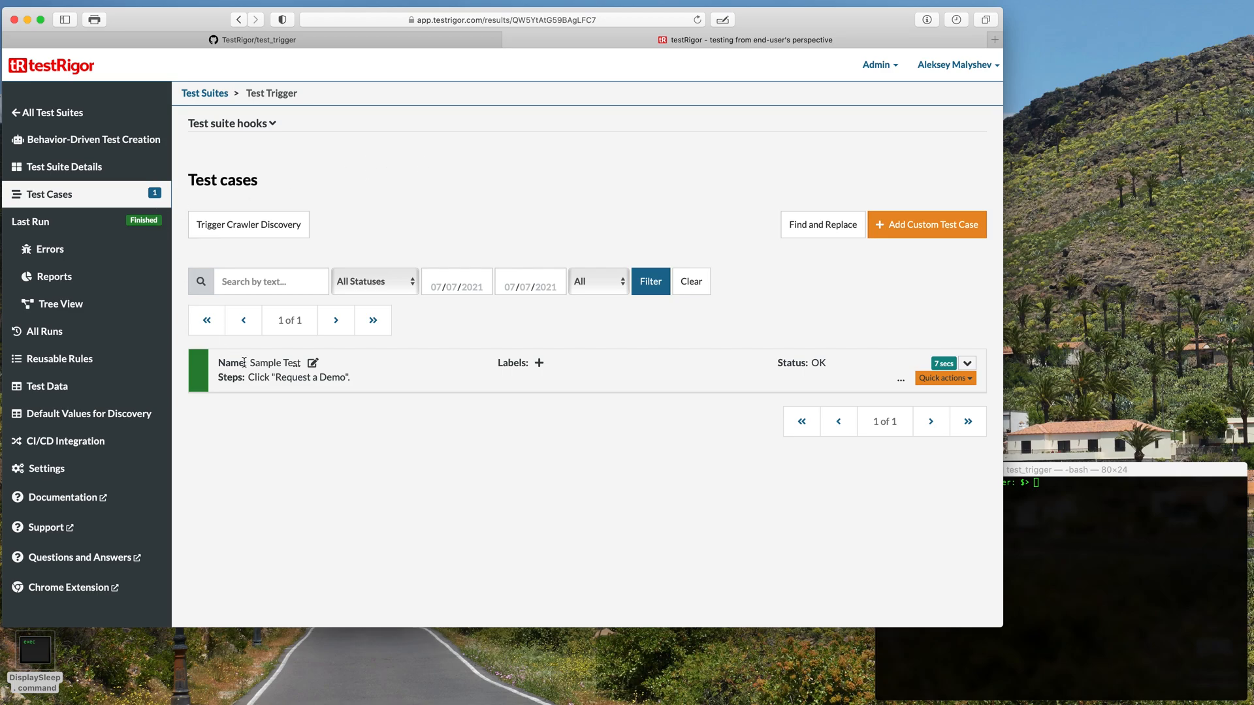
mouse_move(460, 491)
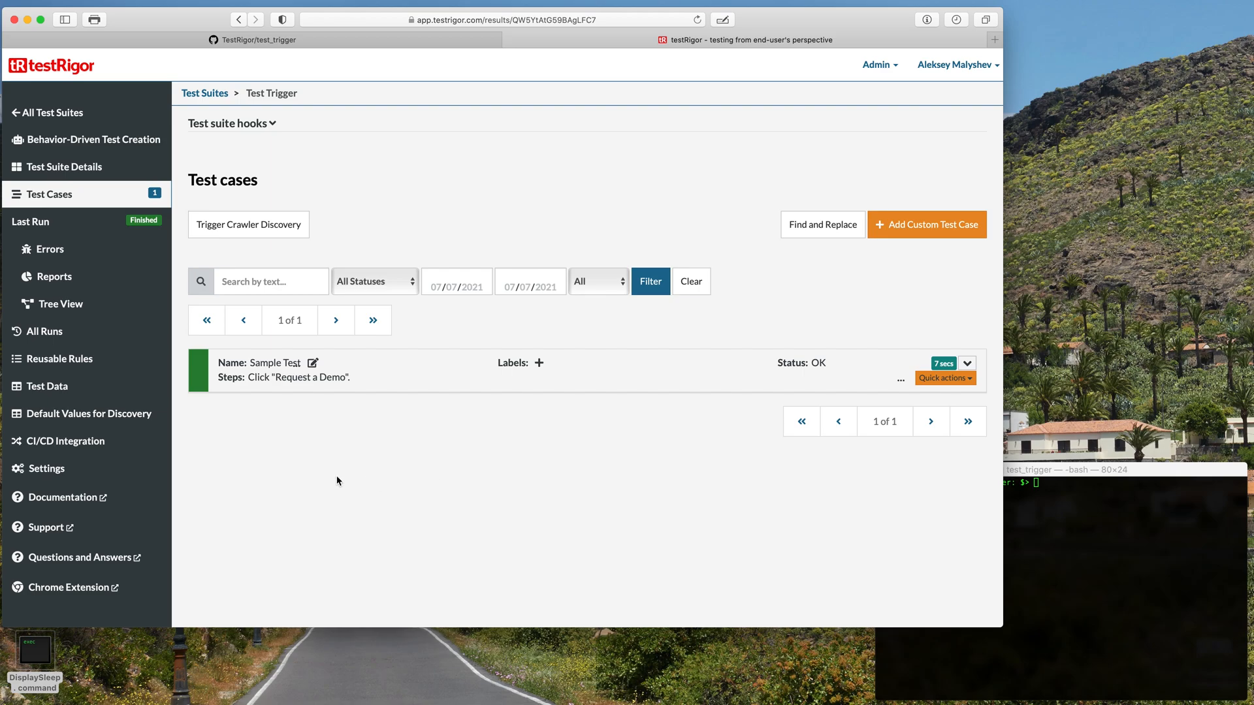
Step: Open CI/CD Integration and highlight the app ID and auth token in the retest script
click(66, 440)
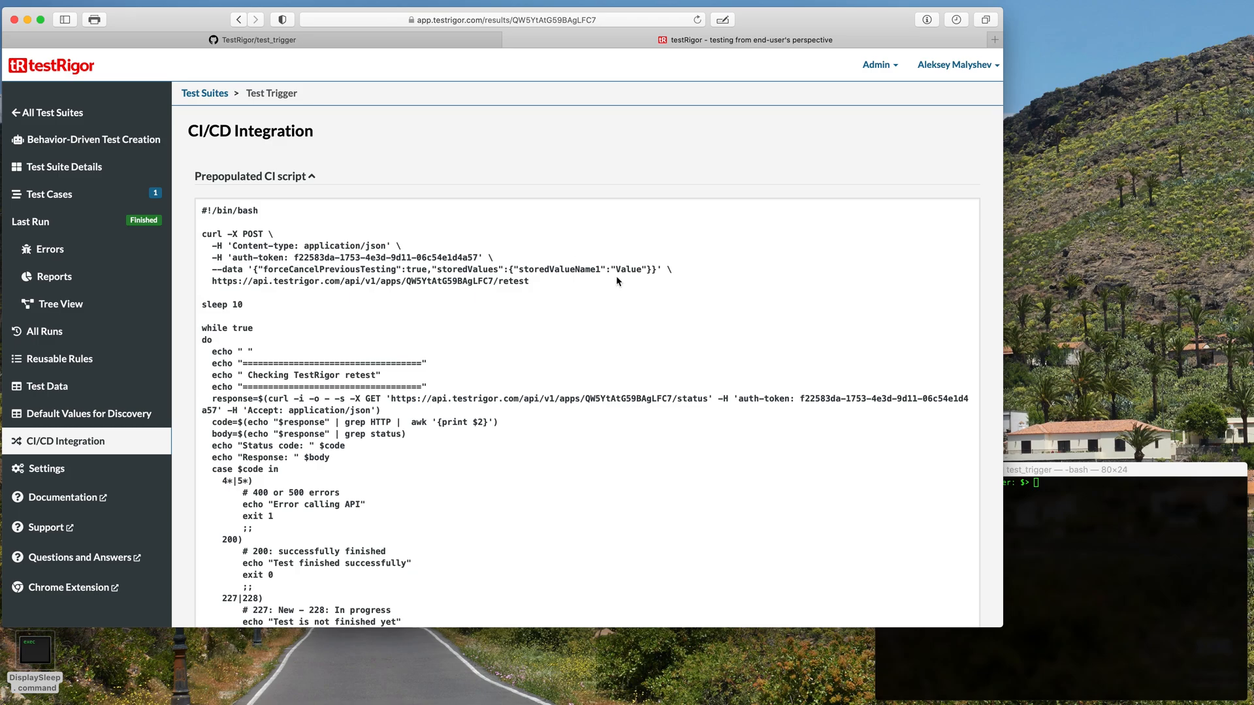
scroll(down, 3)
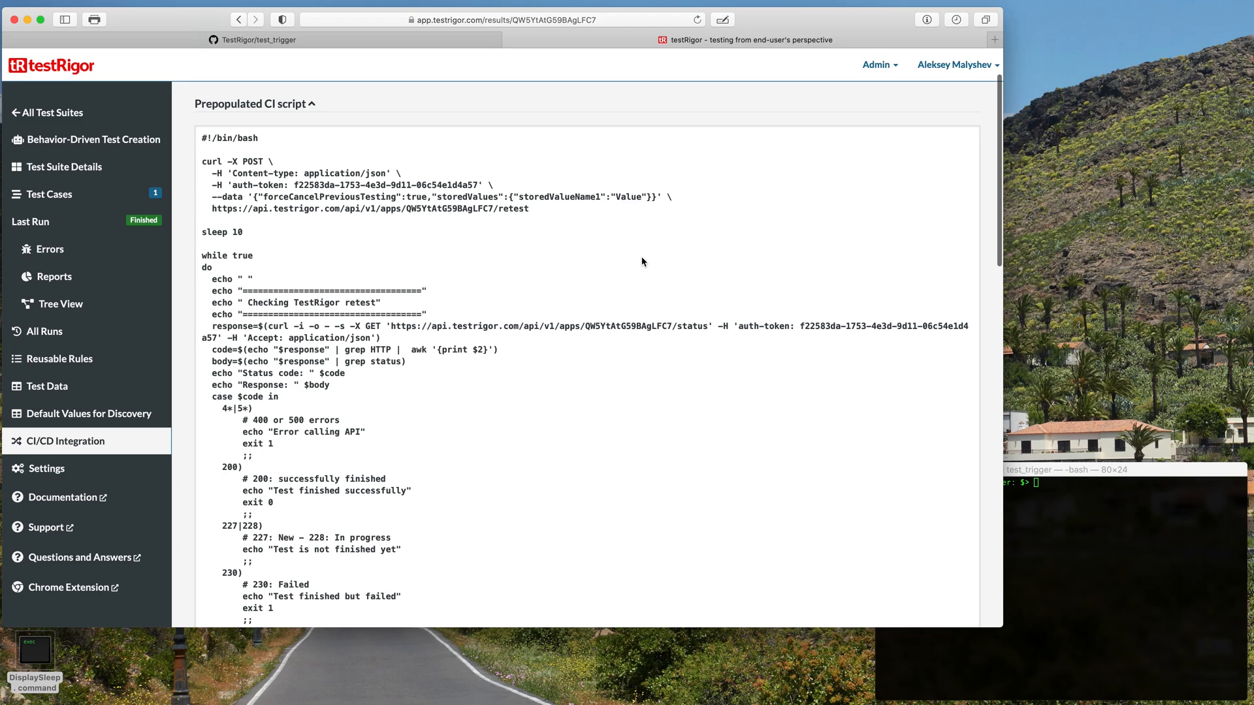
scroll(down, 3)
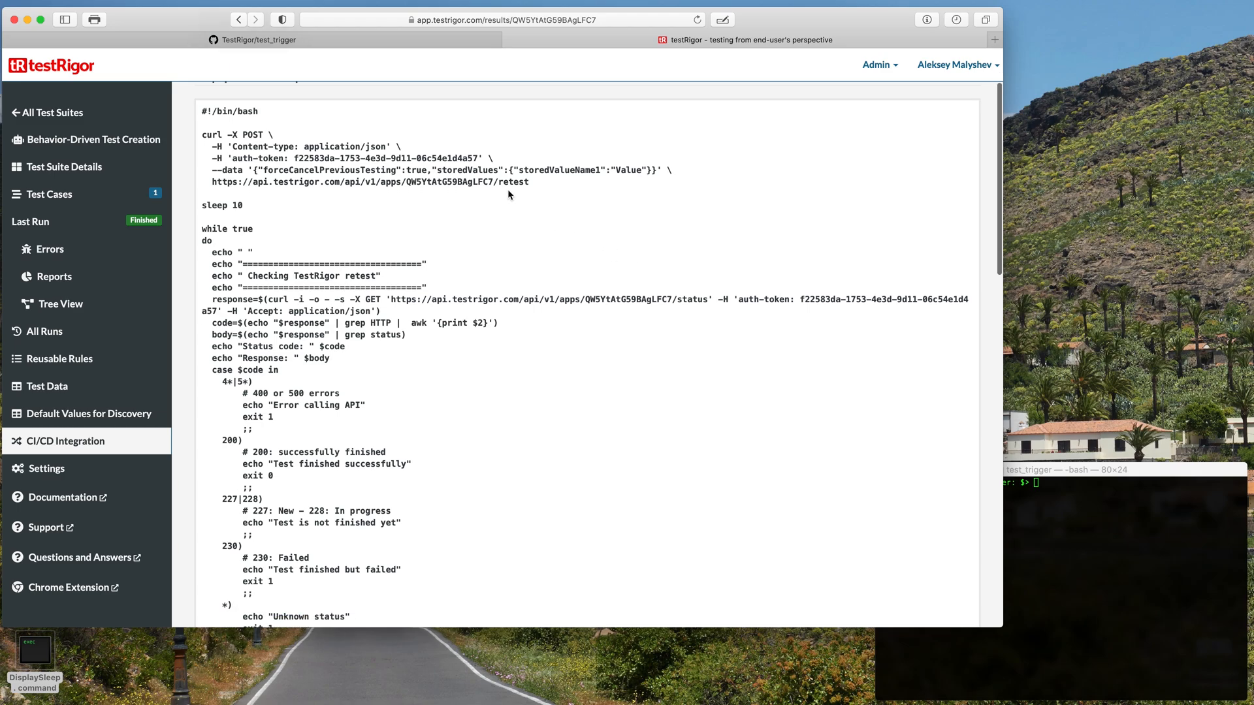
mouse_move(536, 186)
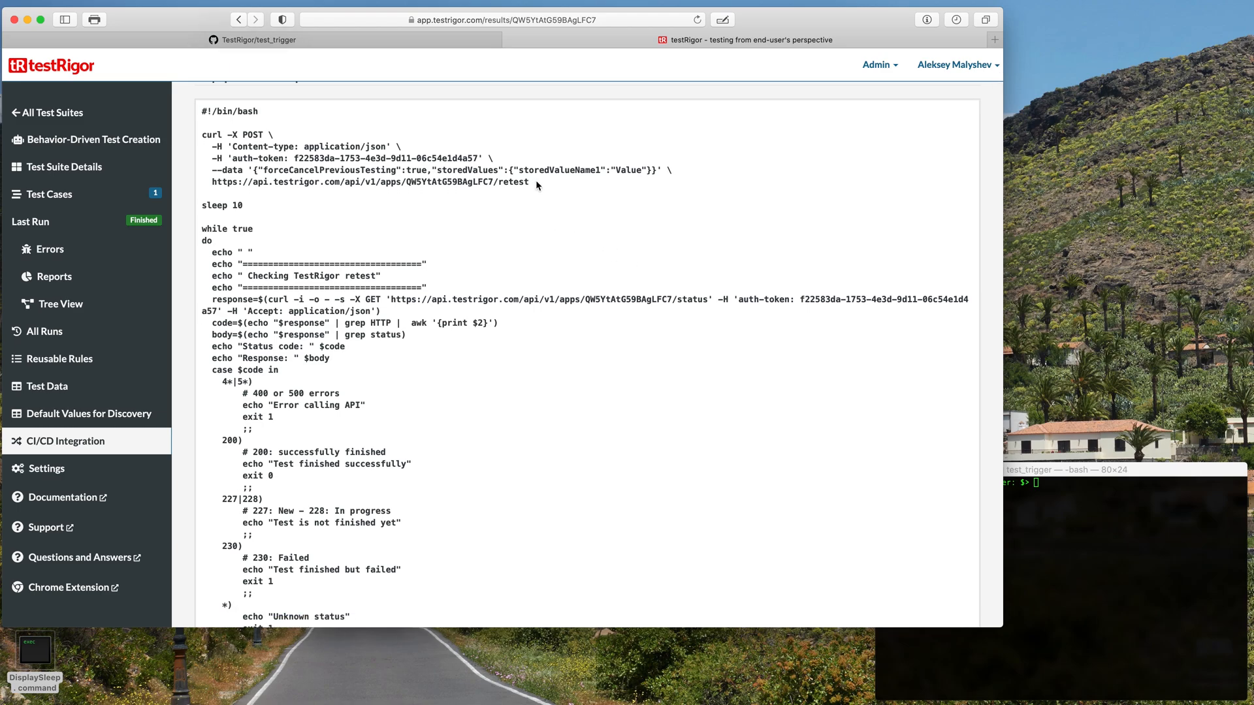
drag(199, 135, 530, 182)
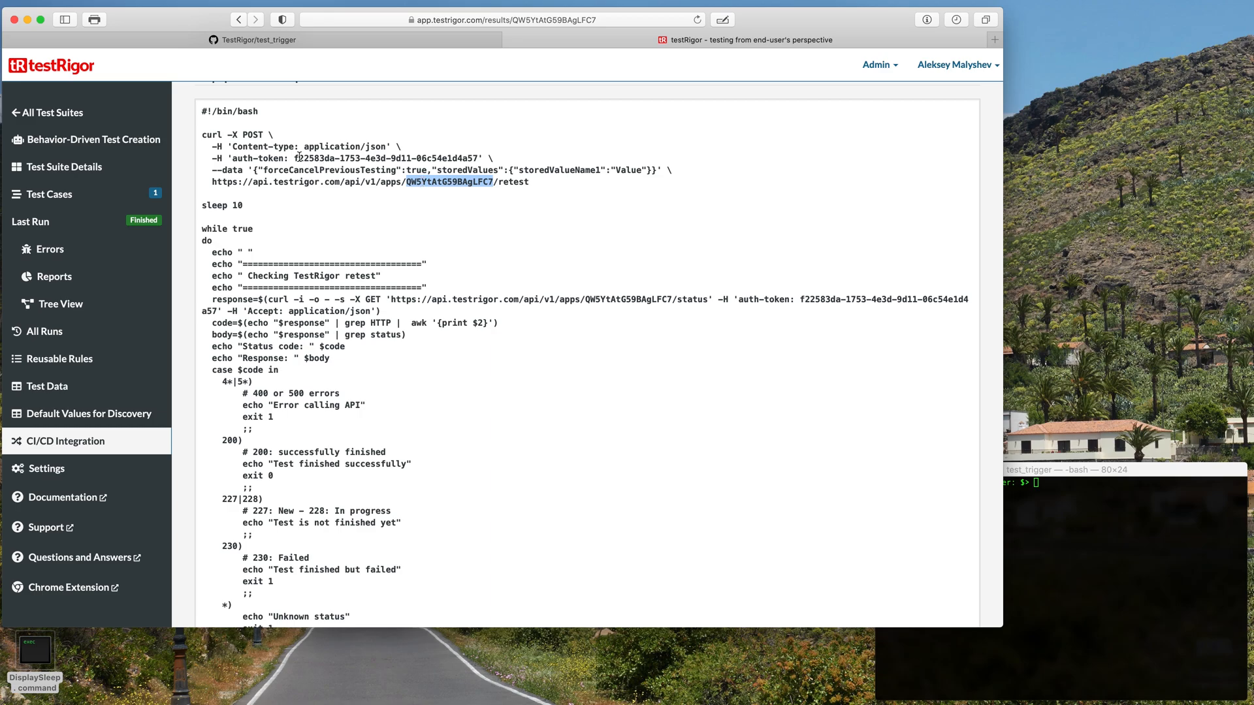
double_click(393, 157)
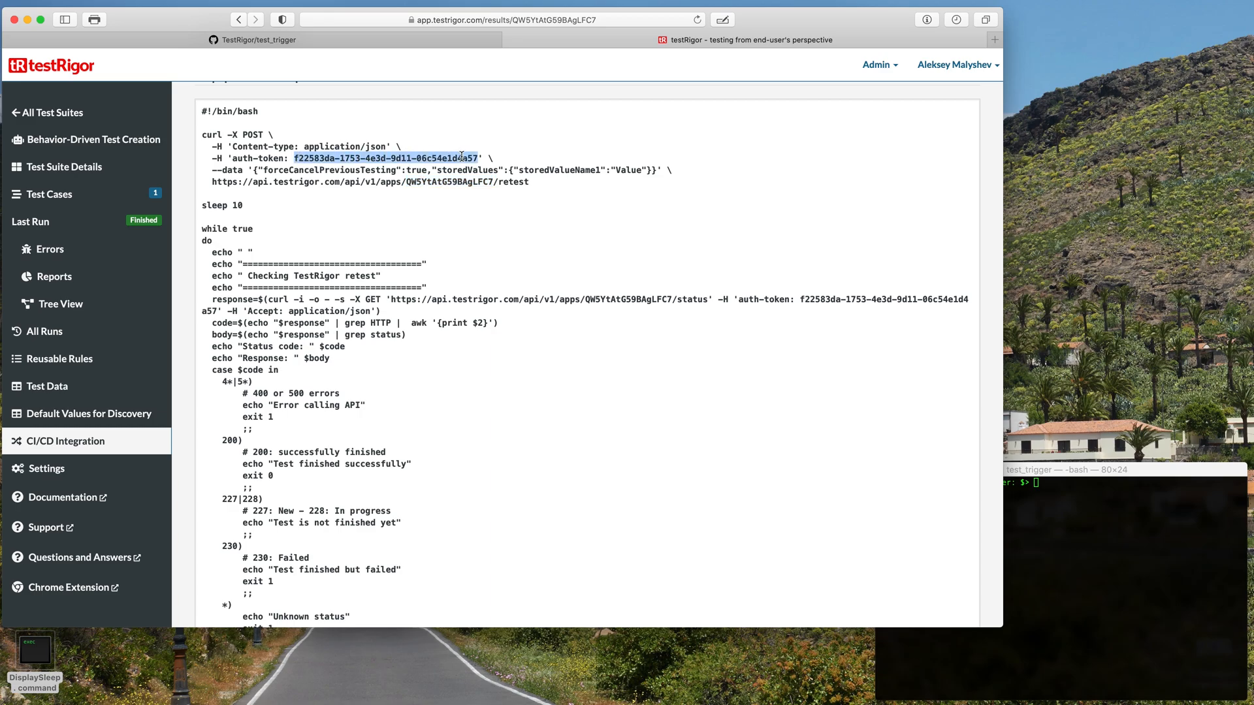
mouse_move(574, 182)
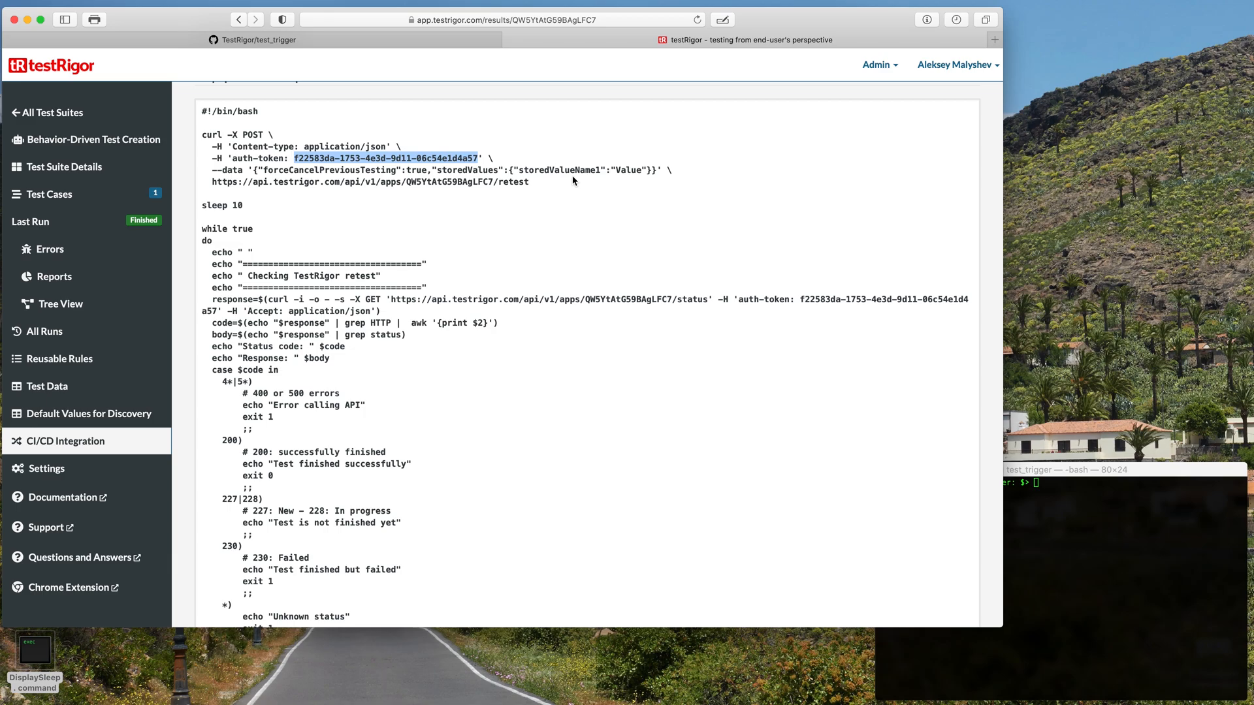
mouse_move(11, 397)
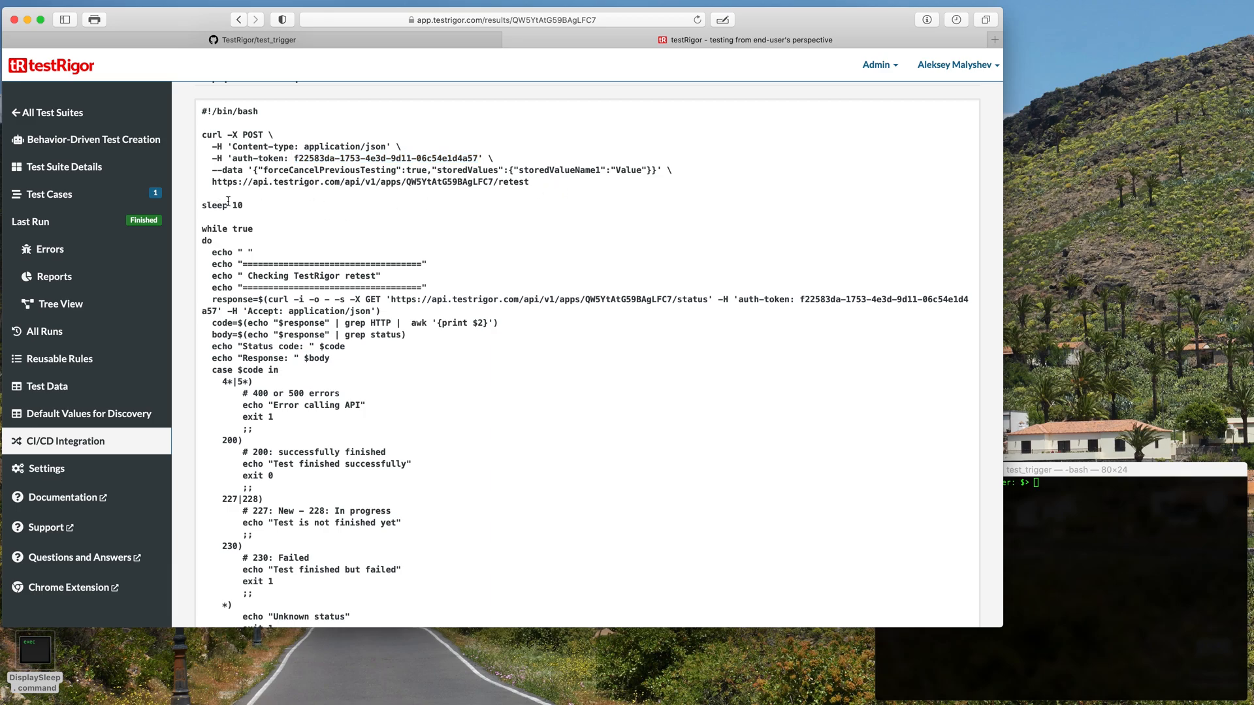
double_click(215, 205)
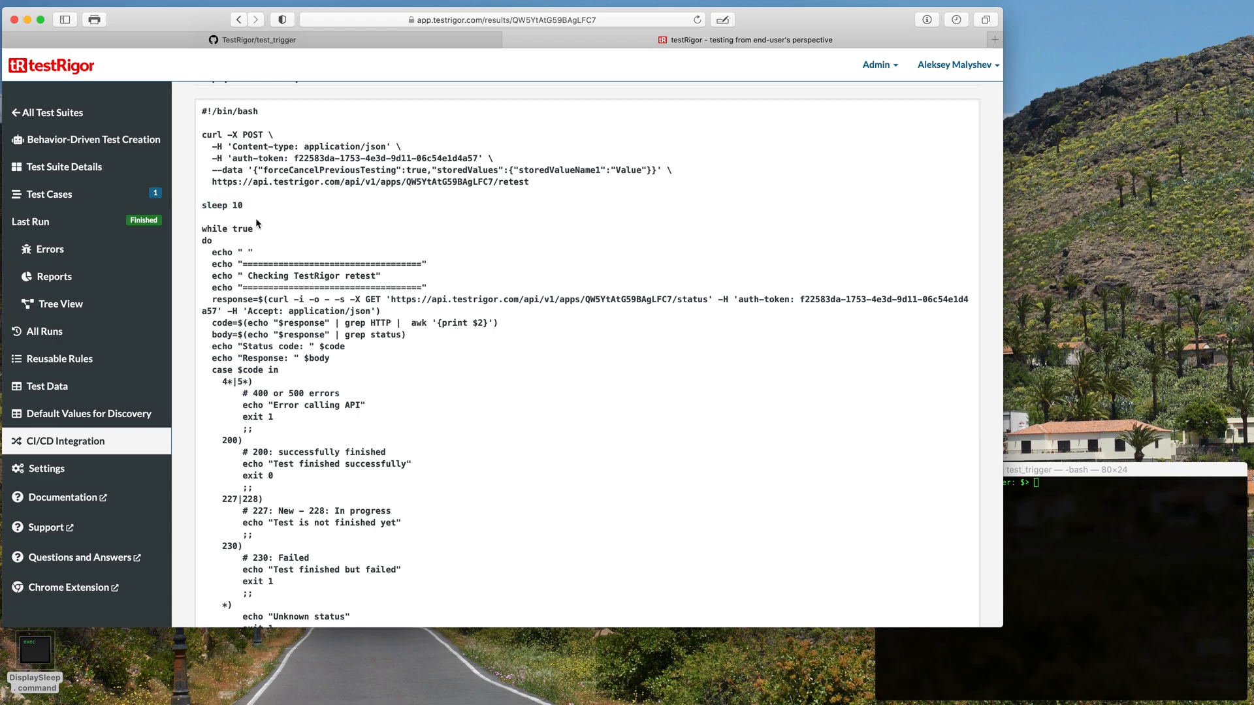
mouse_move(502, 231)
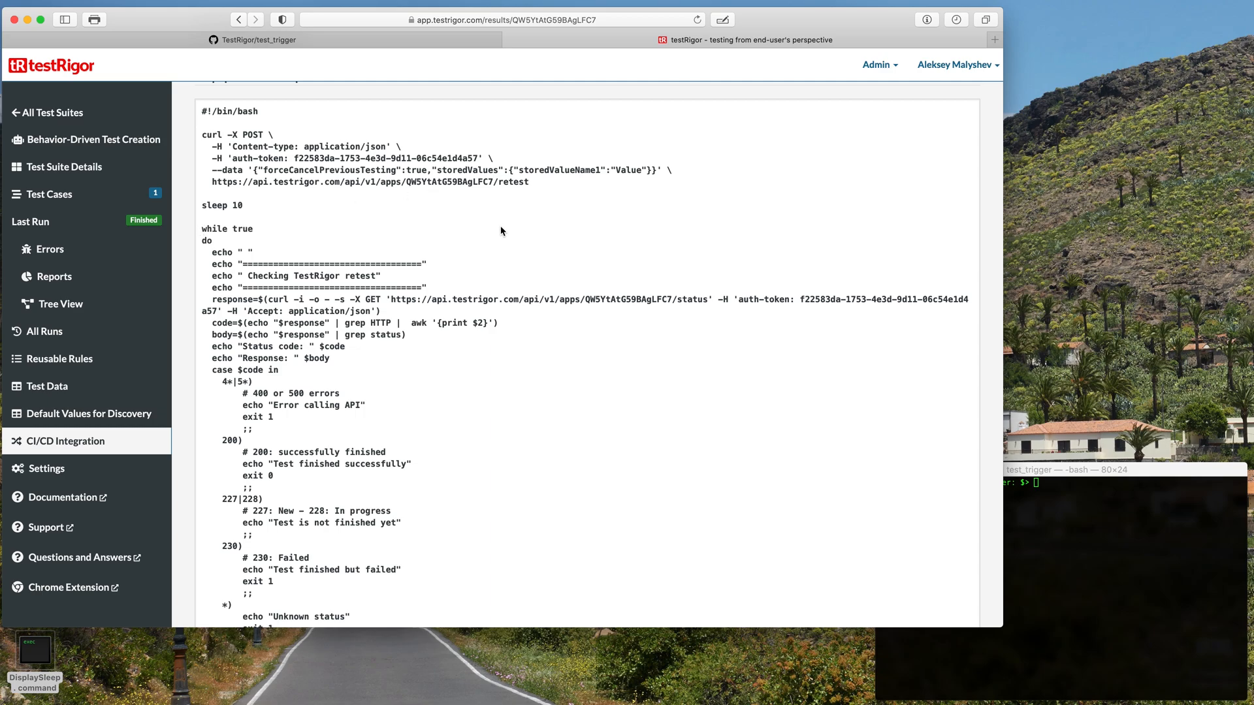
scroll(down, 3)
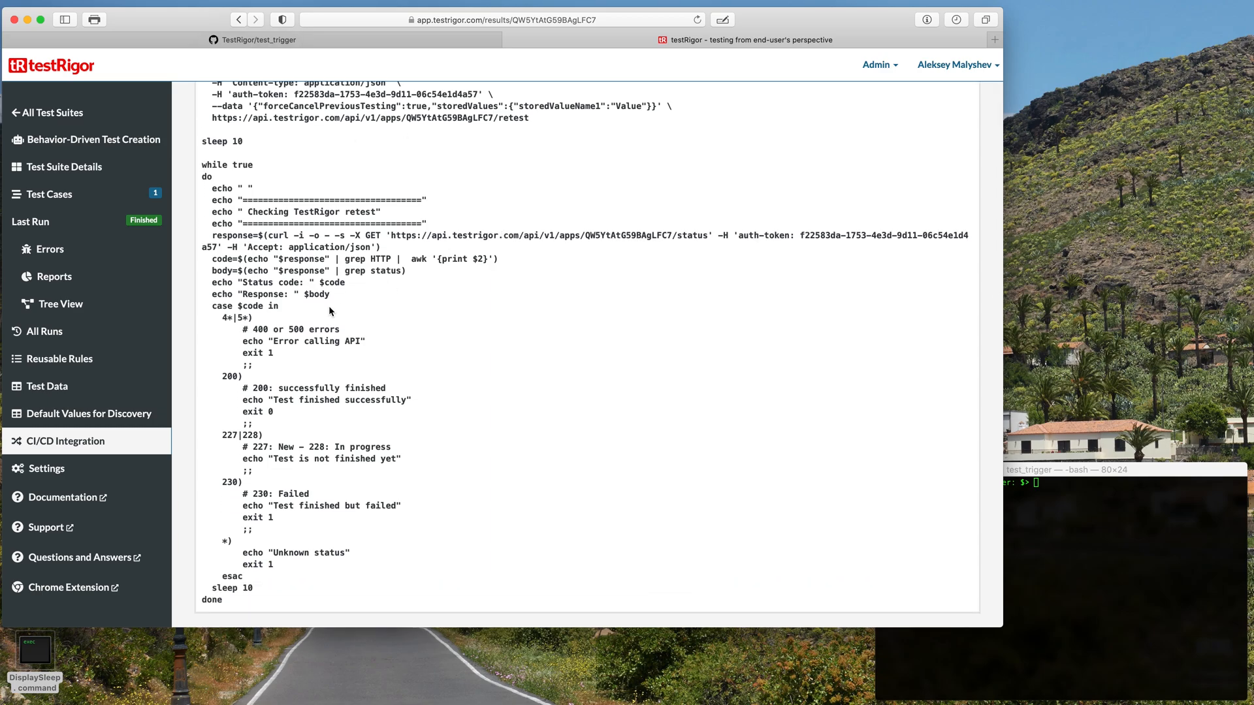
mouse_move(434, 320)
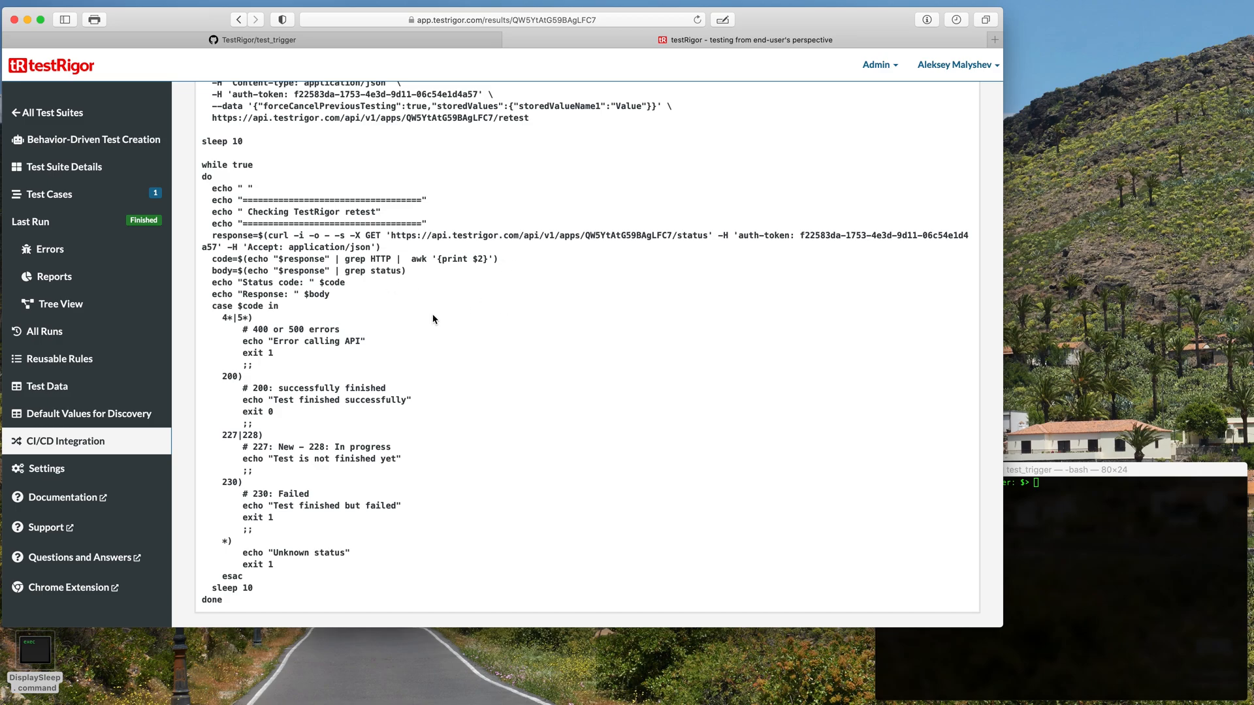
mouse_move(521, 342)
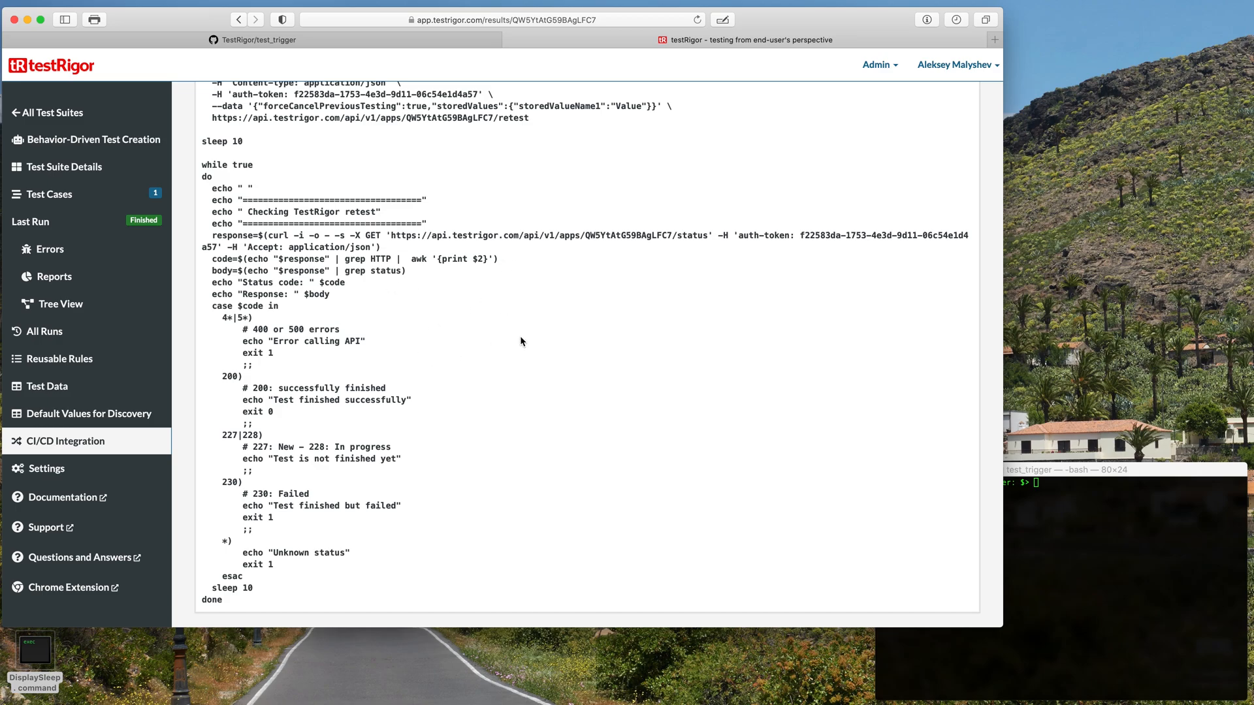
mouse_move(277, 373)
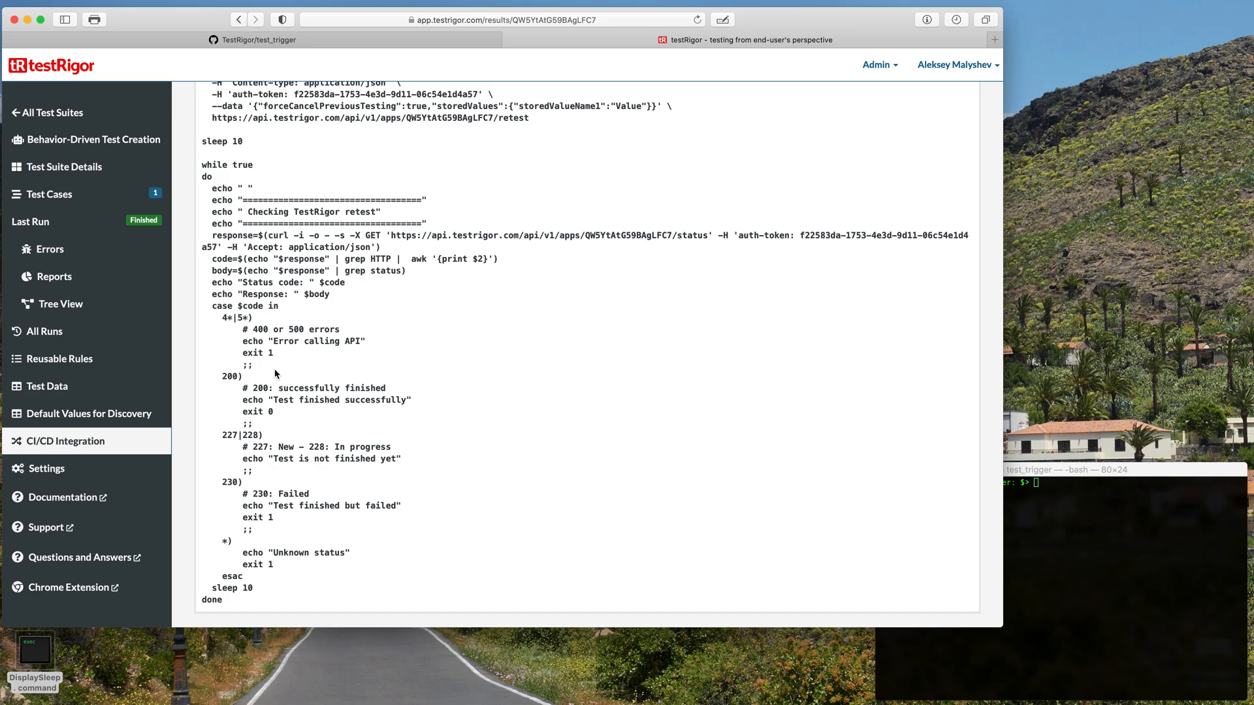
mouse_move(280, 417)
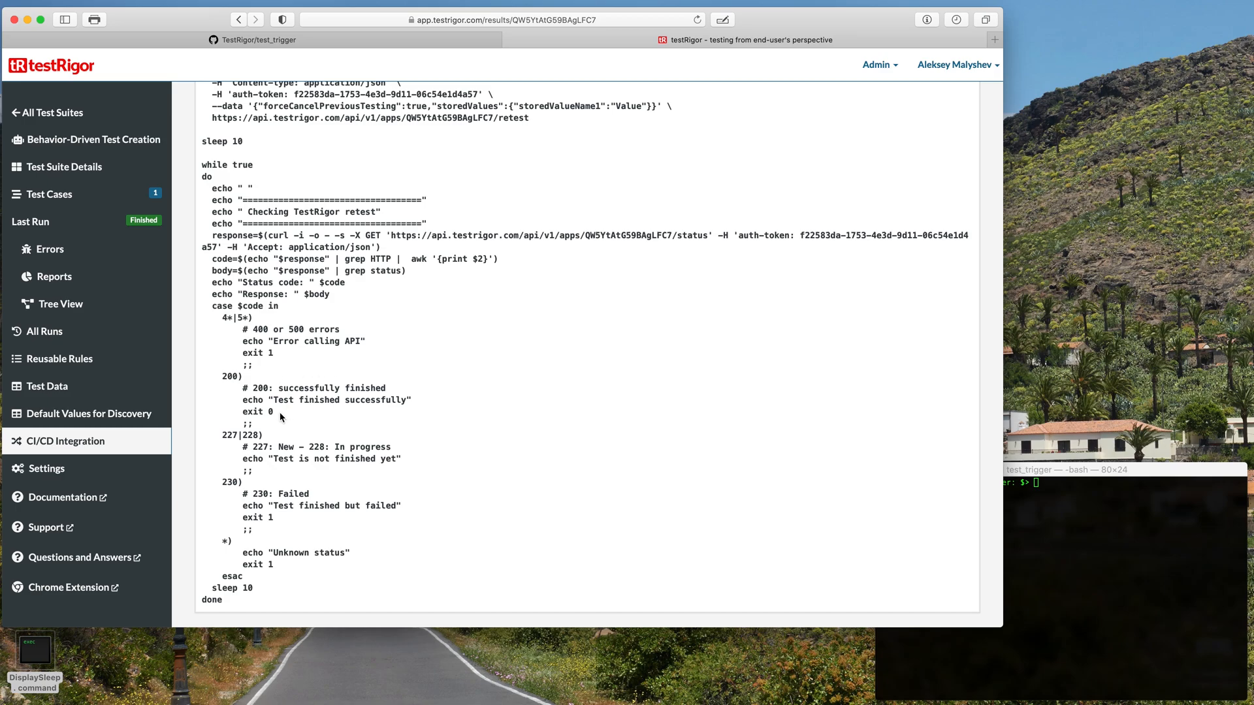
mouse_move(280, 372)
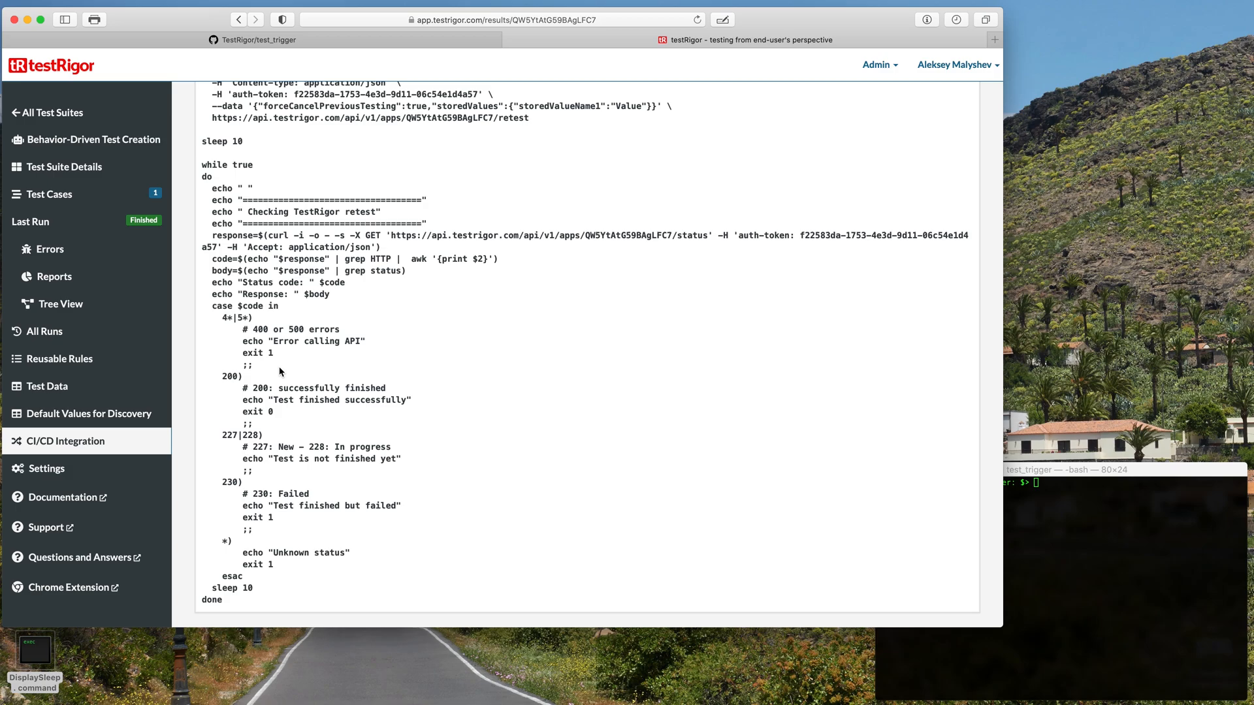
mouse_move(340, 545)
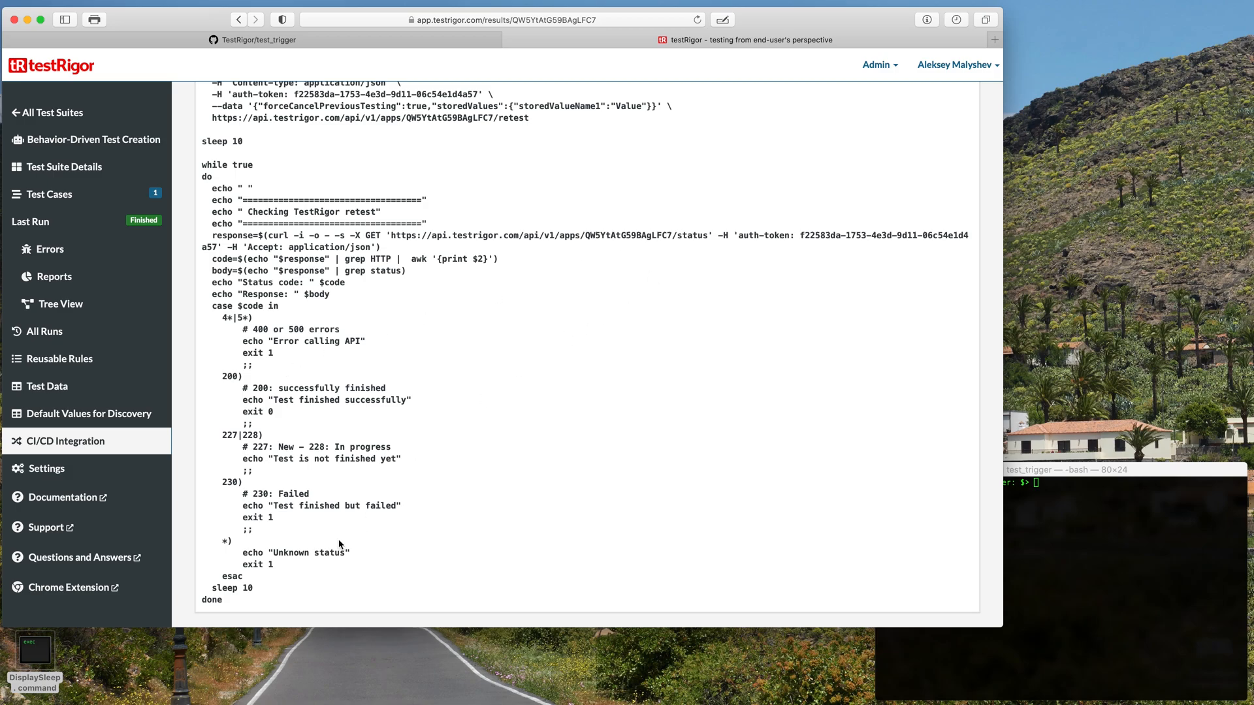
Step: Select the entire prepopulated retest script and copy it via the context menu
key(Cmd+a)
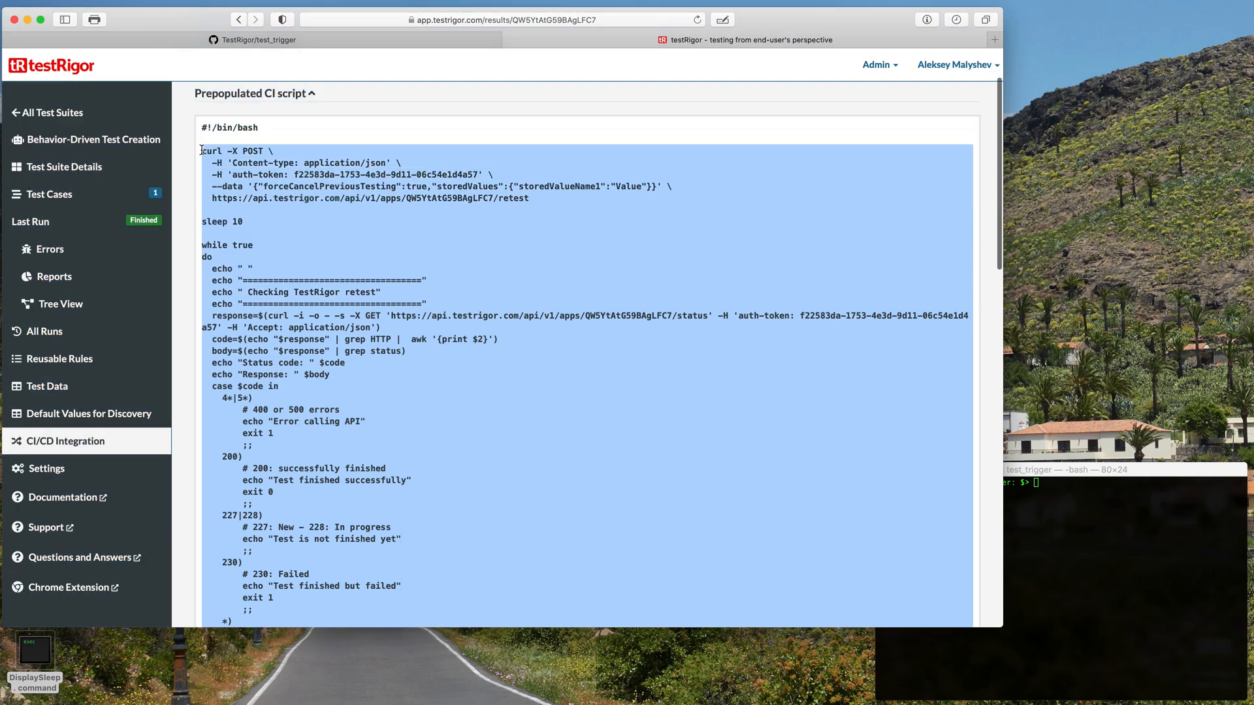
right_click(351, 196)
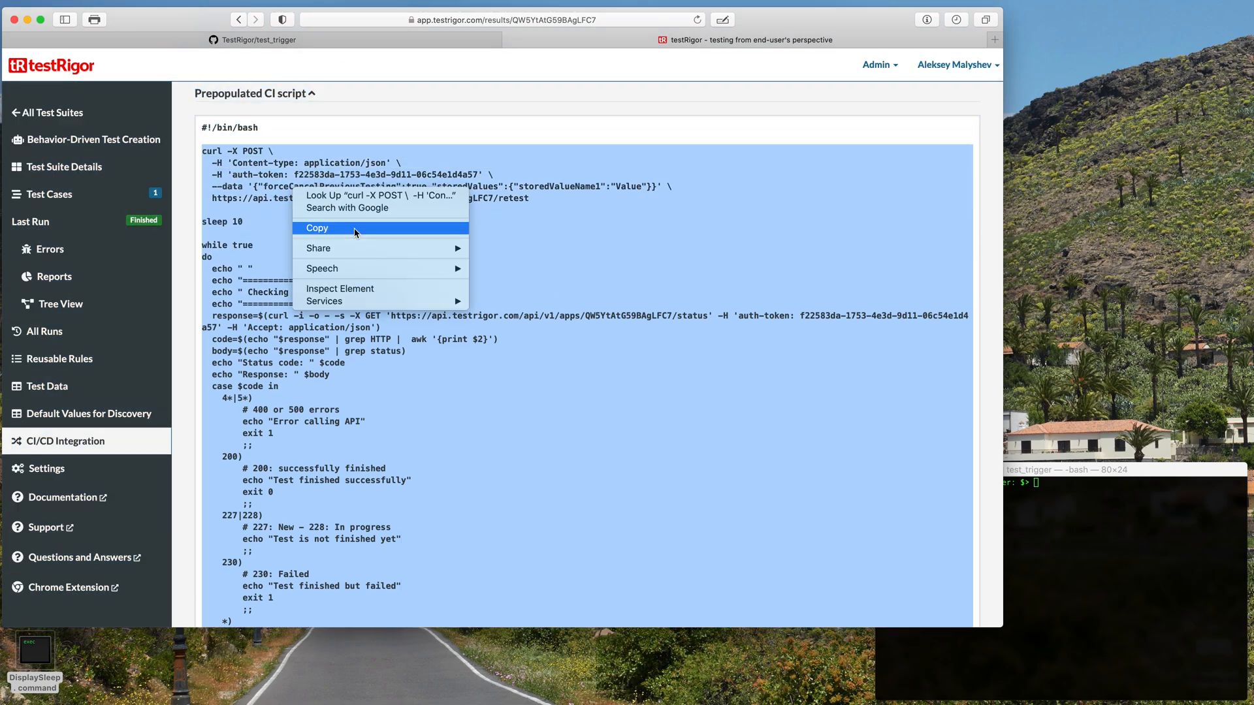
click(317, 228)
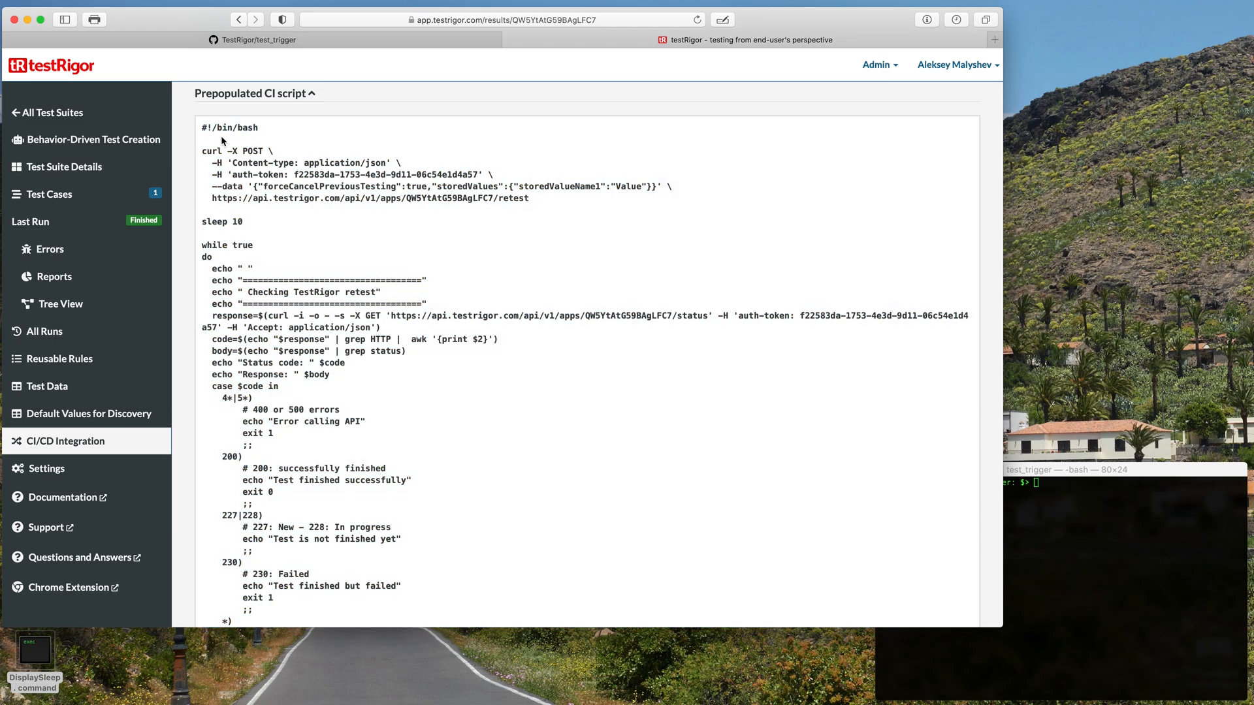
Step: From test_trigger's Actions page, choose 'set up a workflow yourself' for a blank workflow
click(256, 40)
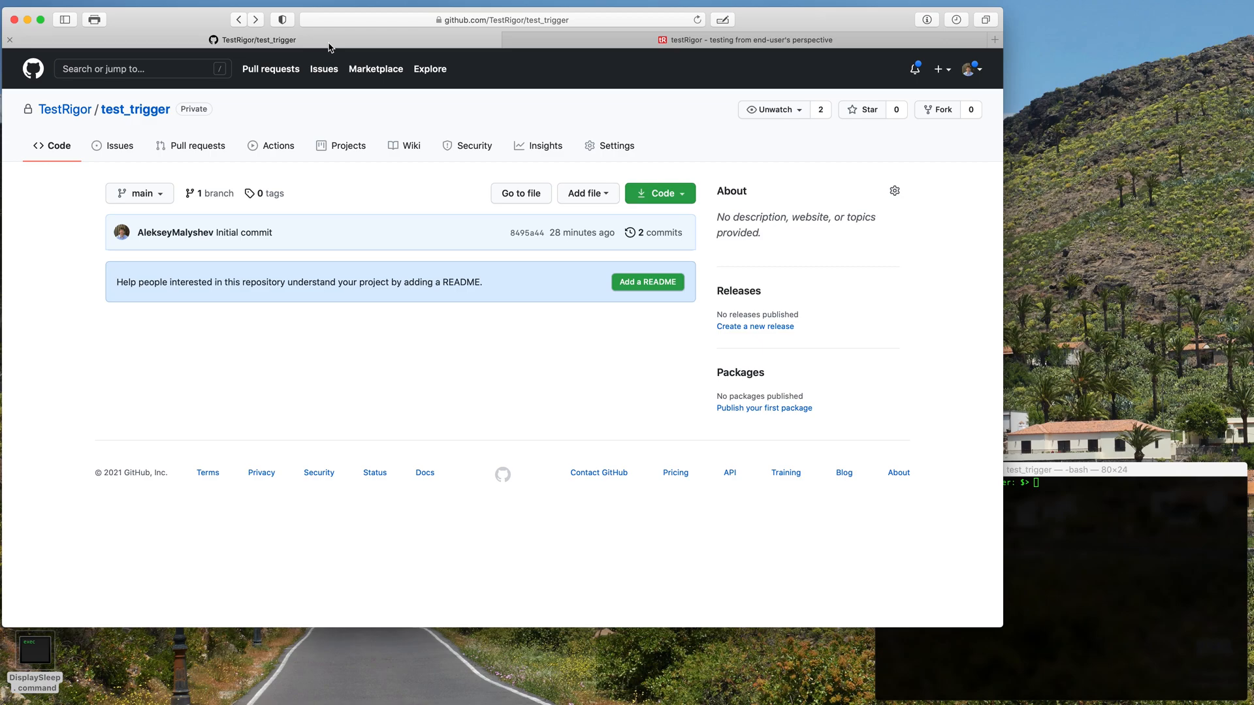
mouse_move(57, 252)
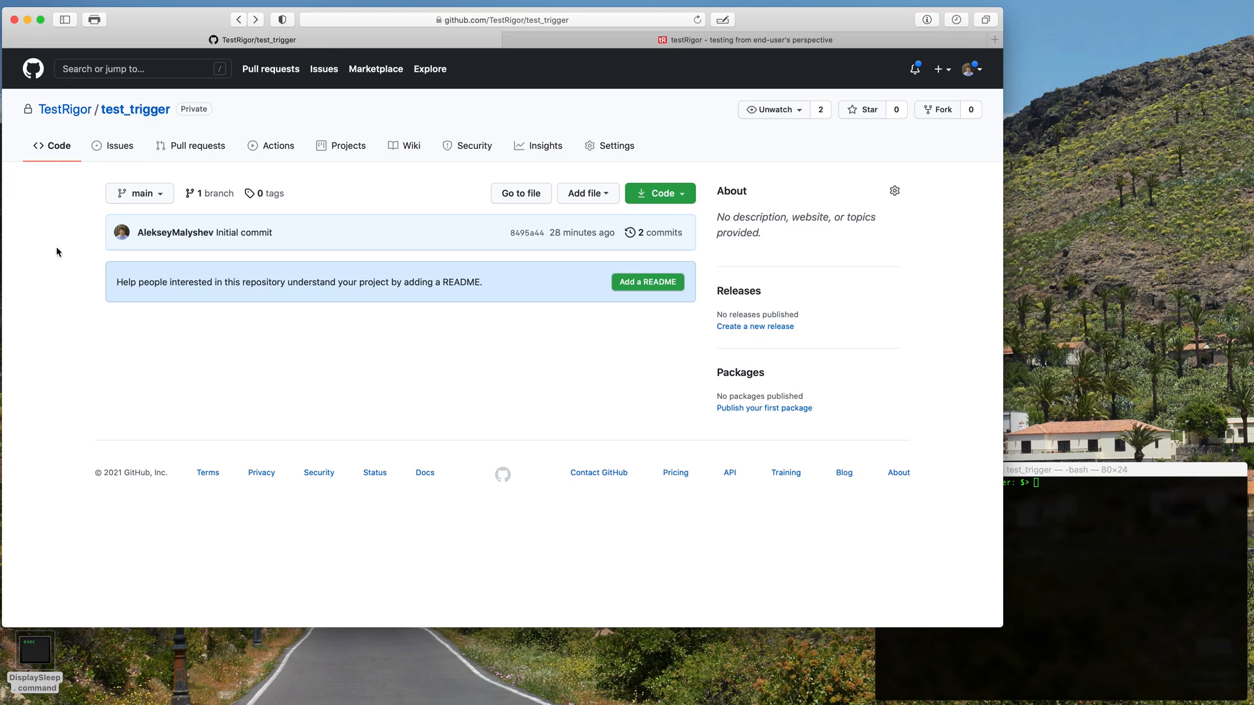
mouse_move(205, 146)
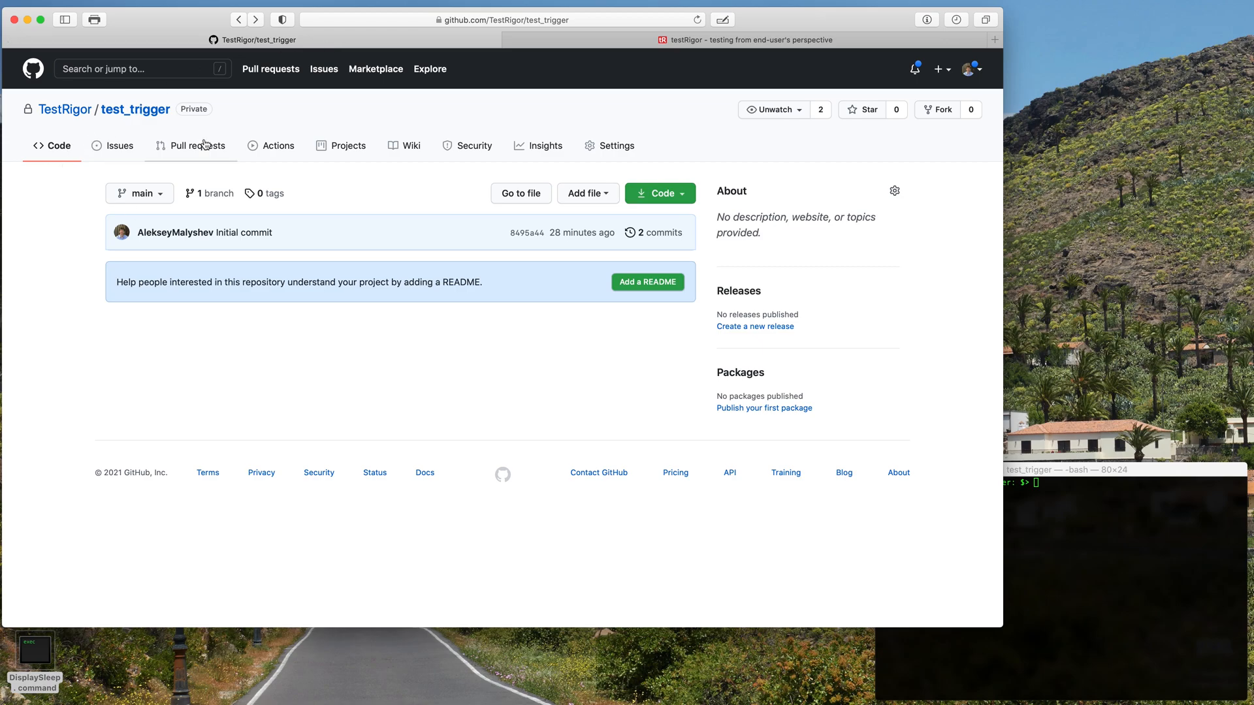
click(278, 146)
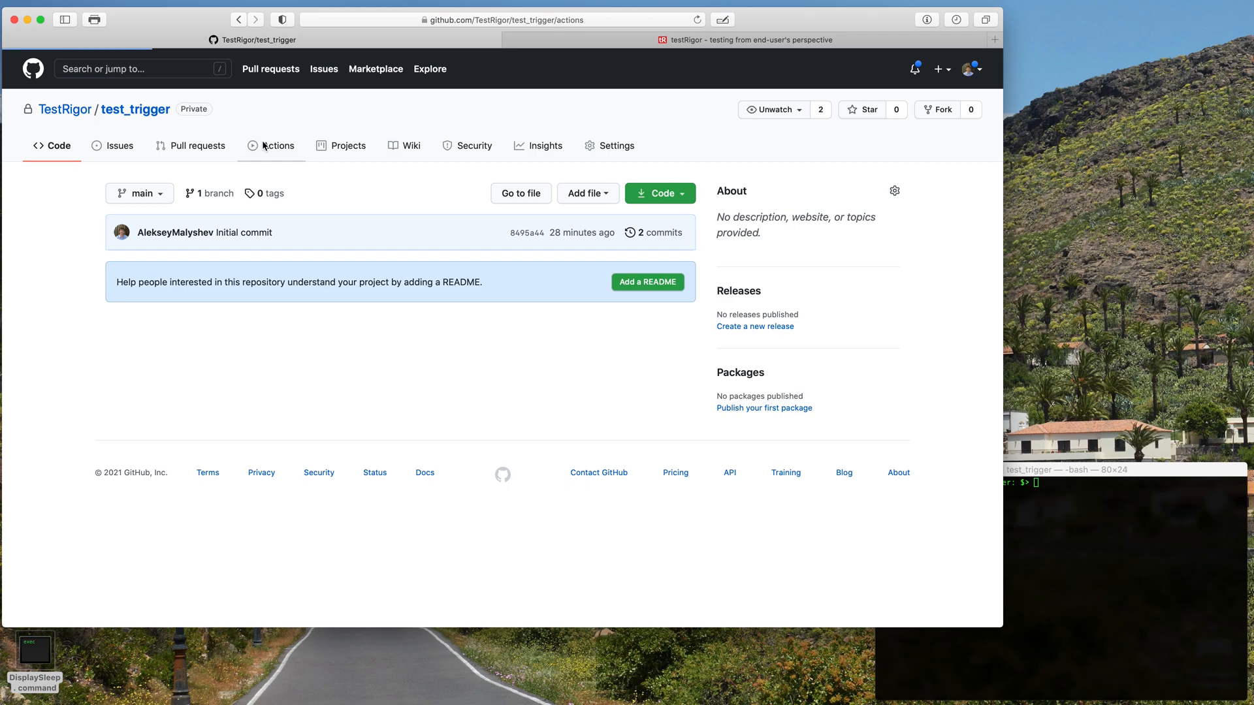
click(277, 146)
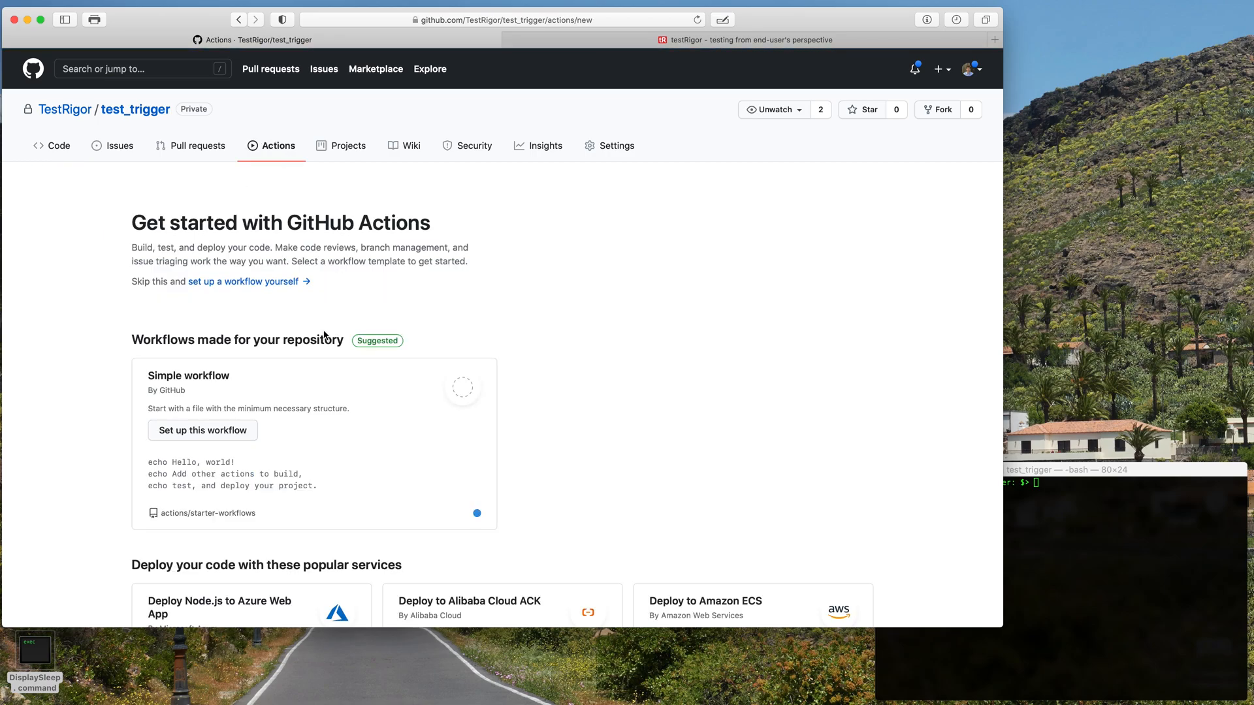
click(242, 282)
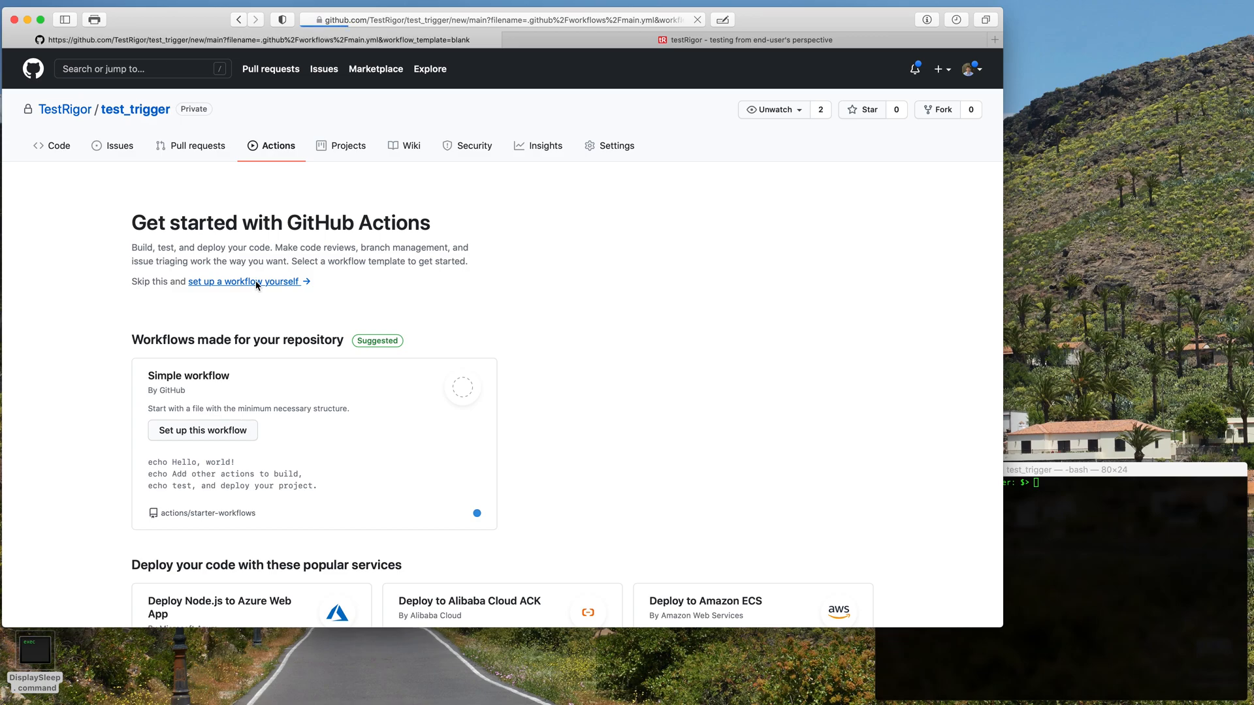
Step: Rename the workflow from CI to testRigor and delete the pull_request trigger lines
click(243, 281)
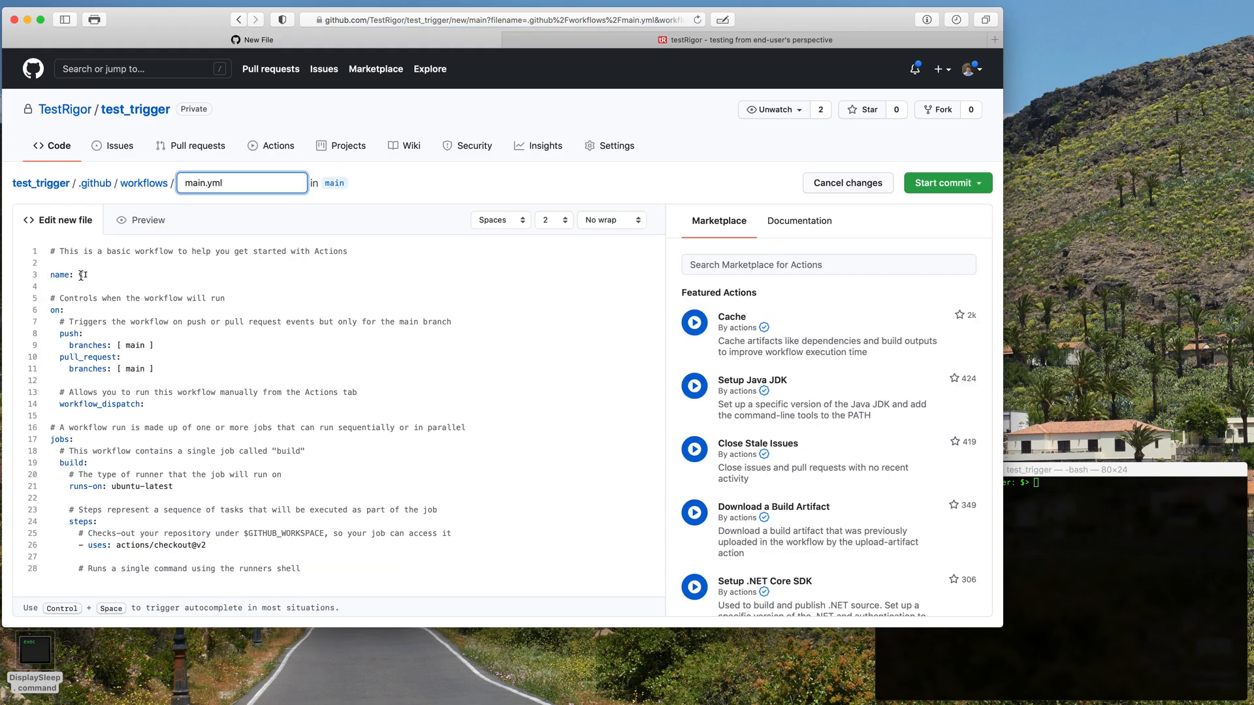
text(CI)
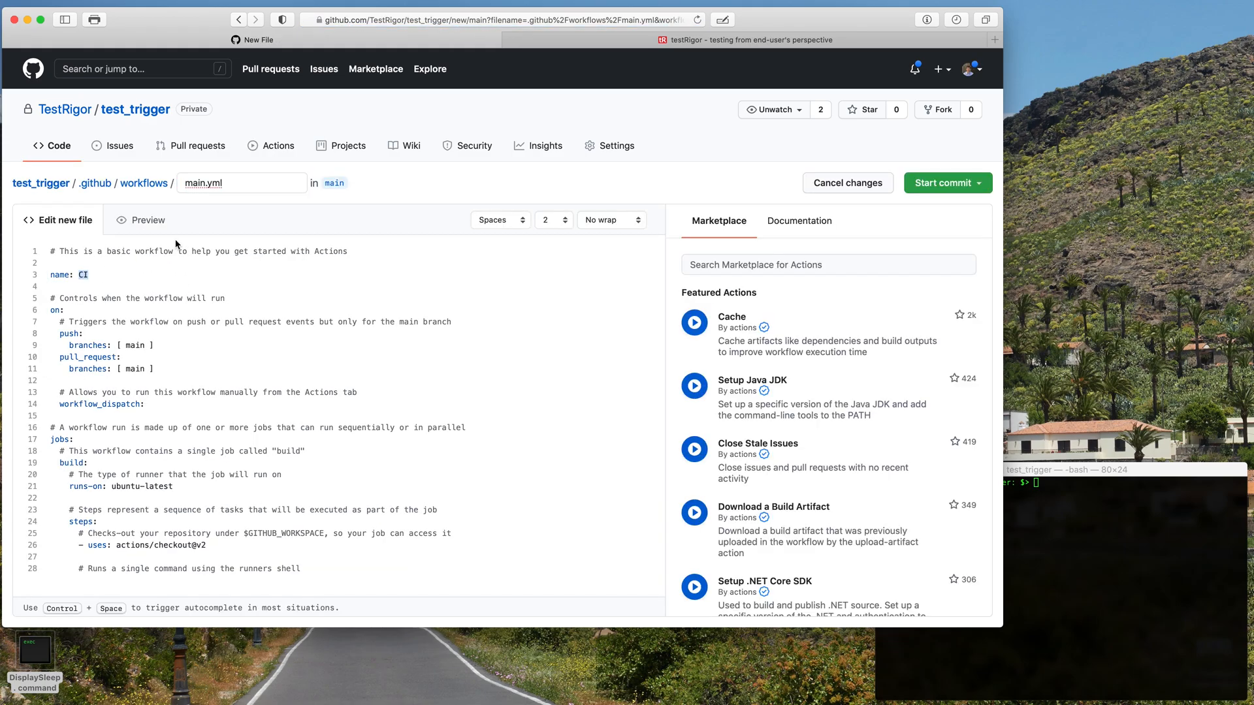
text(testRigor)
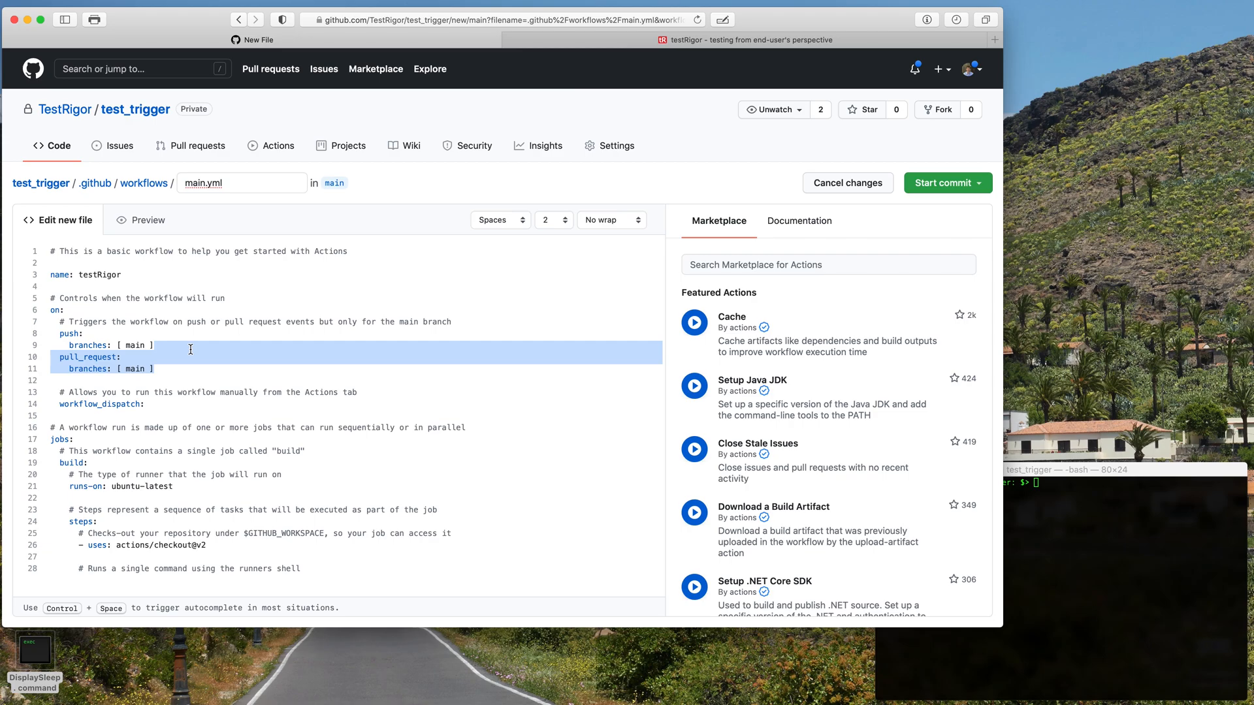
key(Delete)
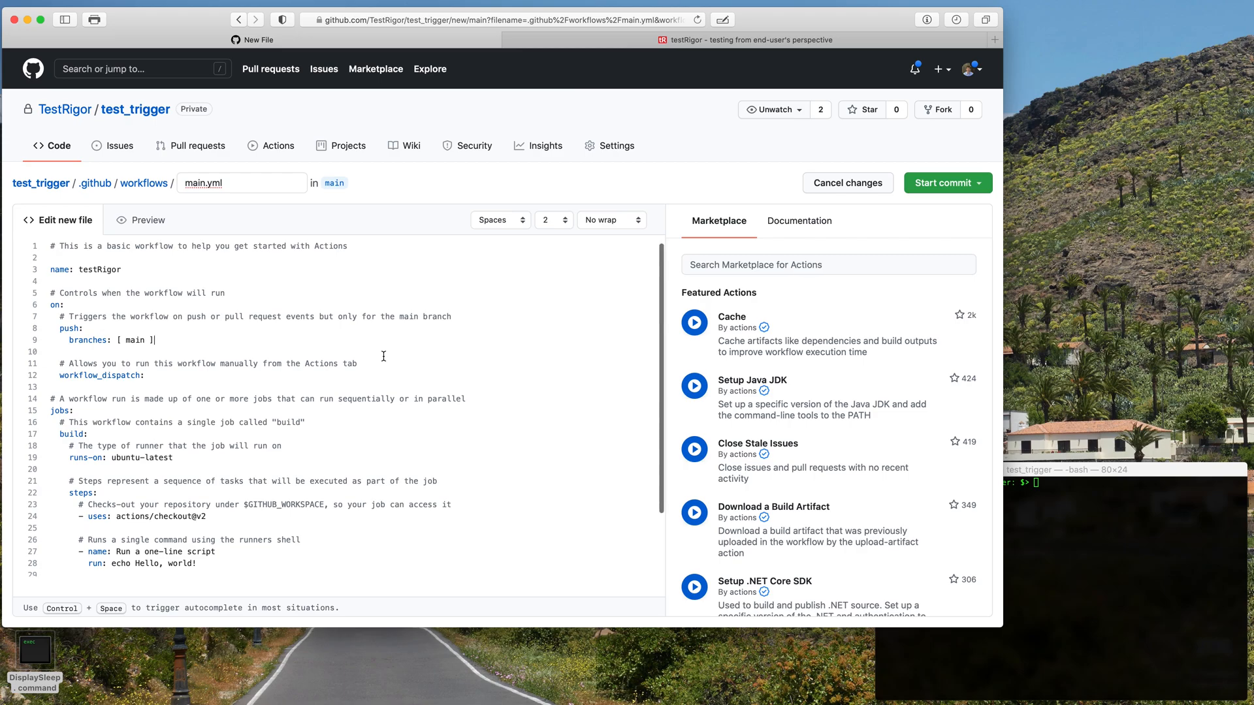
scroll(down, 3)
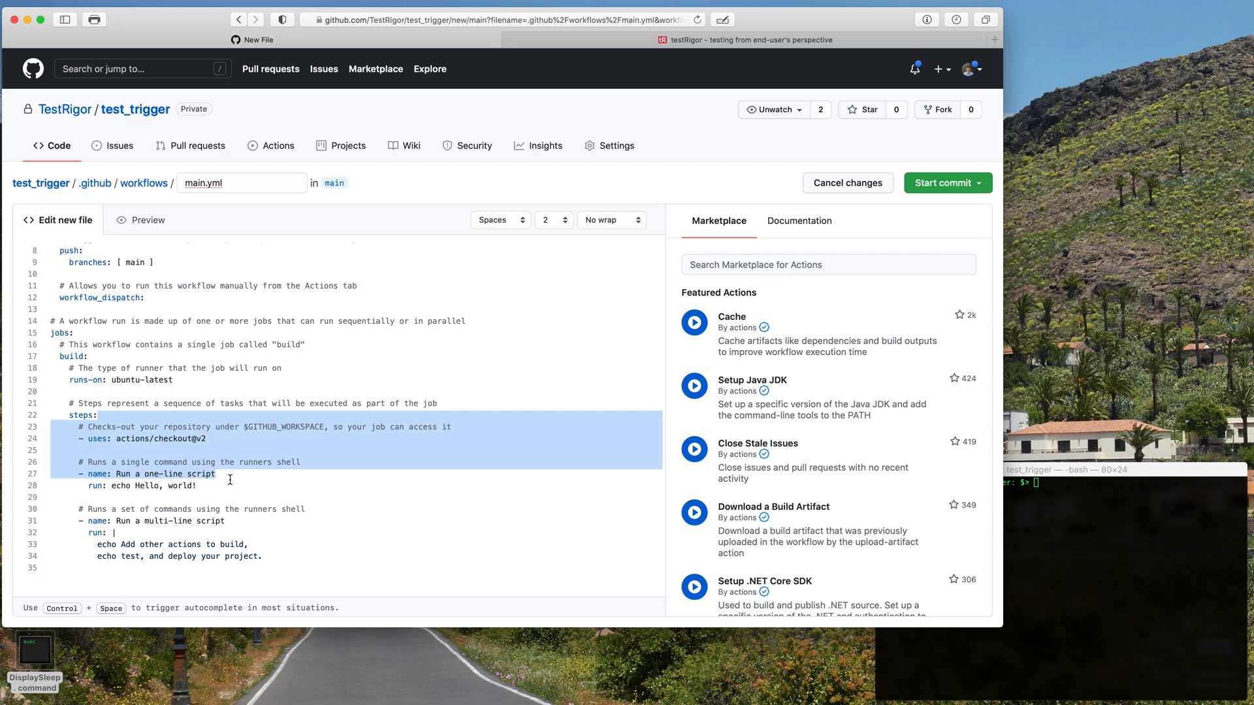
mouse_move(318, 472)
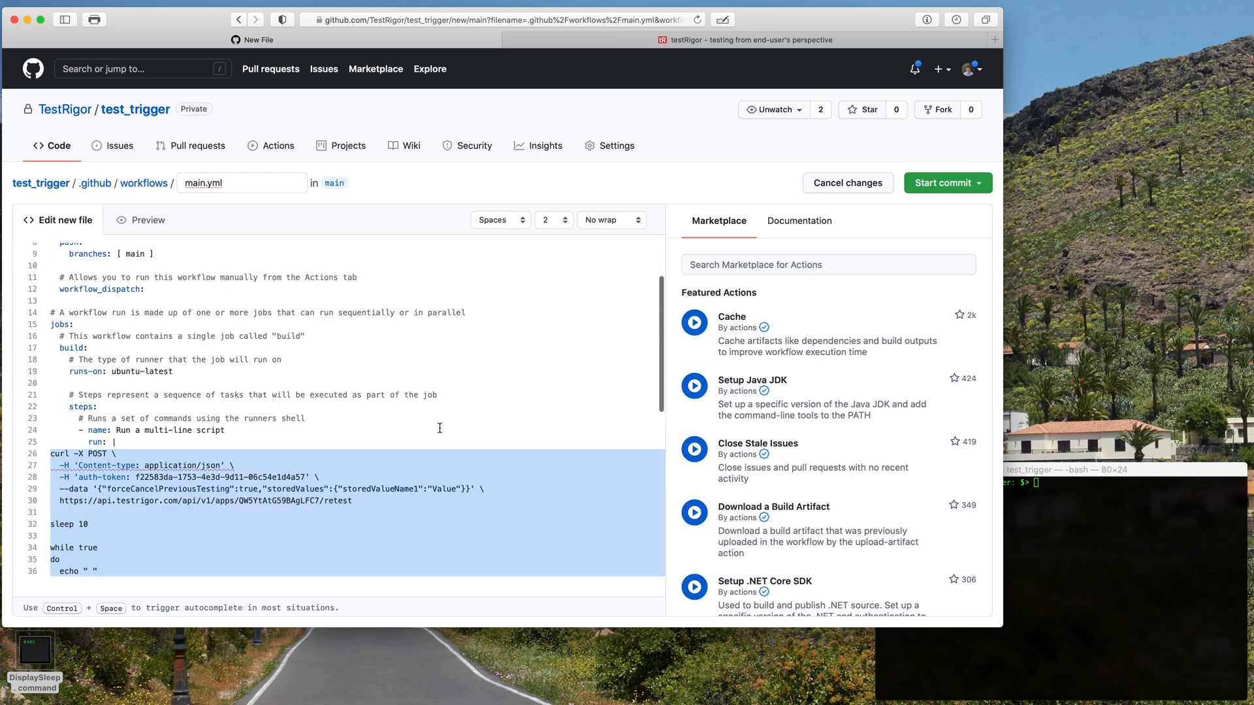
Step: Scroll down to review the pasted curl retest and status-polling script in main.yml
scroll(down, 3)
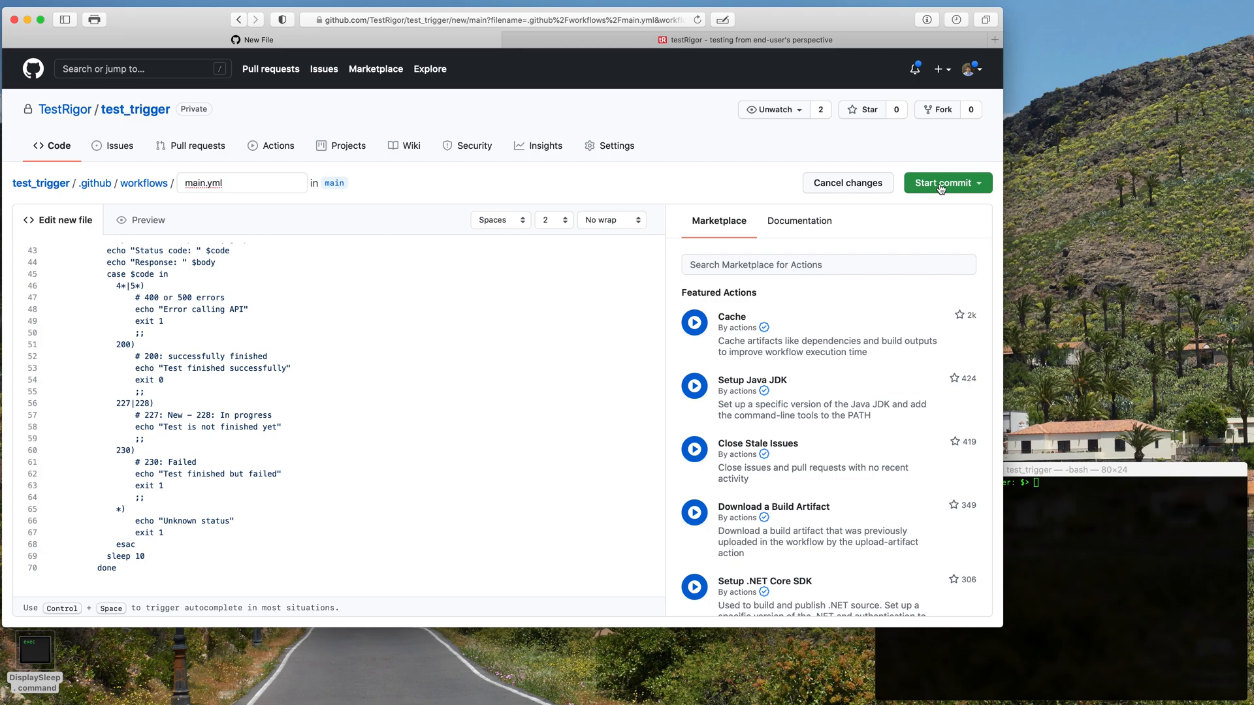
Step: Name the file testRigor.yml and commit it to main with description 'Added testRigor integration'
click(941, 183)
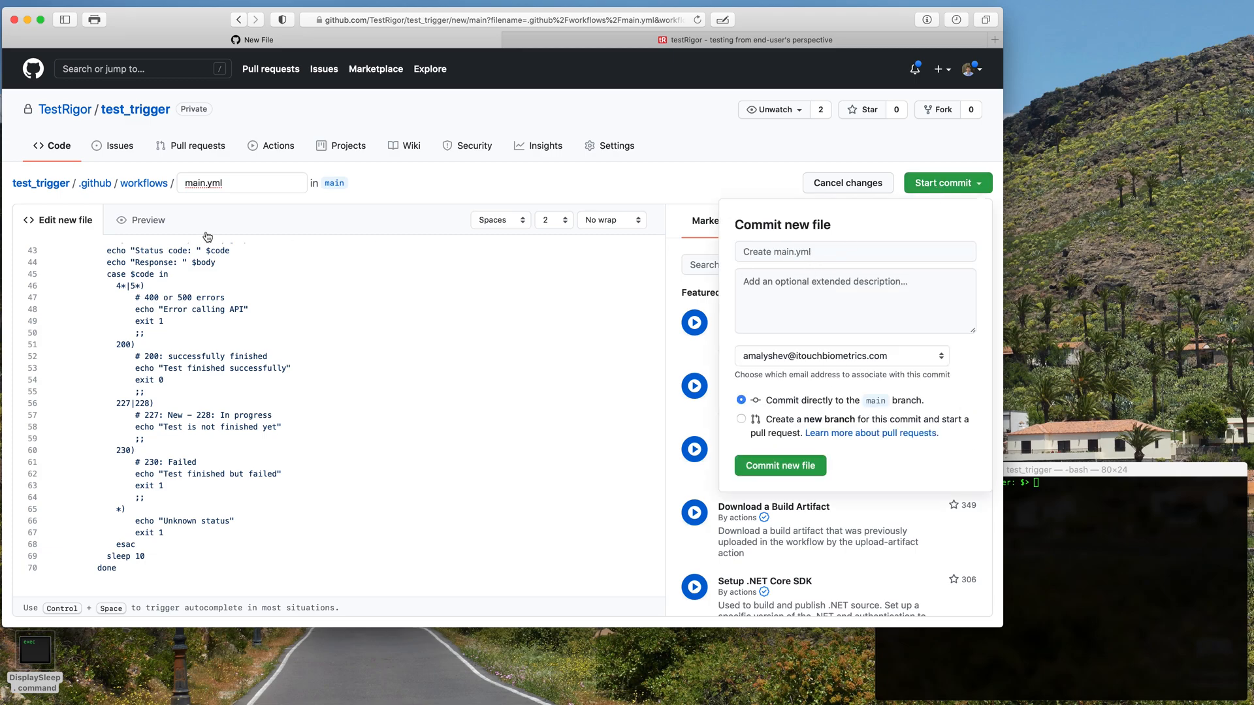
mouse_move(260, 226)
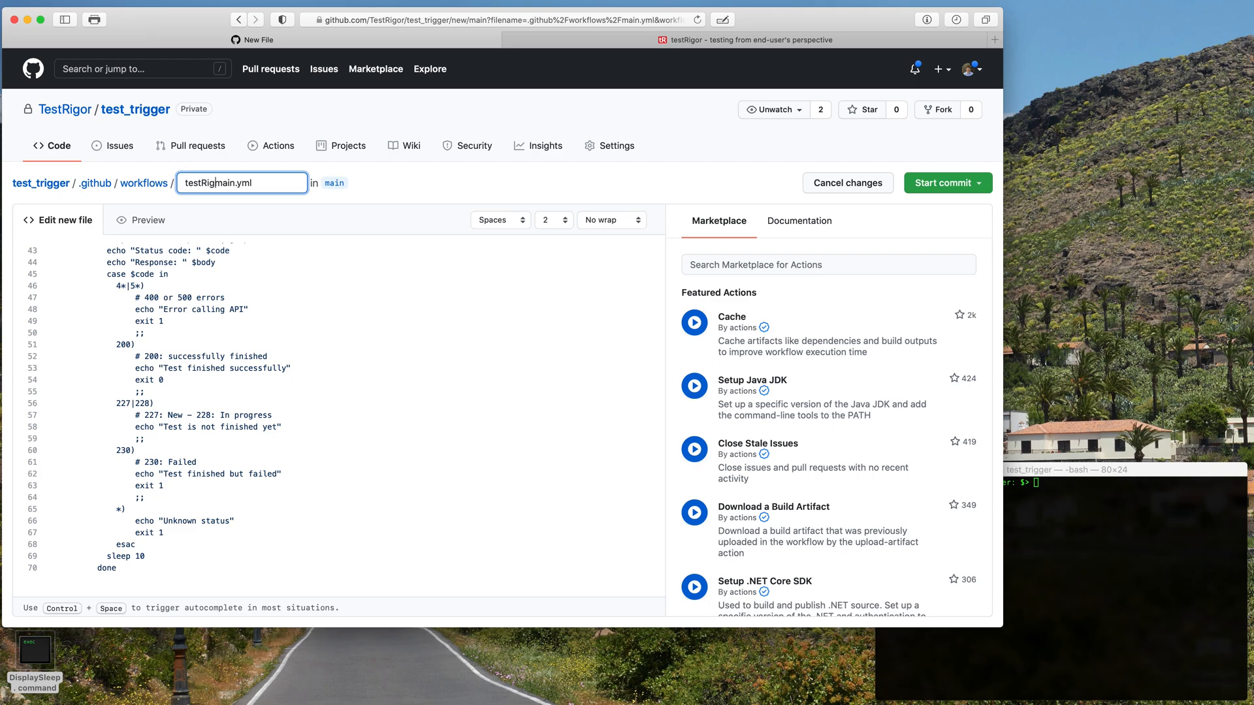
text(testRigor.yml)
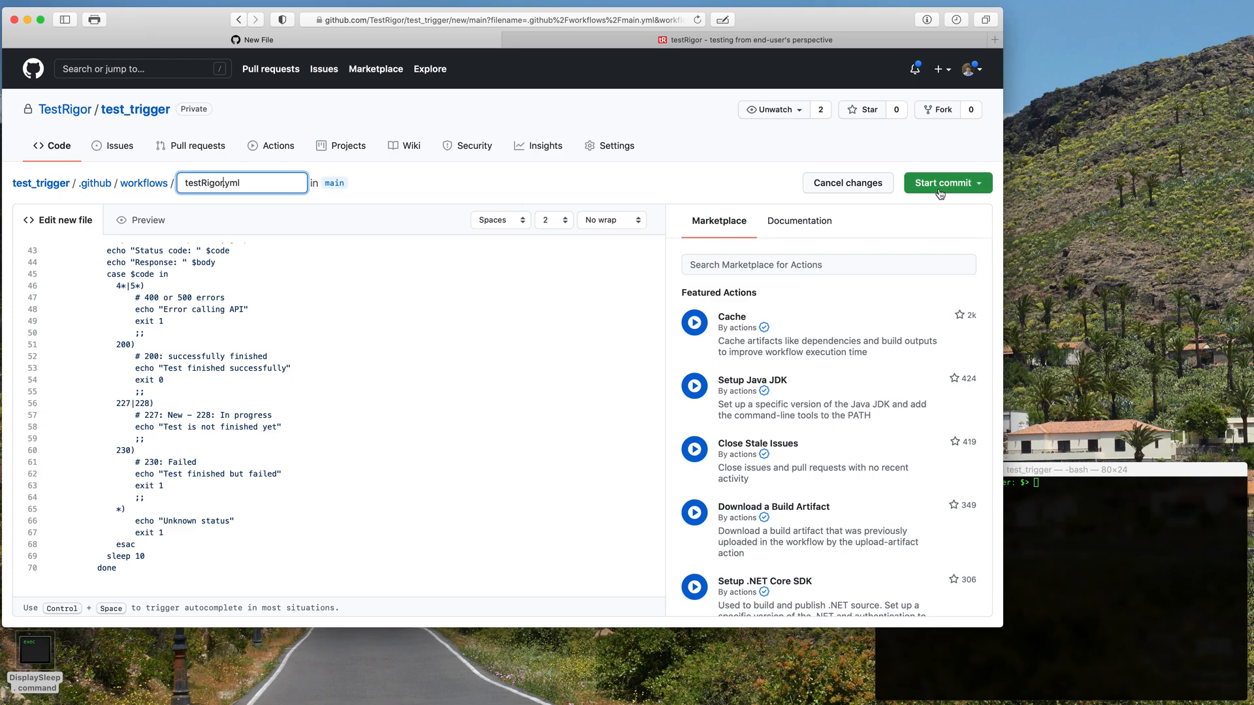
click(942, 183)
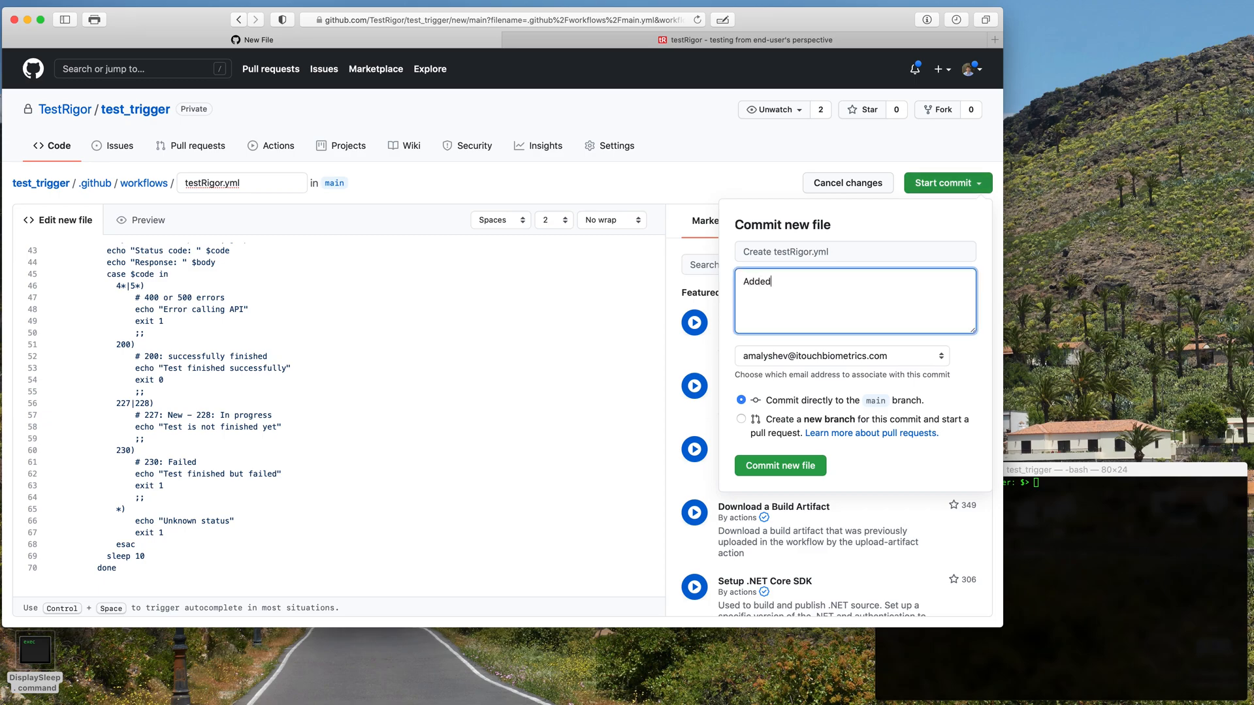
text(testRigor inte)
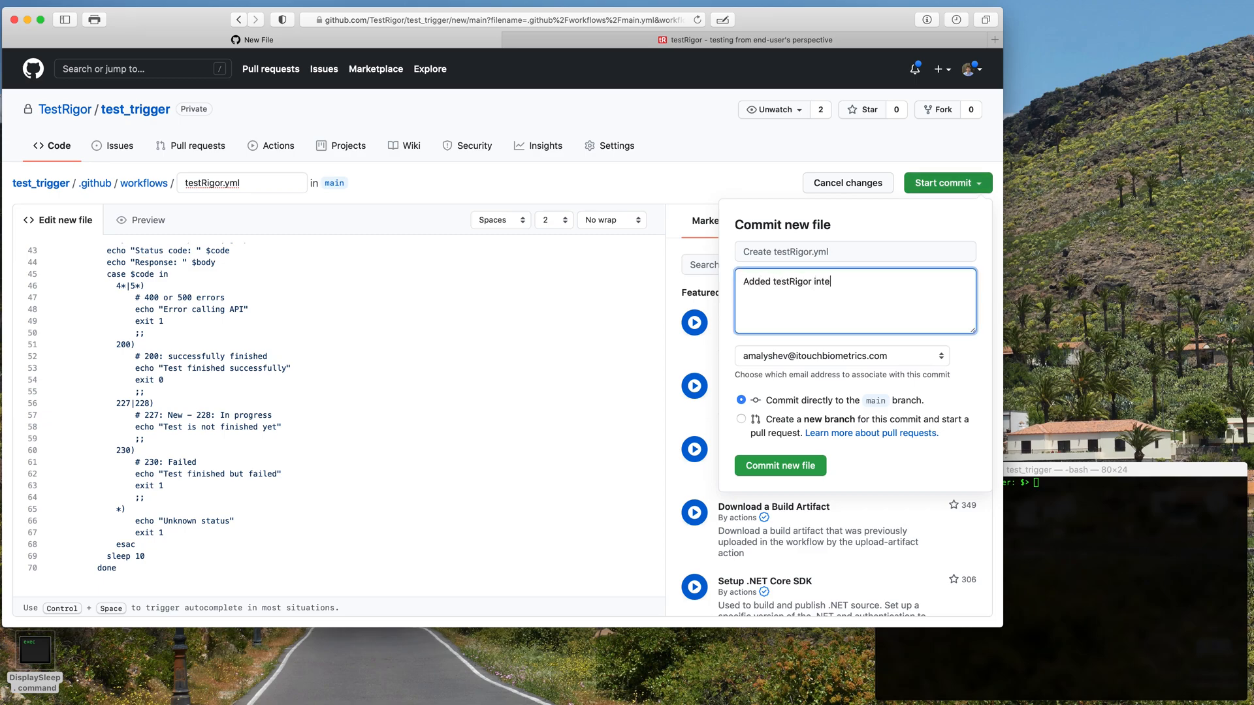
text(gration)
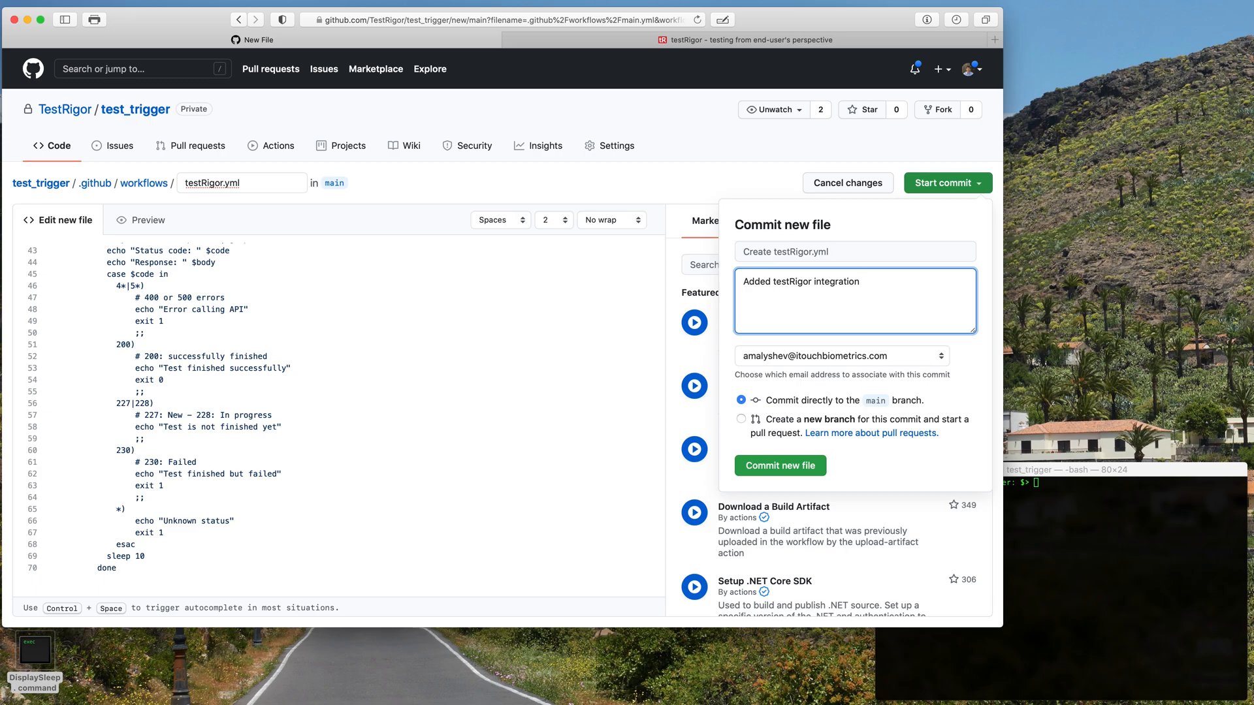
mouse_move(779, 465)
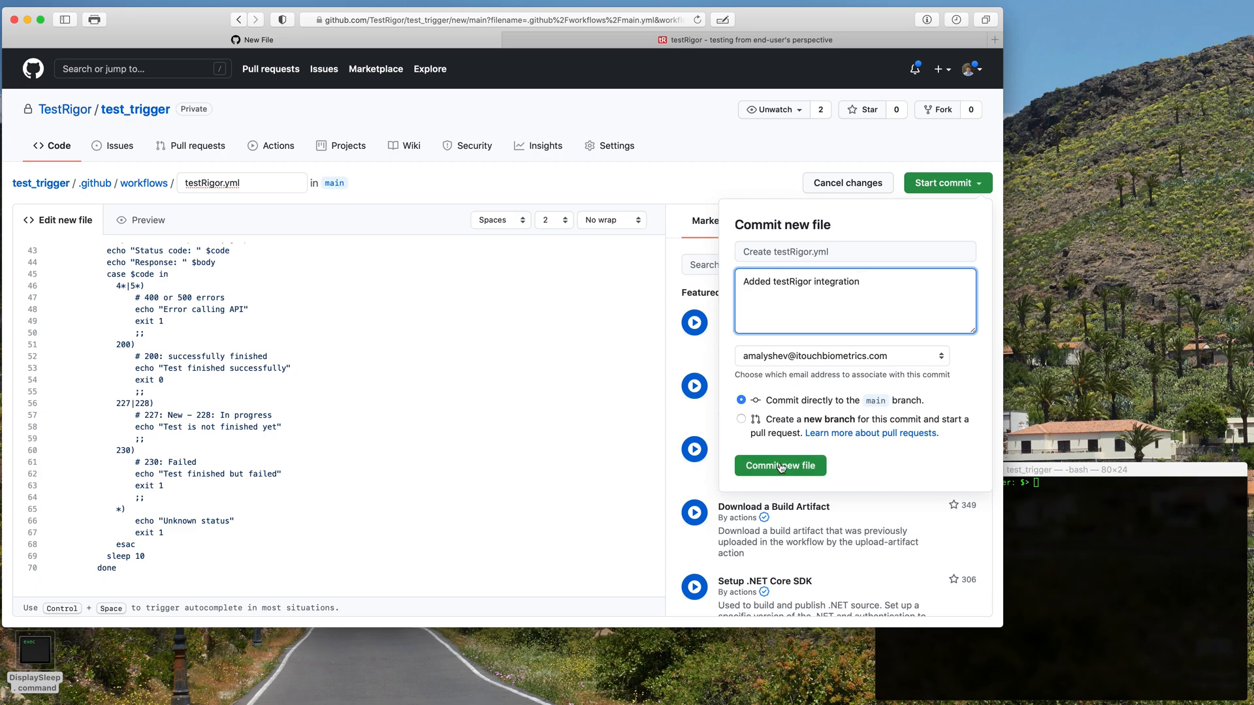
click(780, 465)
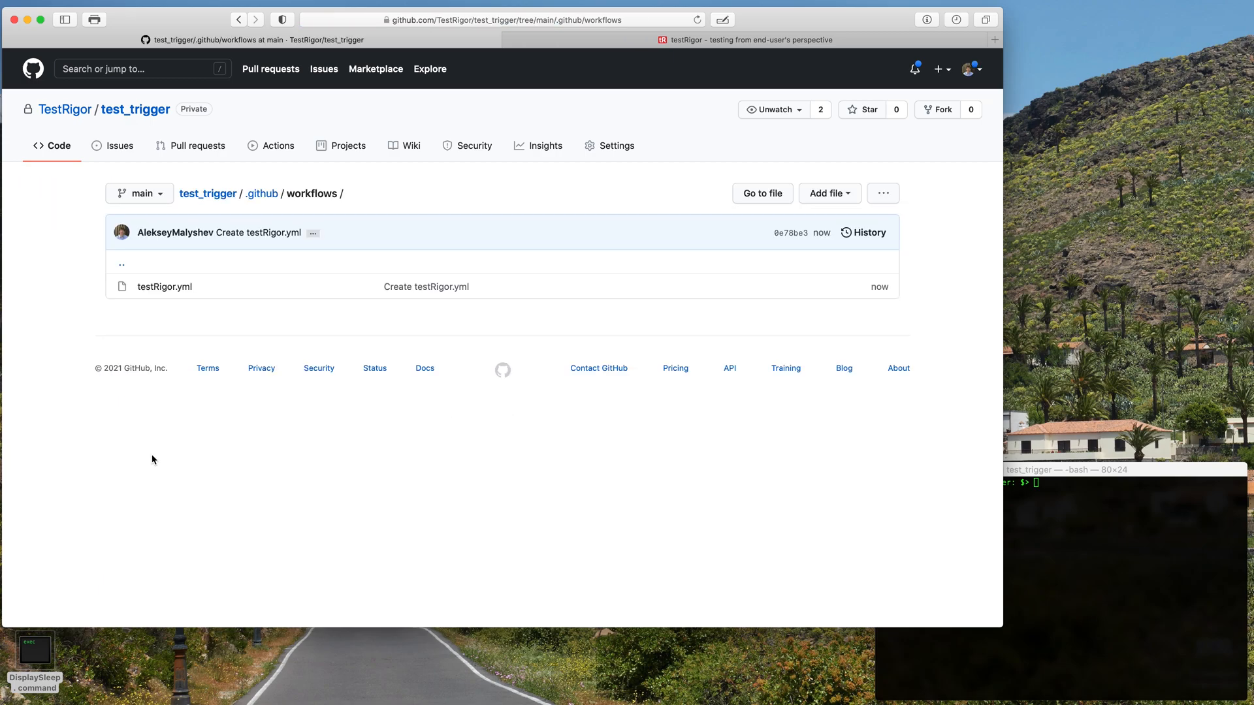
mouse_move(290, 188)
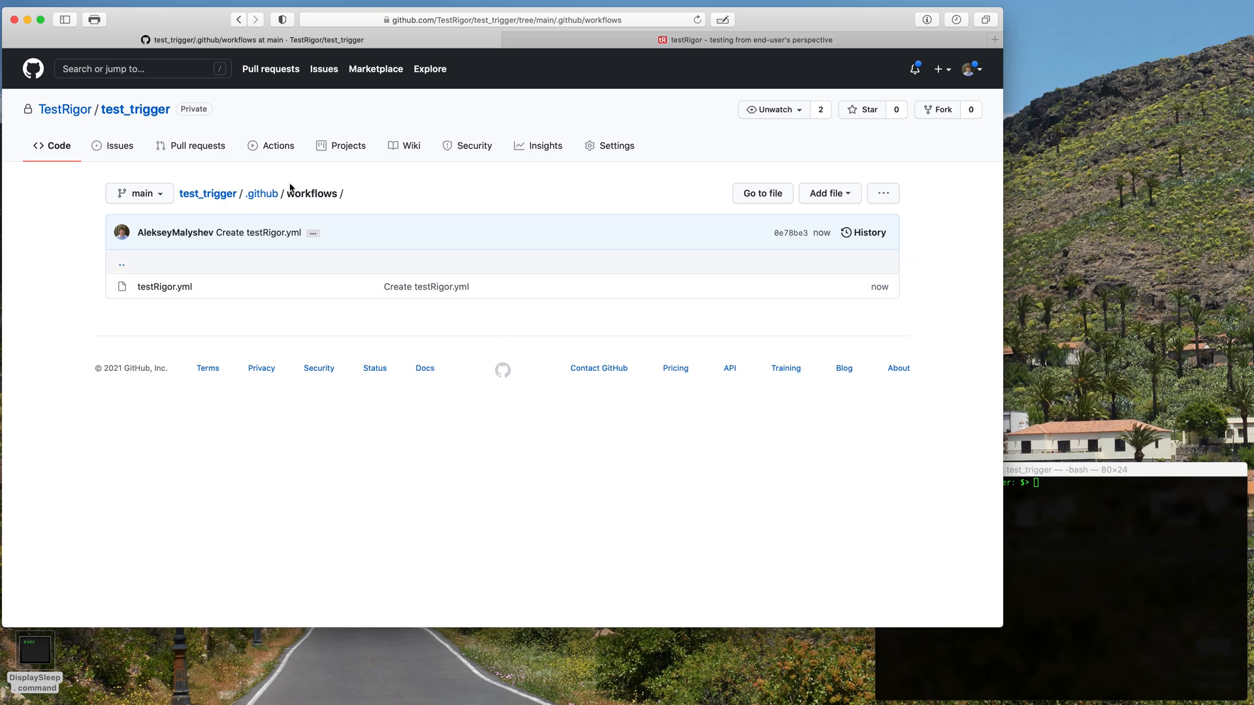
Step: View the queued testRigor run in Actions, then watch testRigor's test cases executing
click(279, 145)
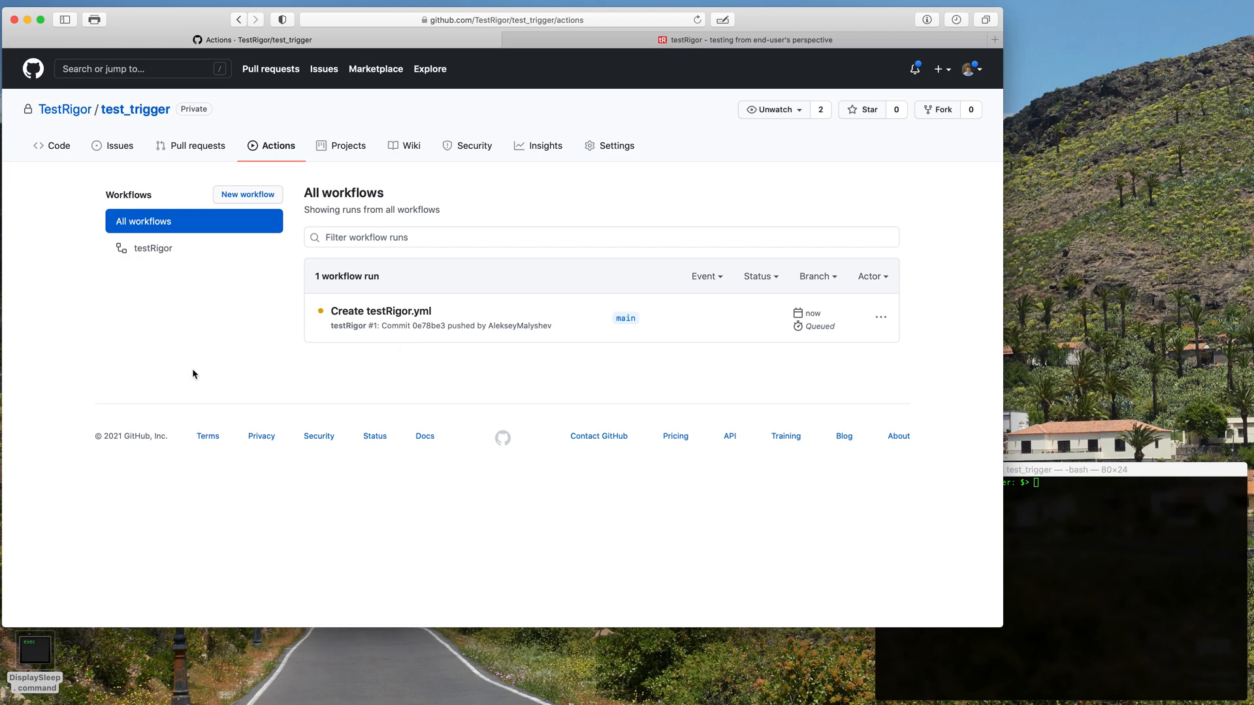
click(753, 39)
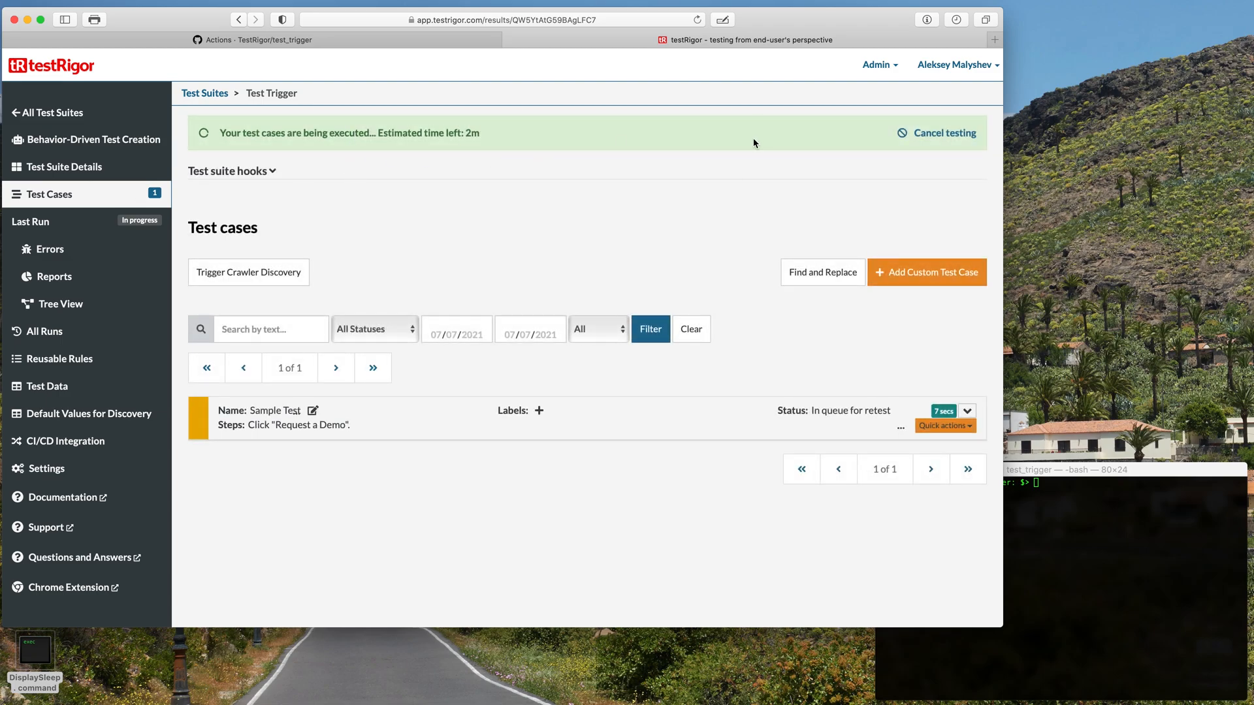
mouse_move(694, 216)
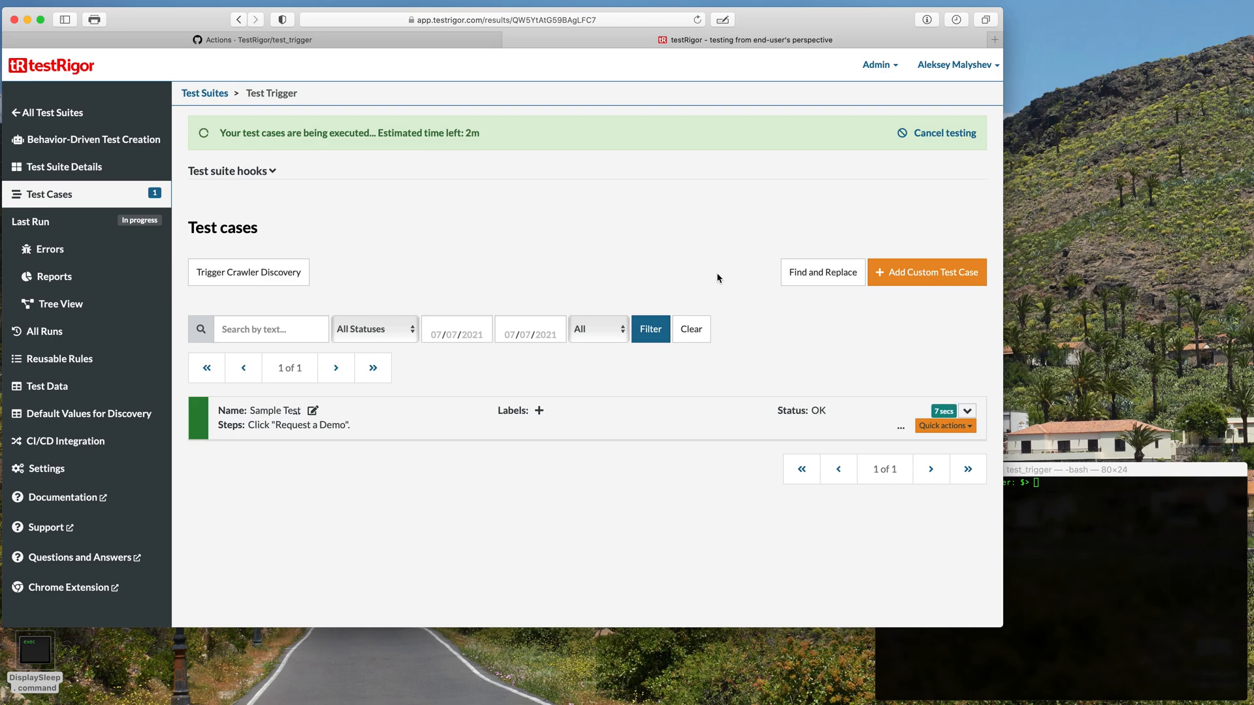
mouse_move(224, 142)
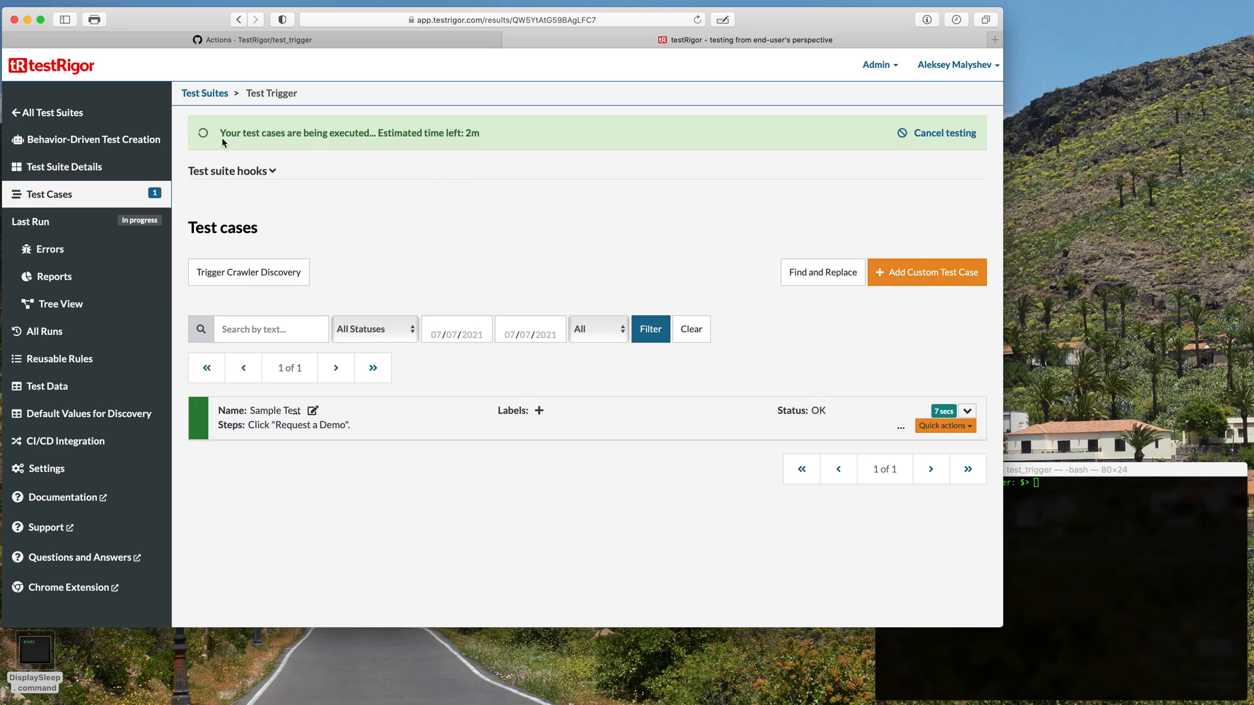
Step: Open the build job of the successful Create testRigor.yml run (testRigor #1)
click(248, 39)
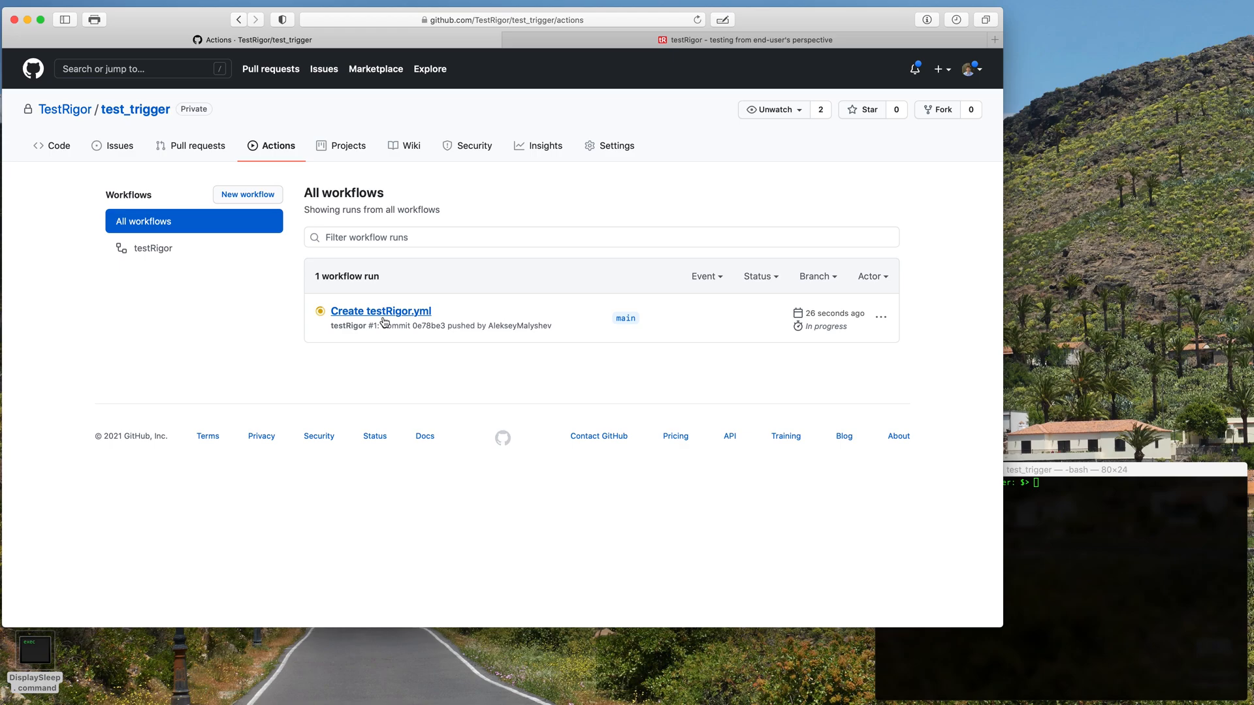
mouse_move(229, 324)
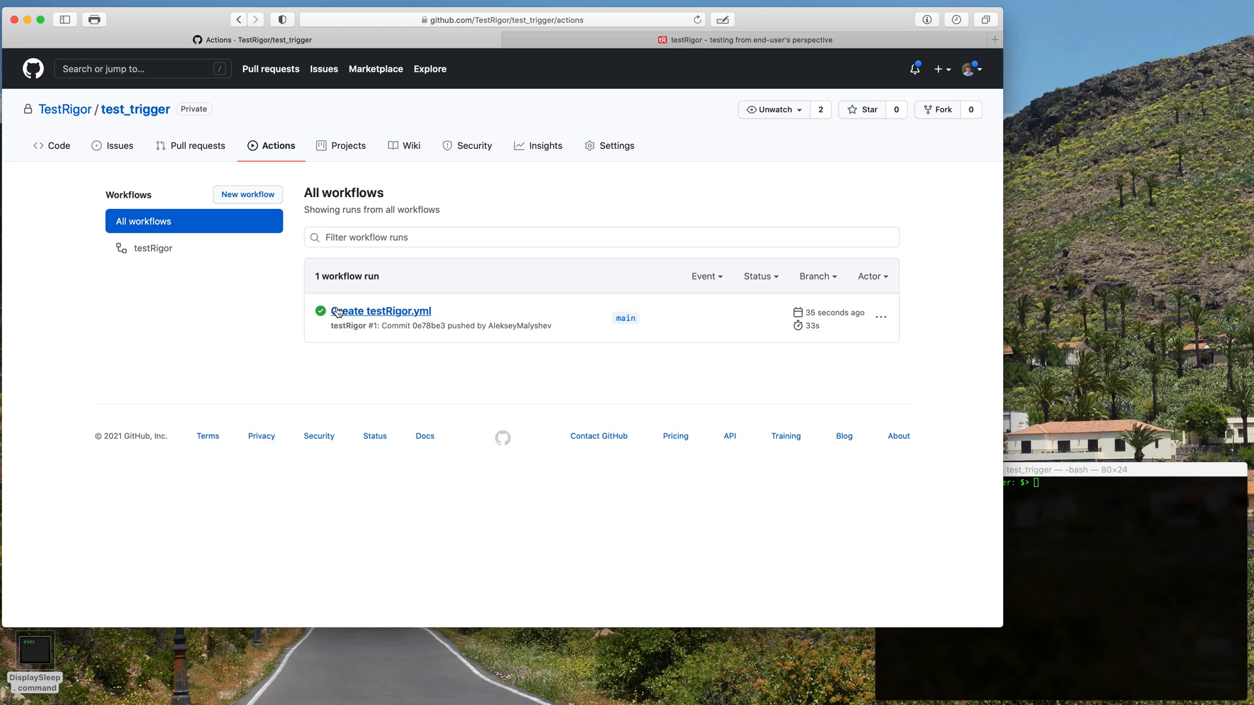
click(380, 310)
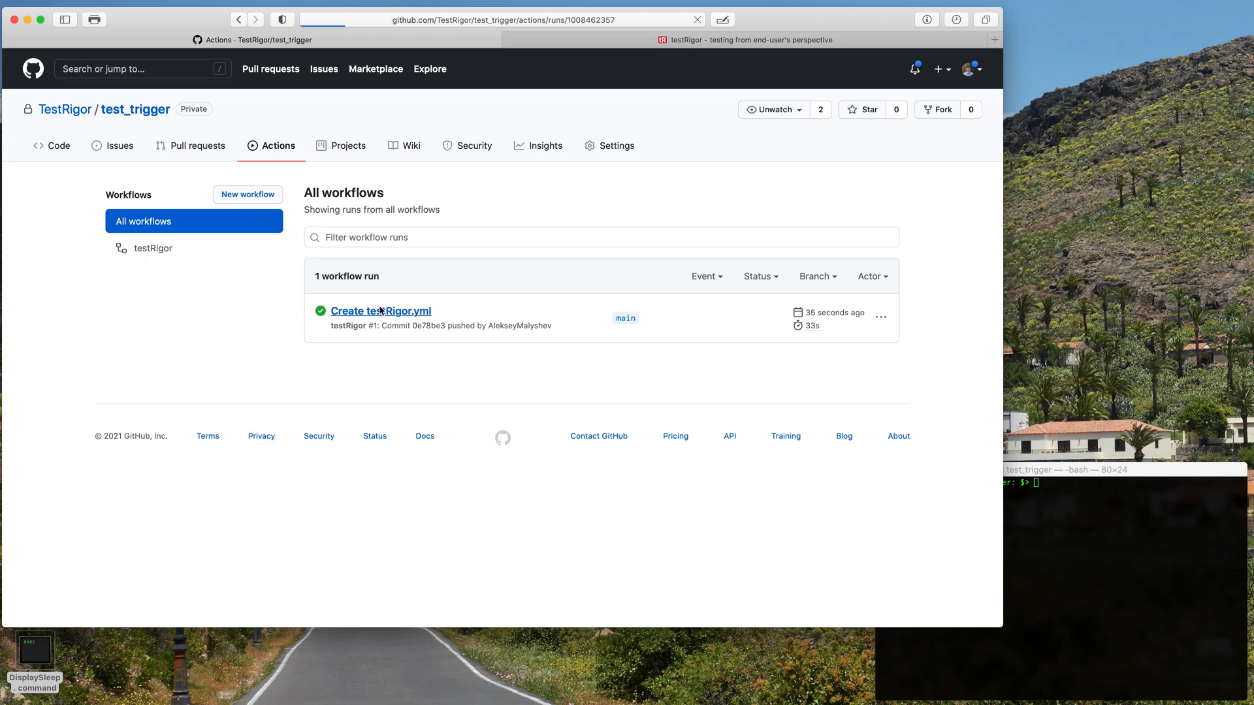
click(380, 310)
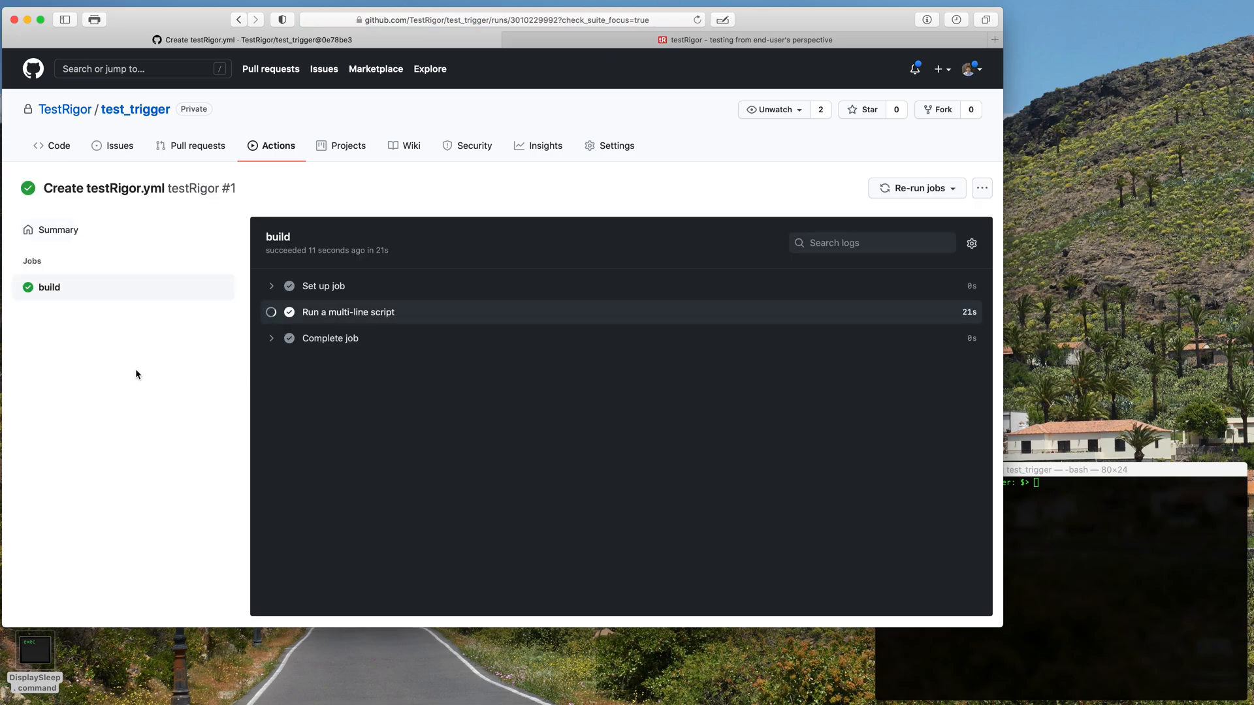
Step: Expand the script step log, highlight status codes 228 and 200, then return to runs
click(348, 312)
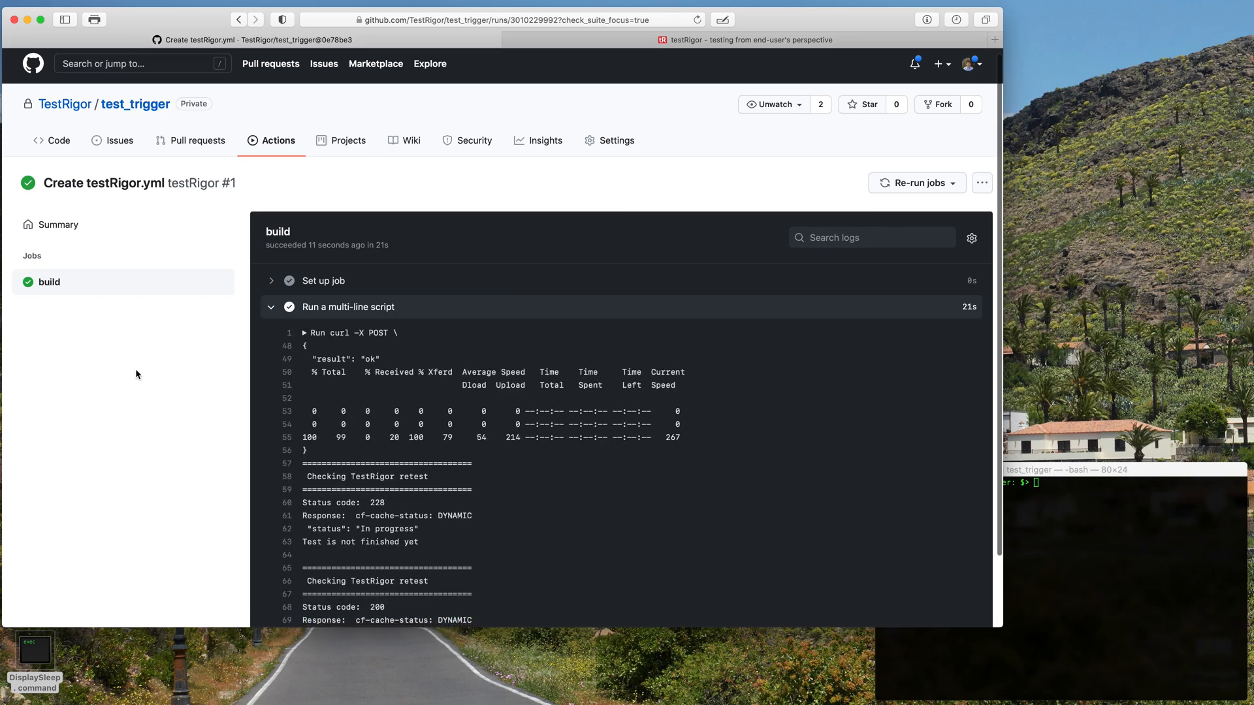
mouse_move(370, 327)
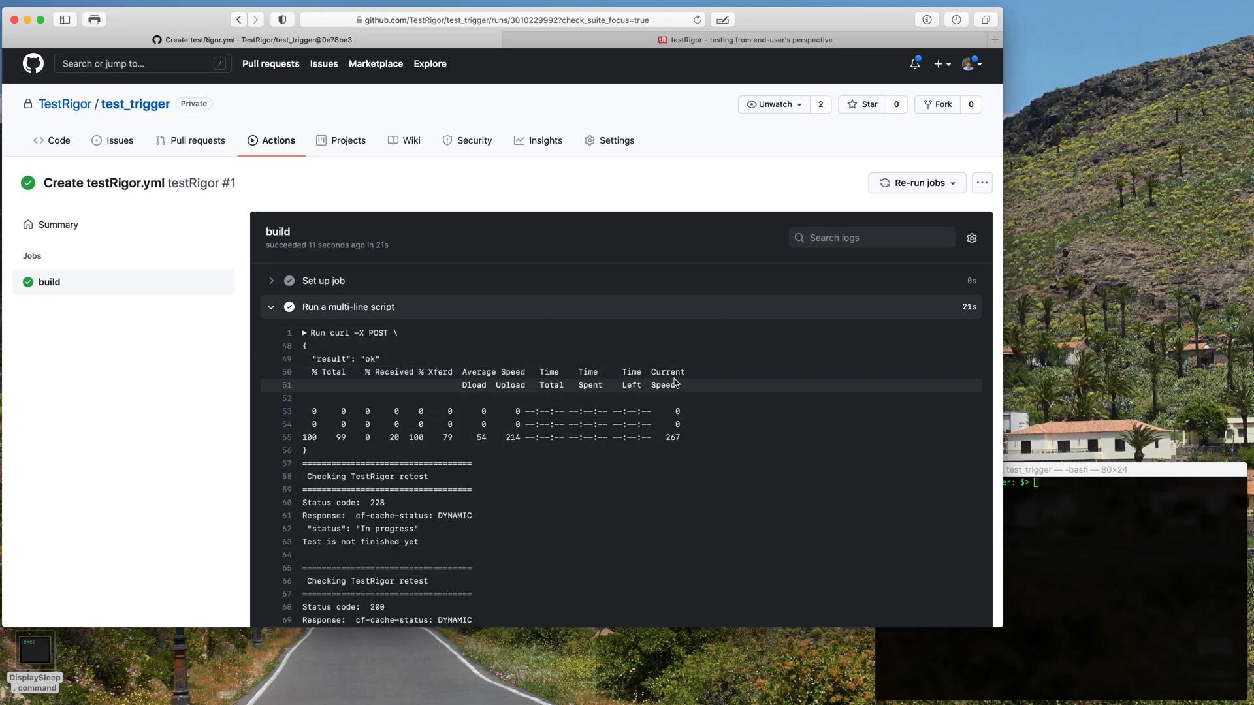
scroll(down, 3)
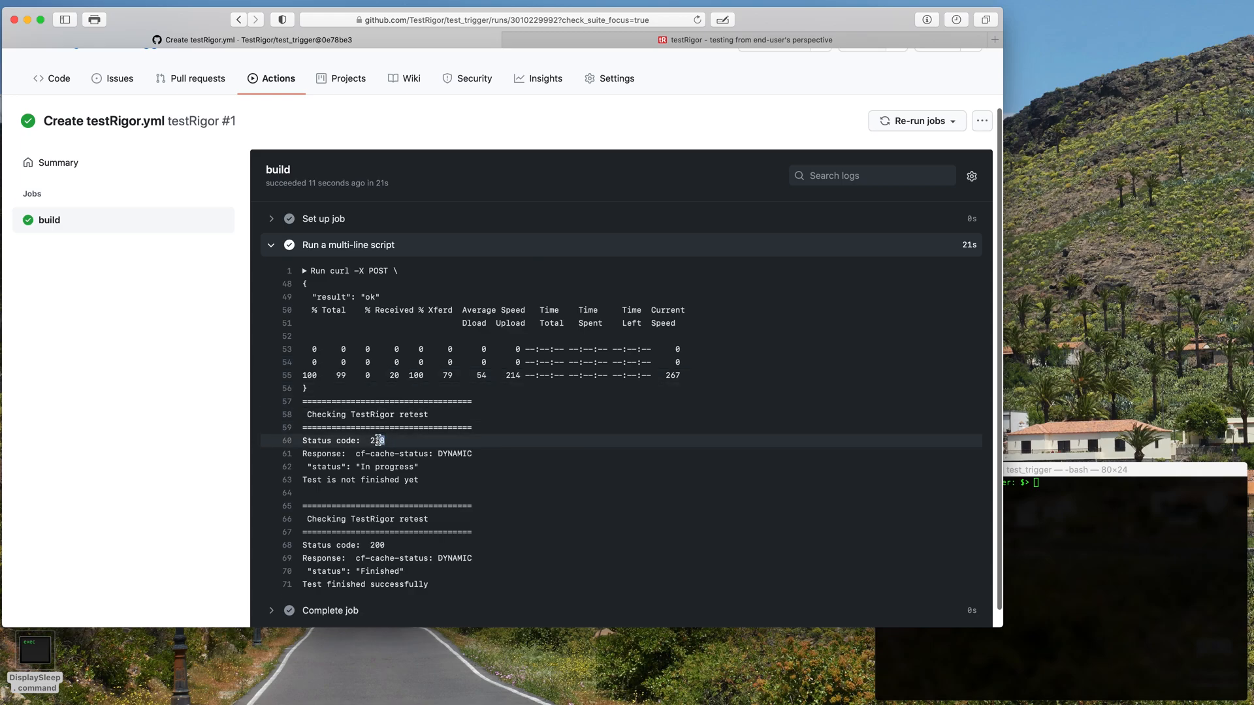
double_click(376, 440)
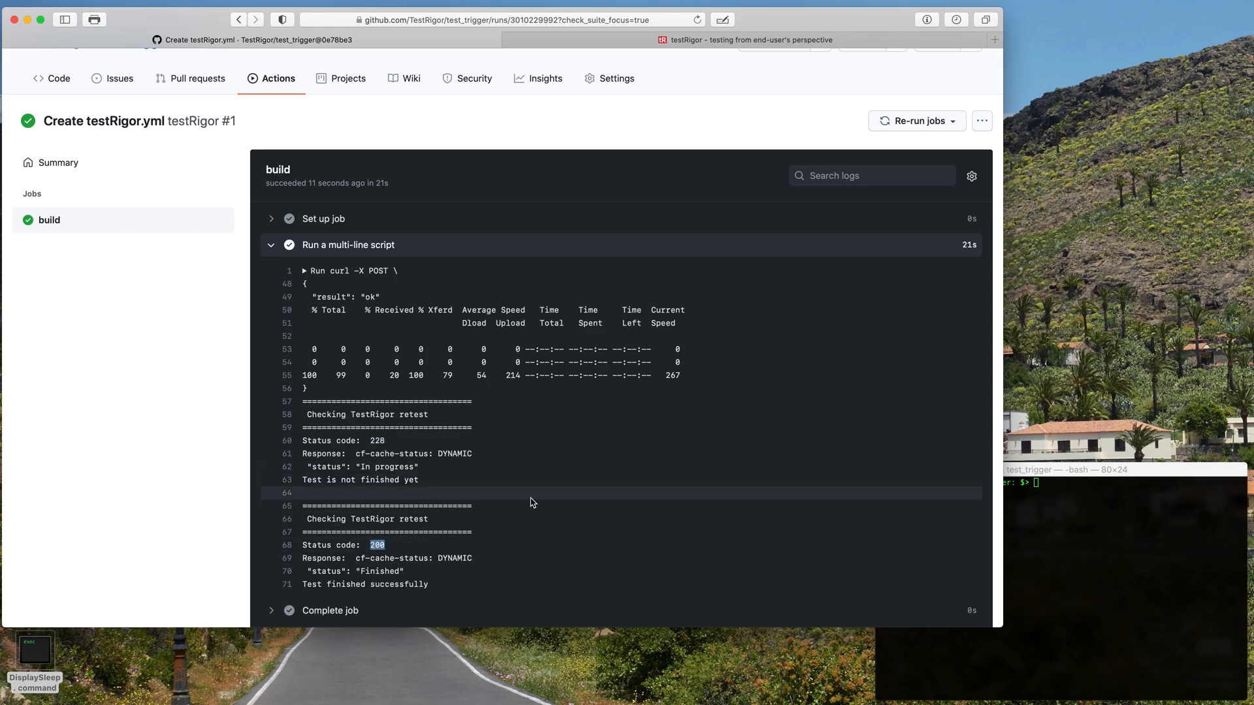
double_click(381, 571)
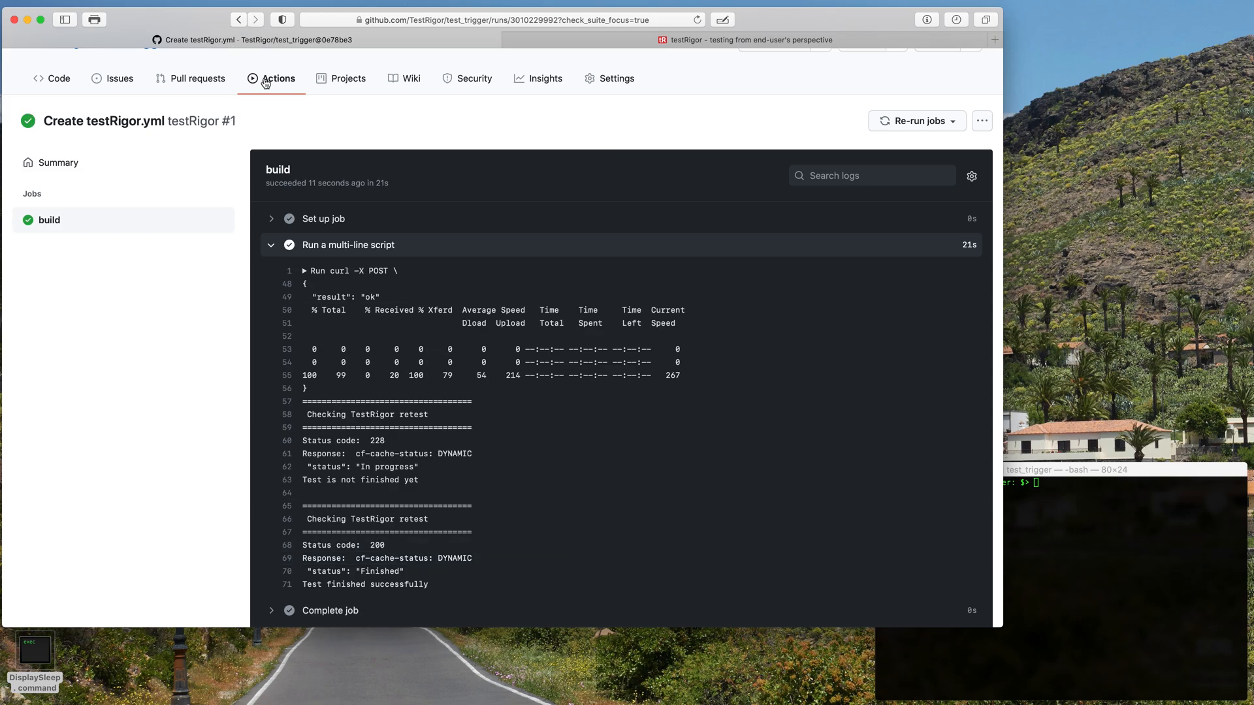
click(279, 79)
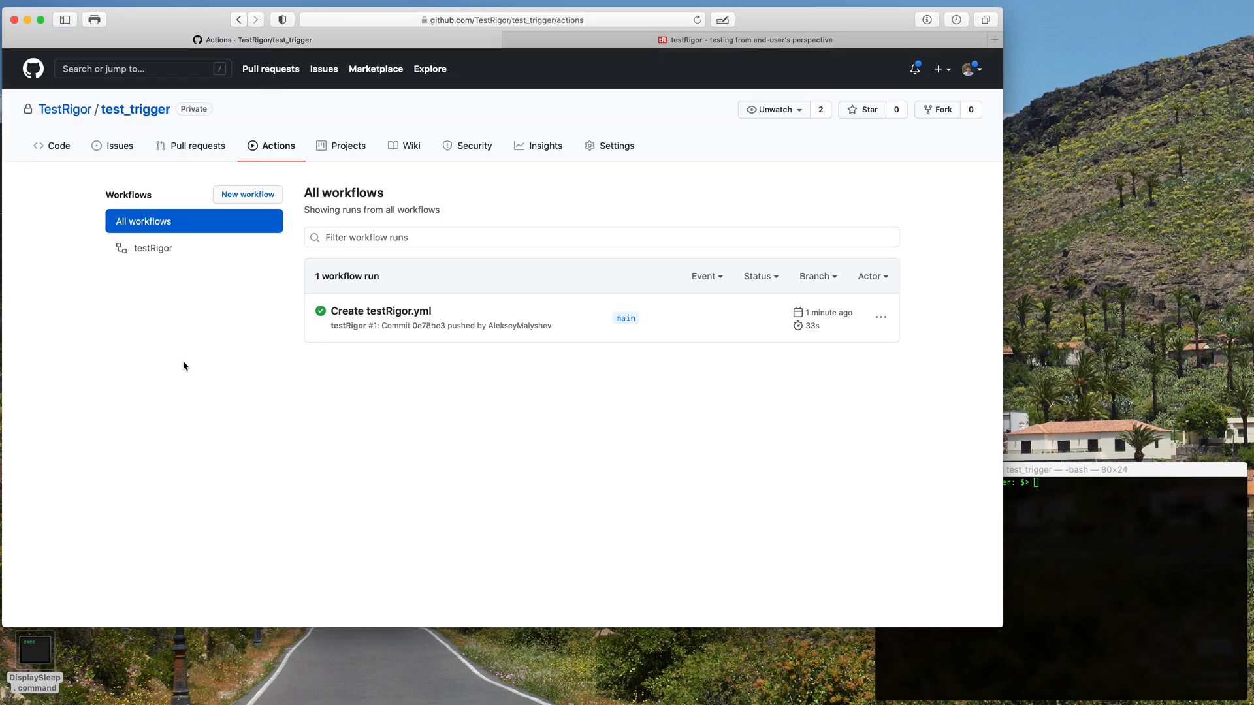
Step: Show the test_trigger repository's Code overview, then bring the Terminal window forward
click(50, 145)
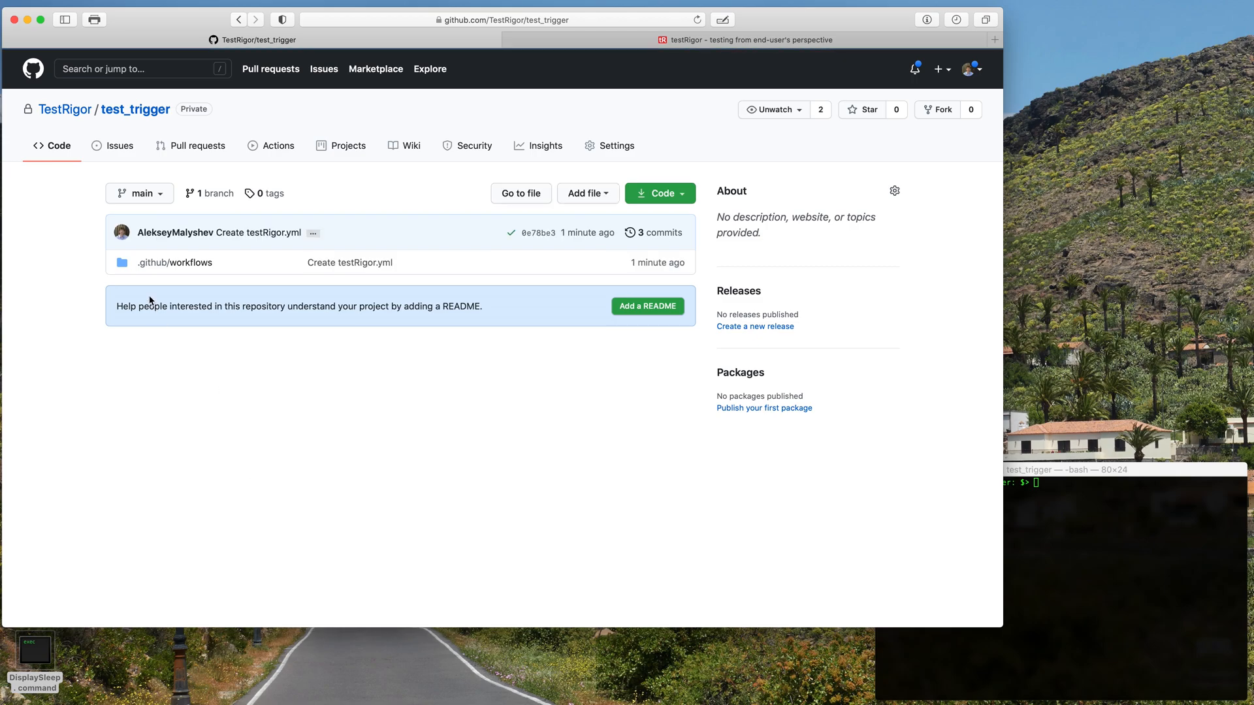
click(188, 263)
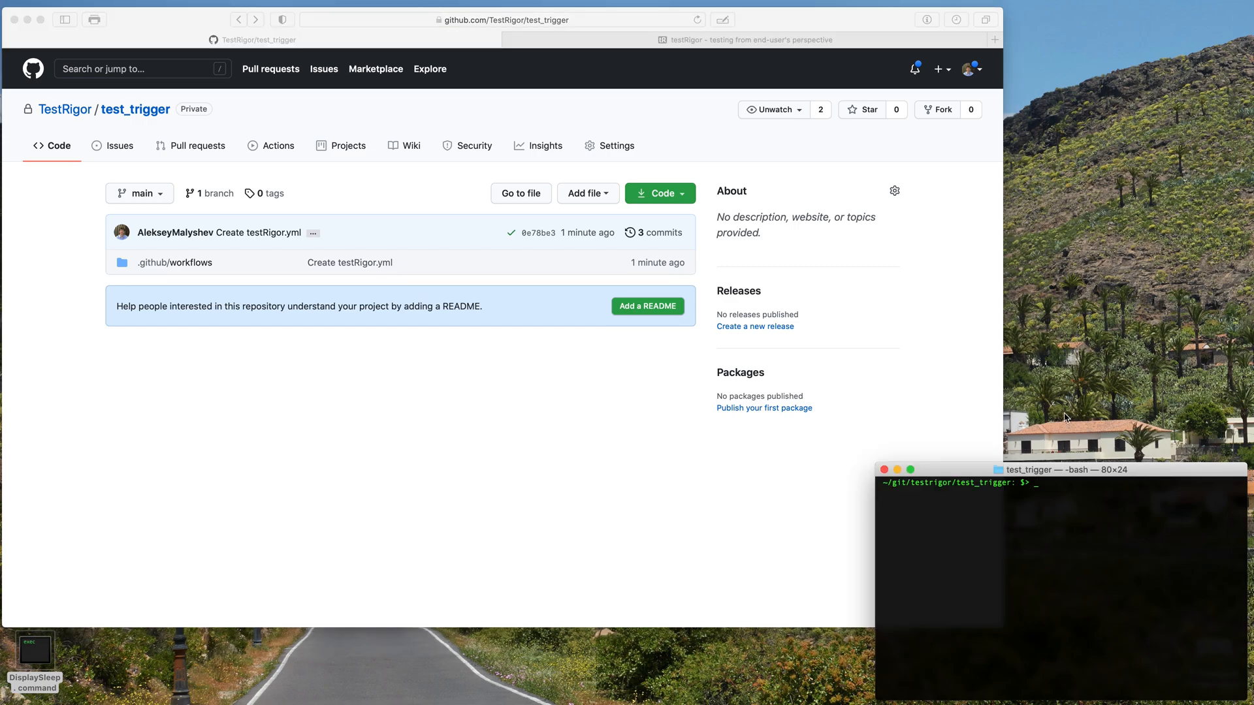
Step: Pull the new workflow and write 'Added README file' into a new README.md with vi
text(git)
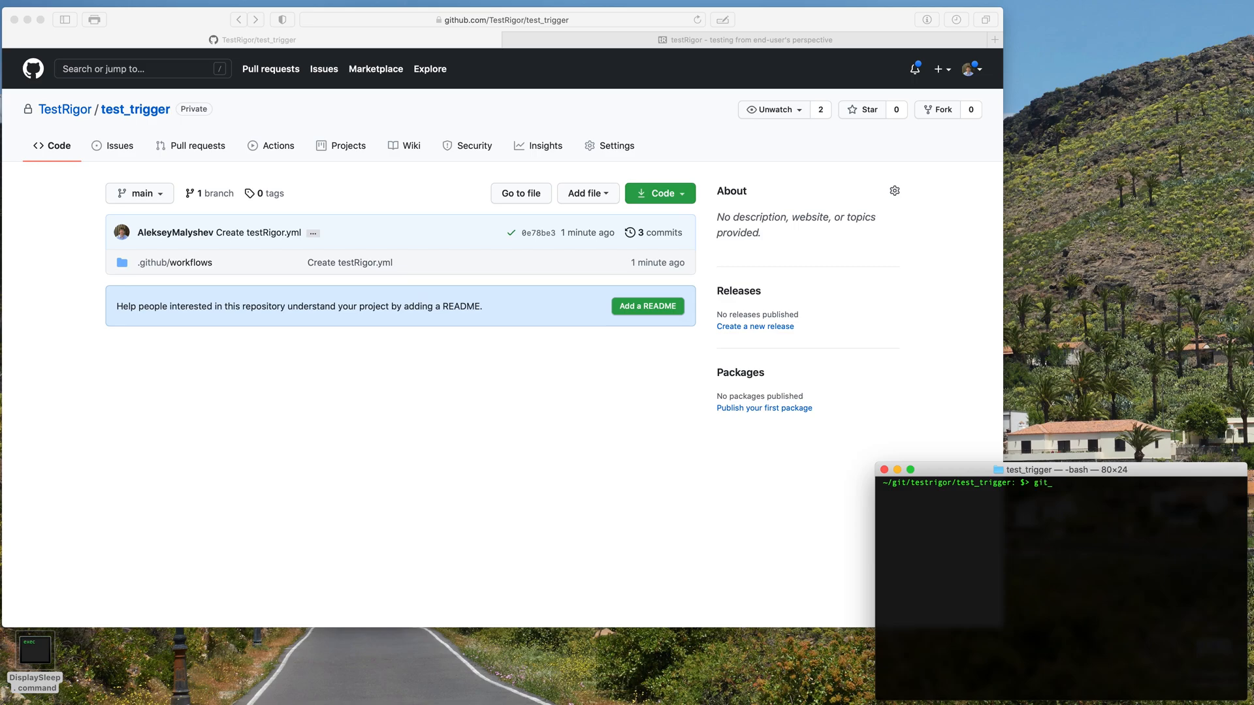
text(pull)
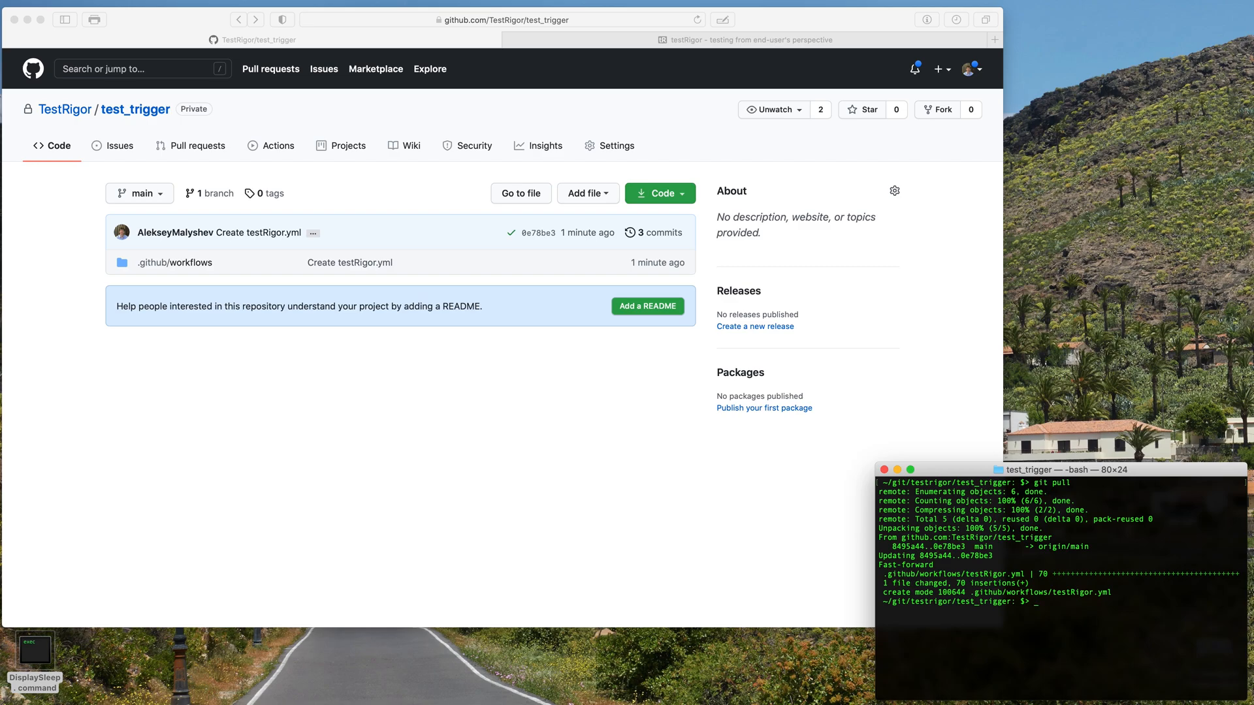
text(vi README)
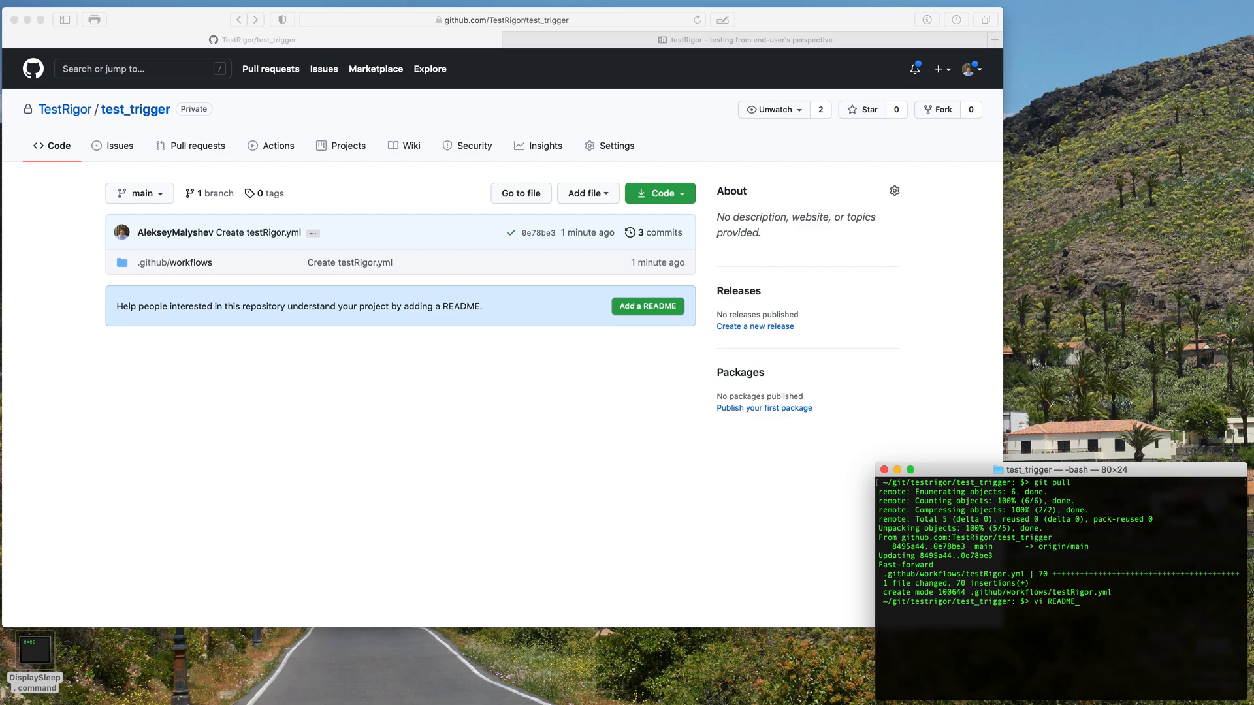
key(Enter)
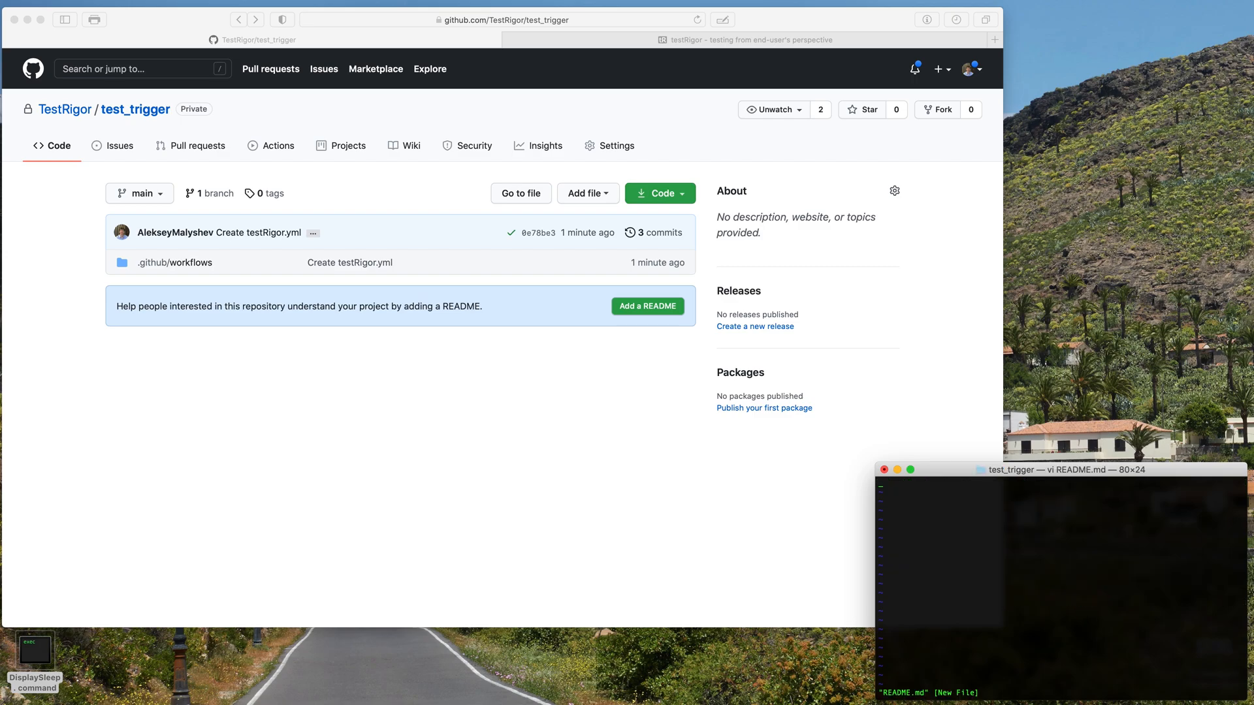
text(Added READ)
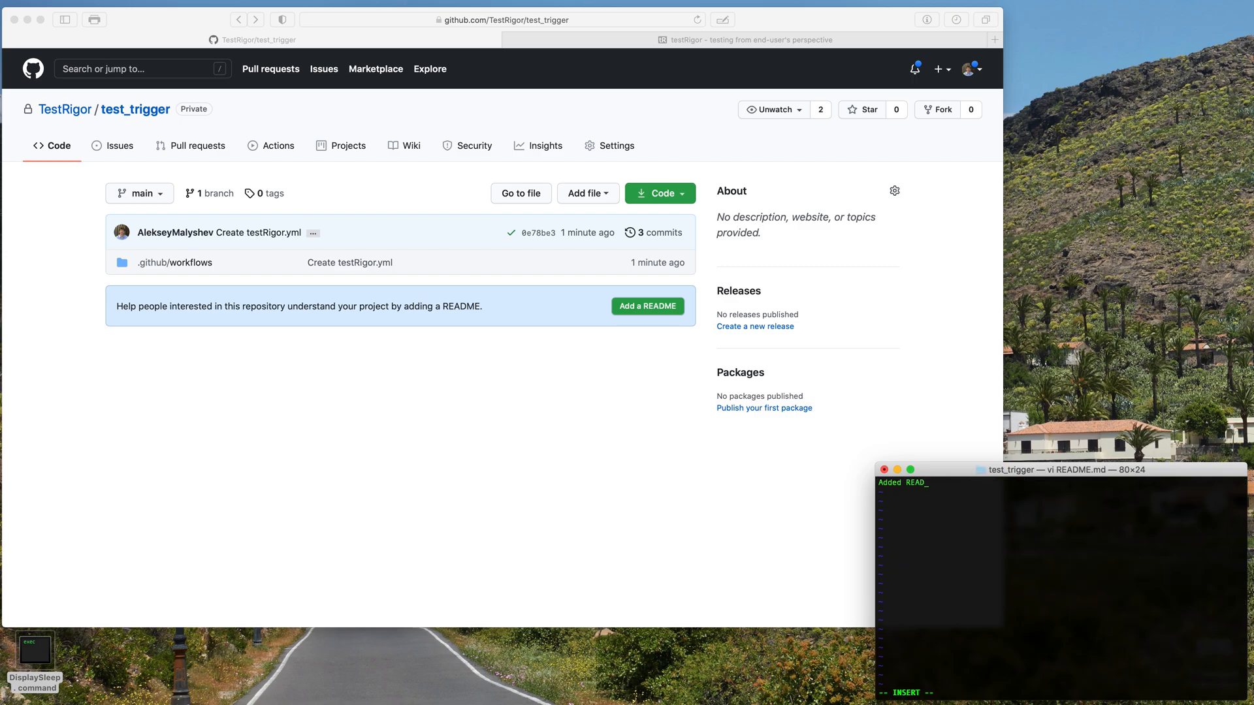
text(ME file)
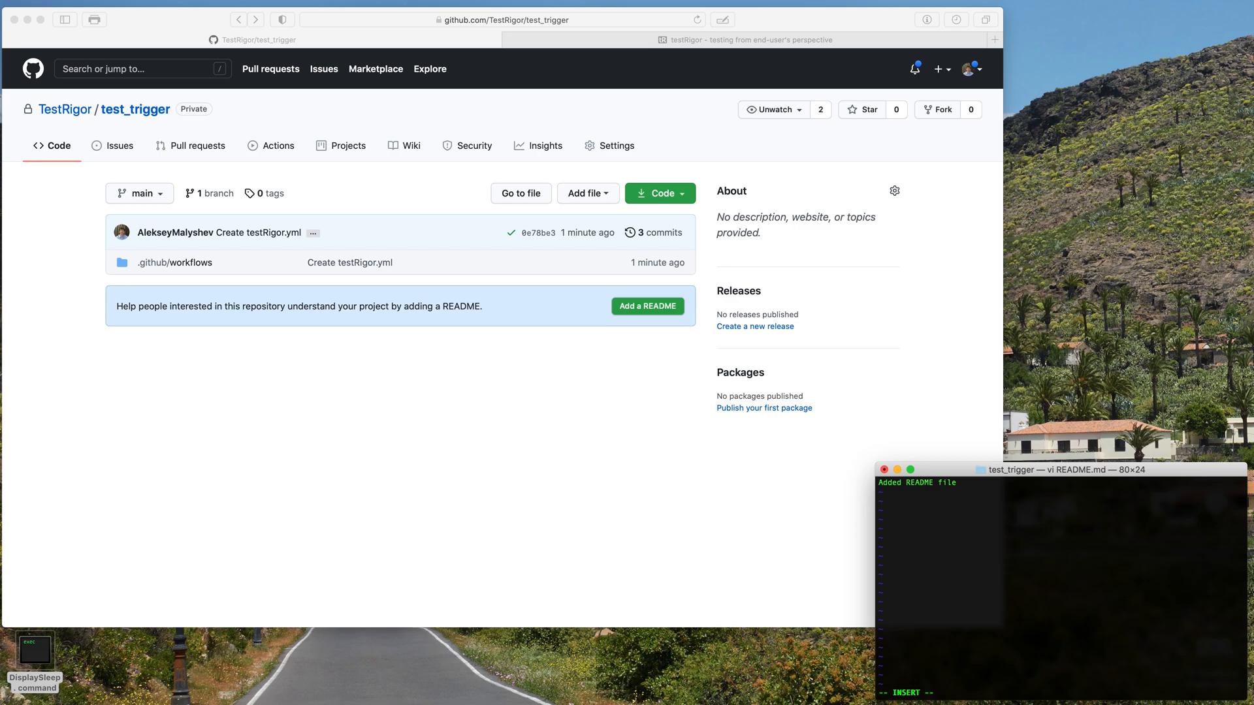
Step: Save README.md, stage it and commit it as 'Added readme file'
text(##)
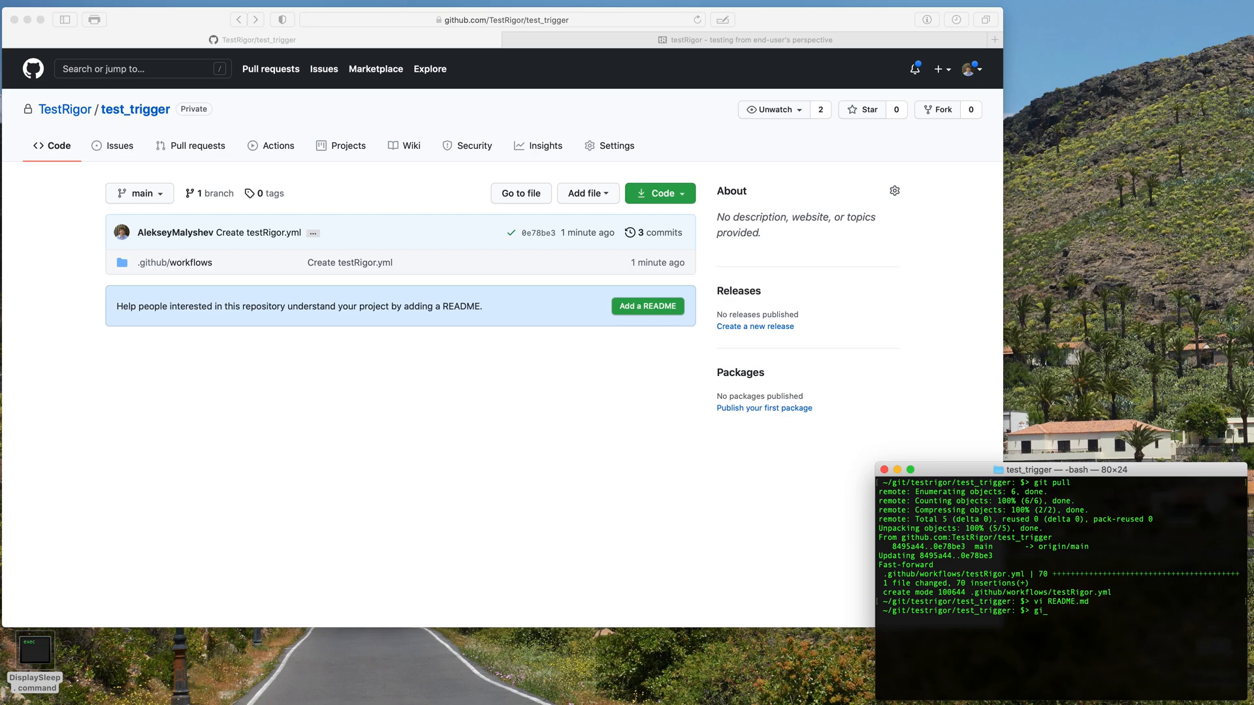
text(git add .)
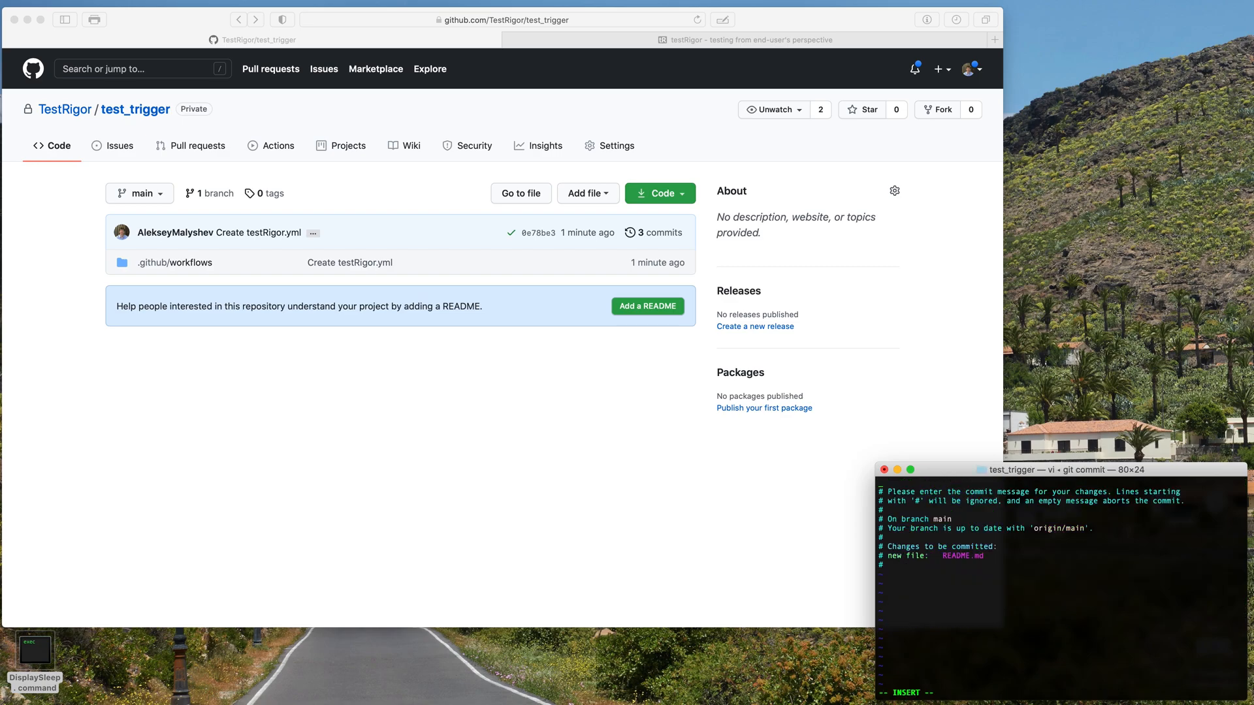
text(Added read)
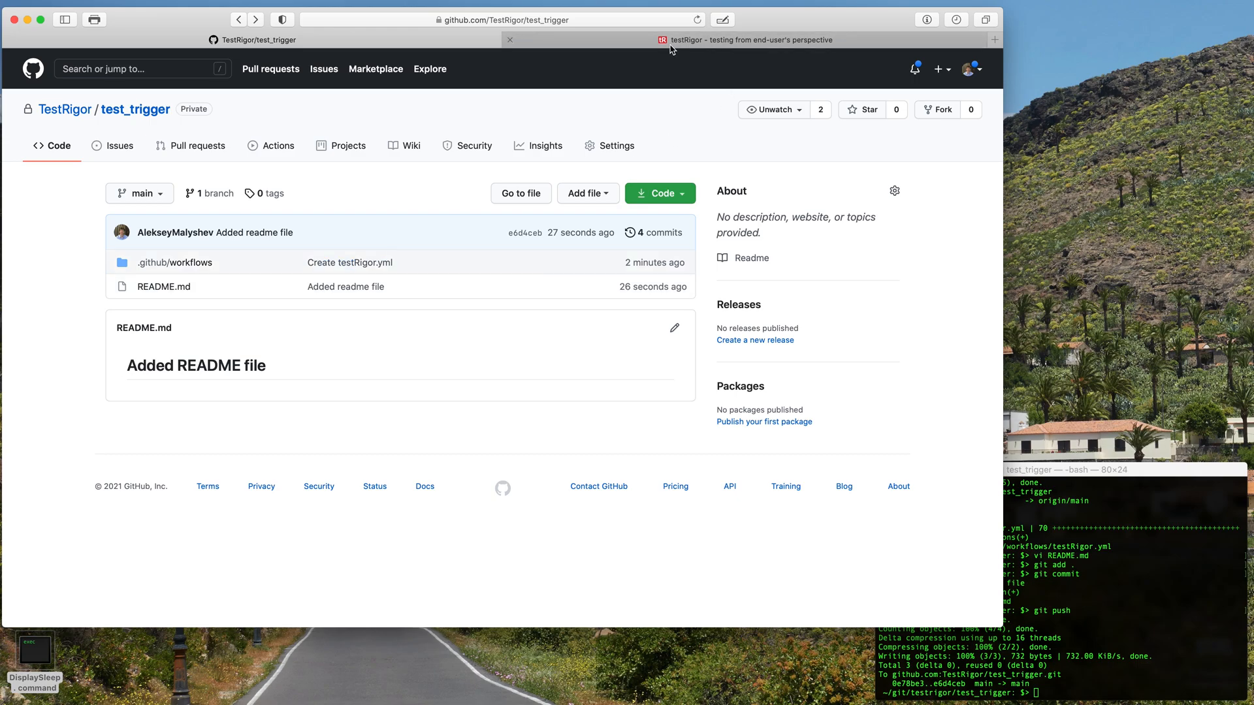
Step: Check the testRigor suite, then open GitHub Actions showing the in-progress testRigor #2 run
click(750, 40)
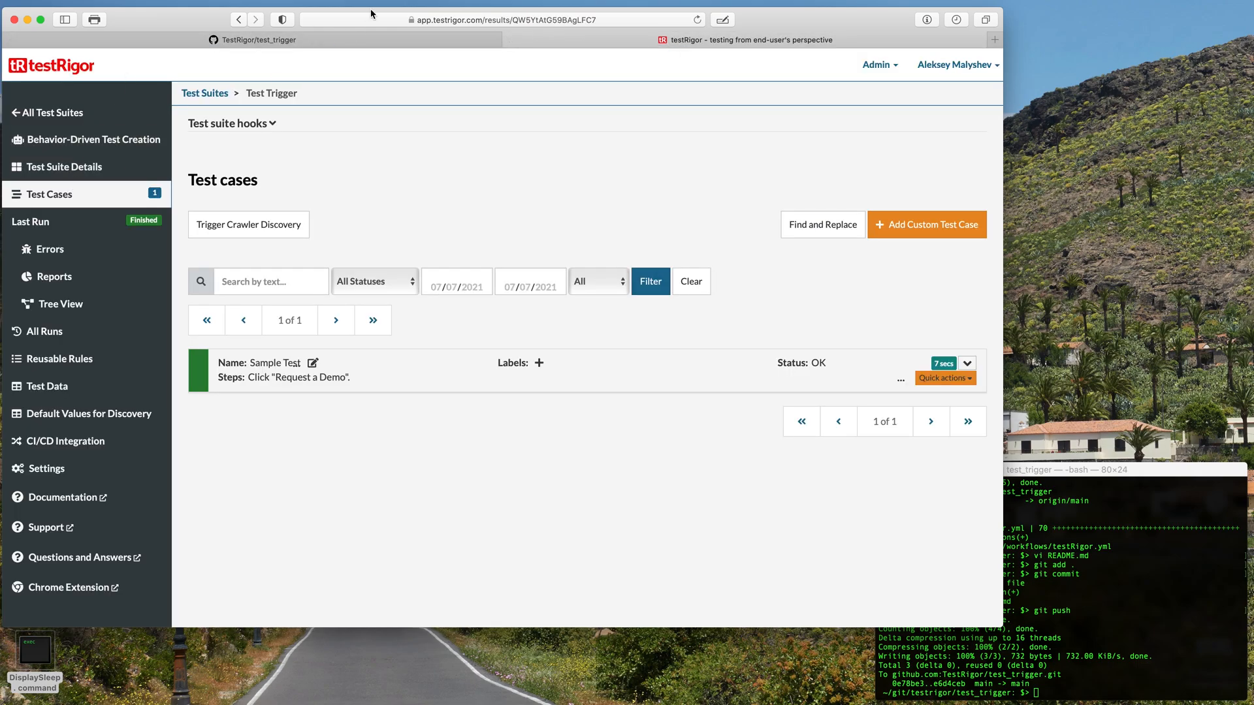
mouse_move(446, 143)
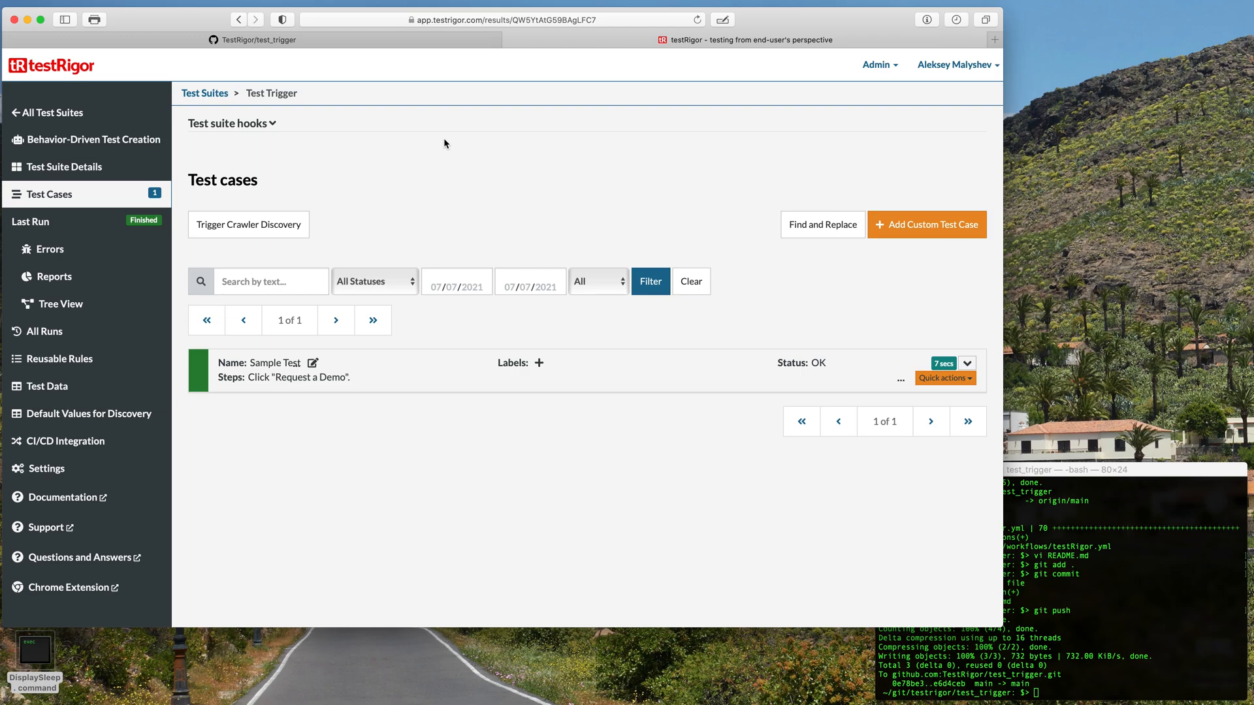
click(256, 40)
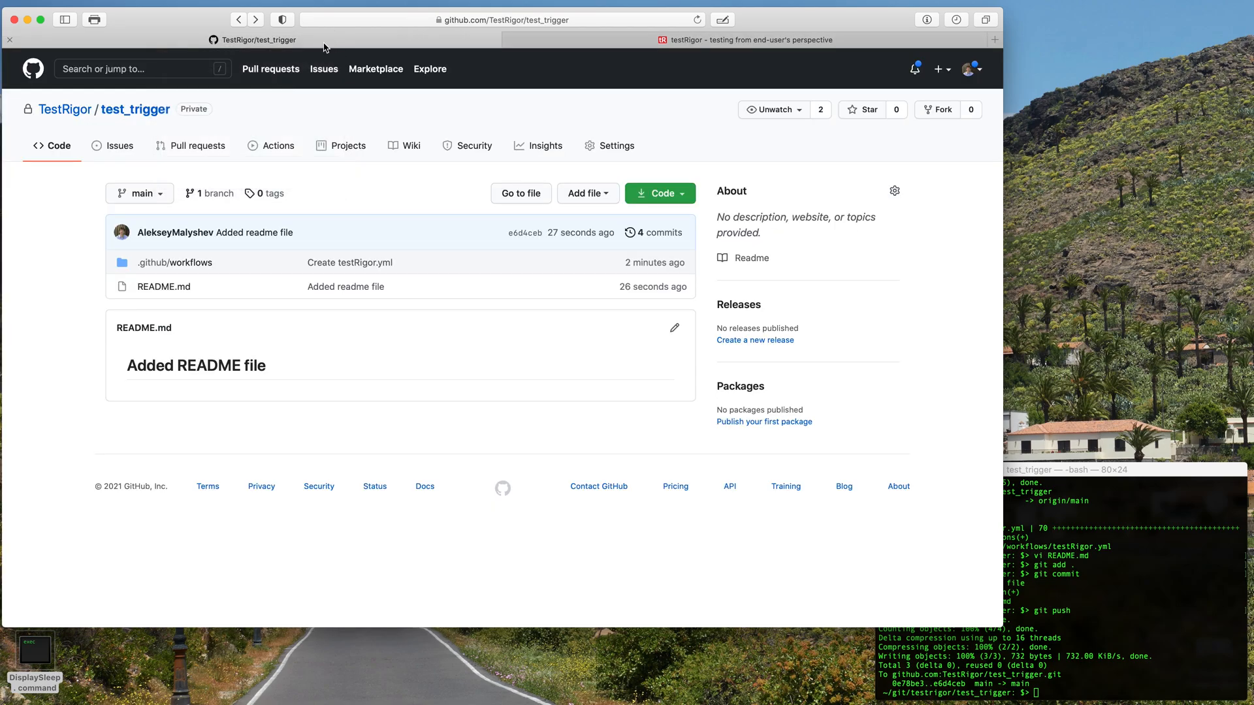
click(278, 145)
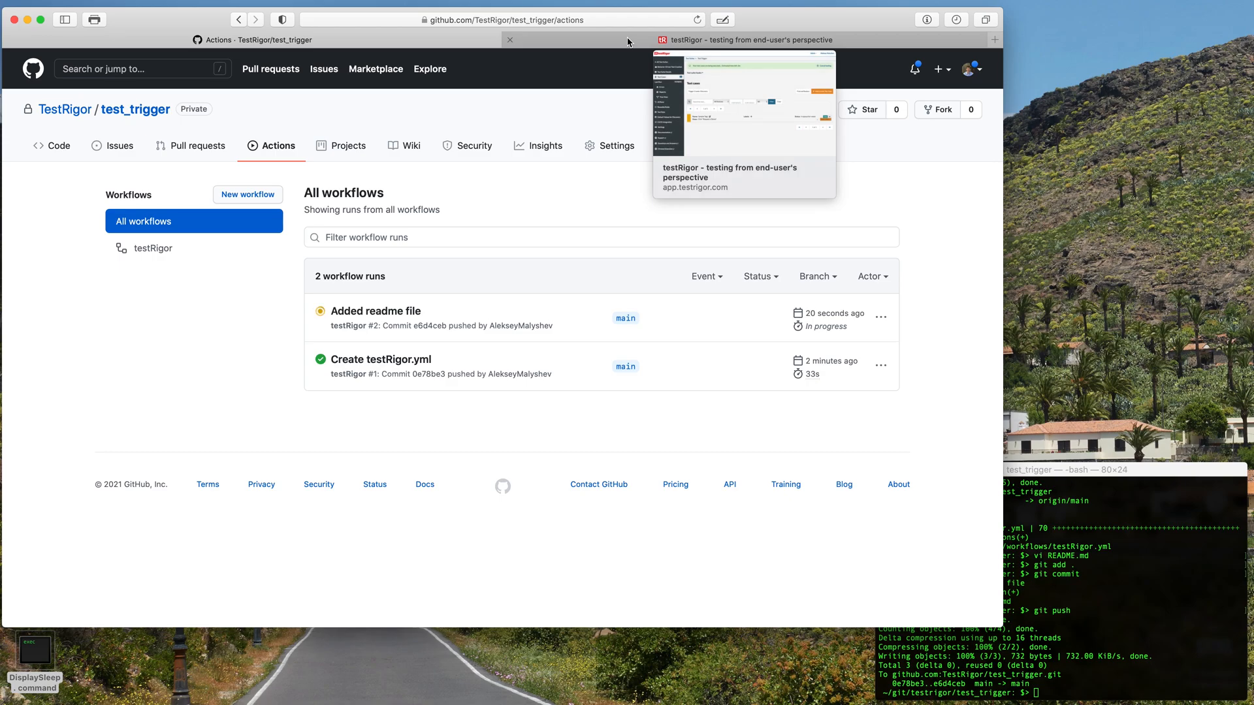
Step: Check testRigor results, confirm testRigor #2 passed in Actions, and return to Code
click(749, 40)
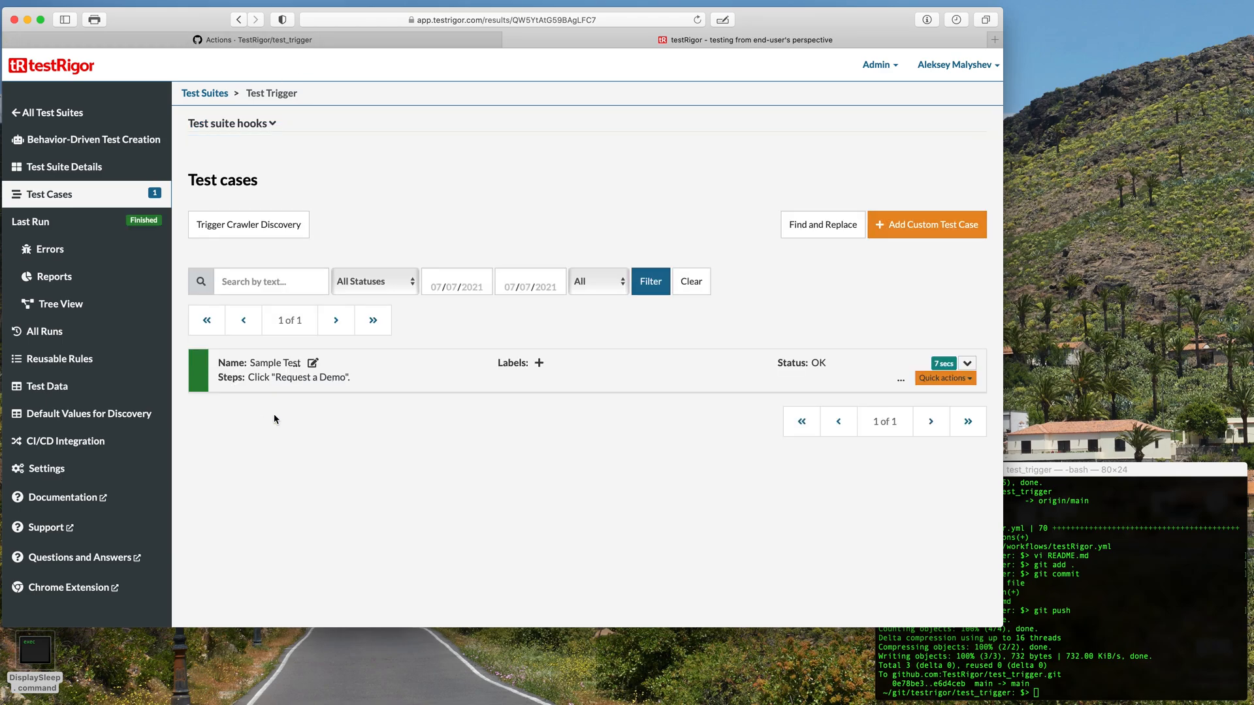
click(254, 39)
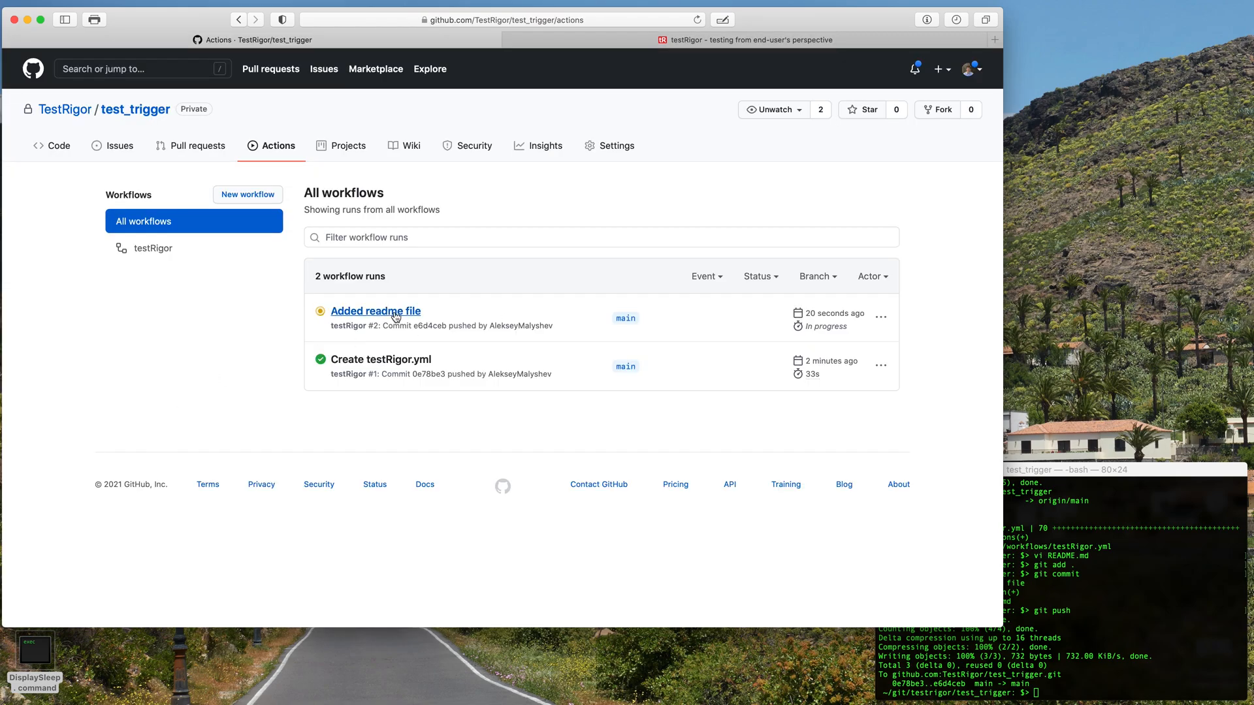
mouse_move(218, 346)
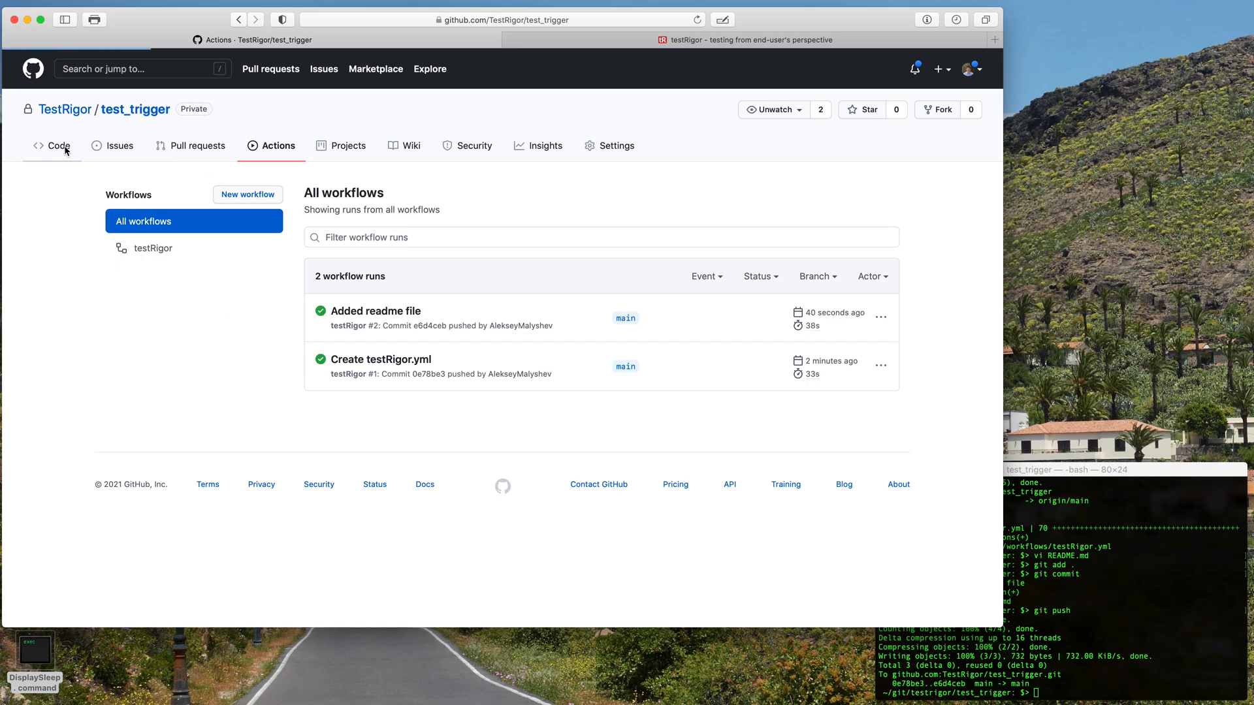
click(53, 146)
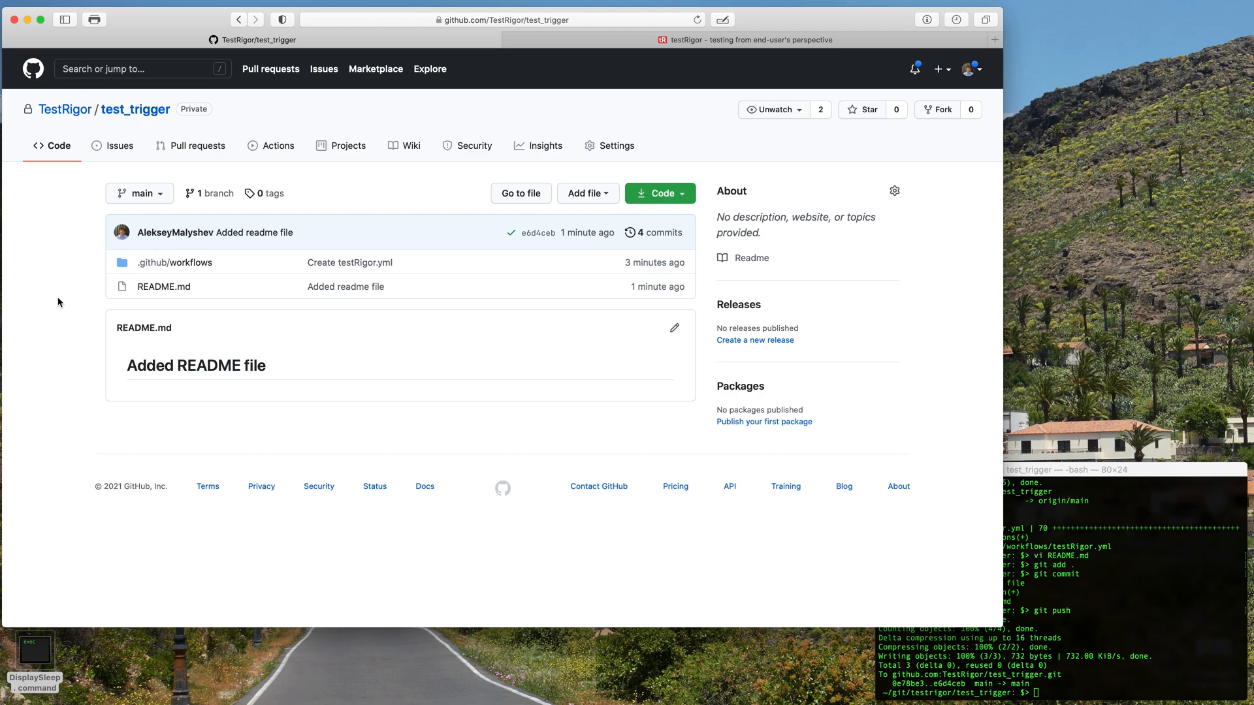